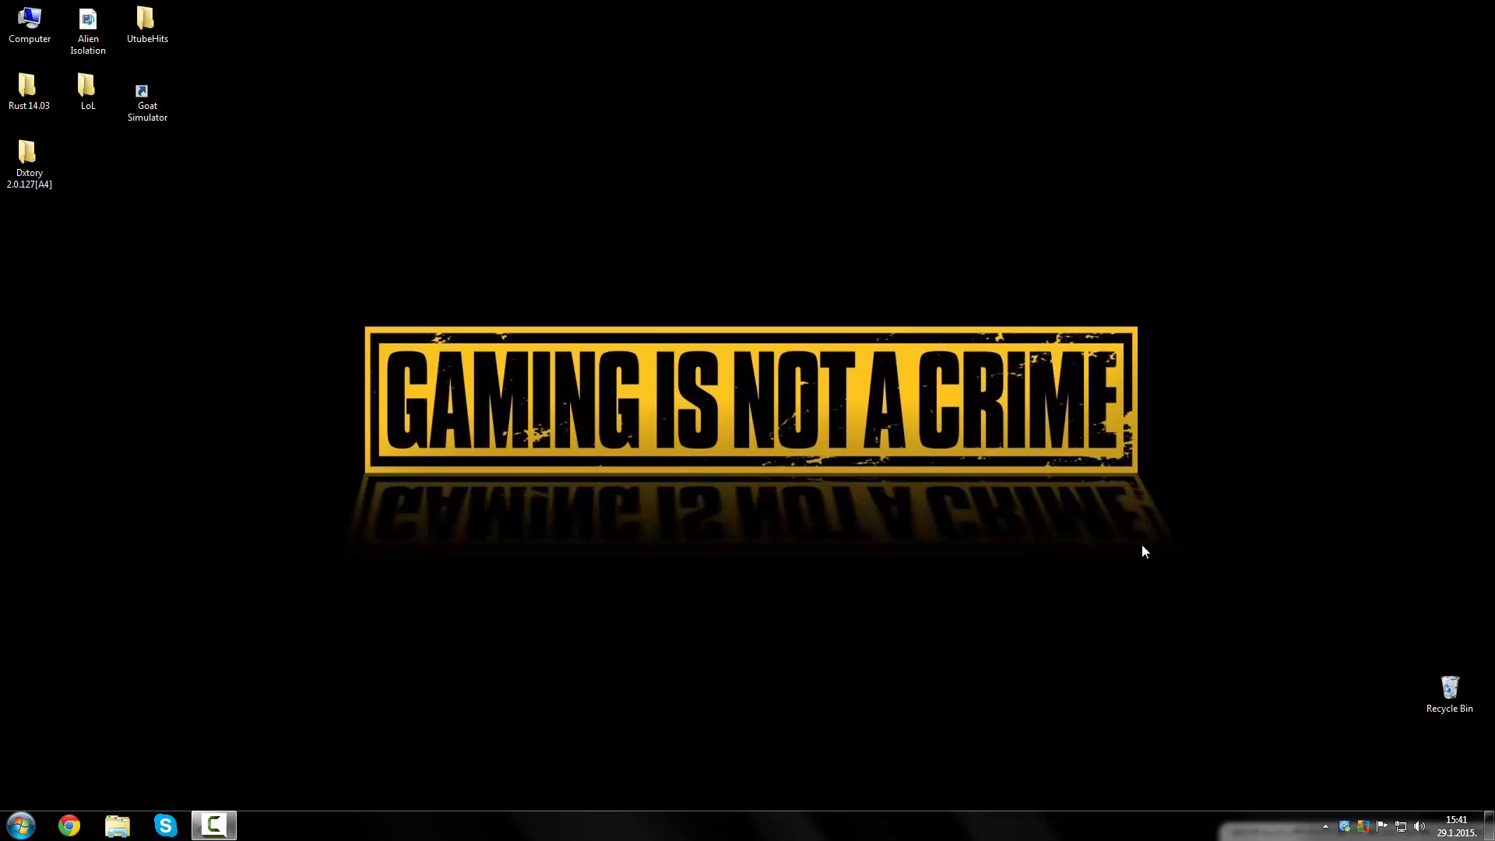
Step: Refresh the desktop, then load kat.ph in Chrome's address bar
right_click(1450, 687)
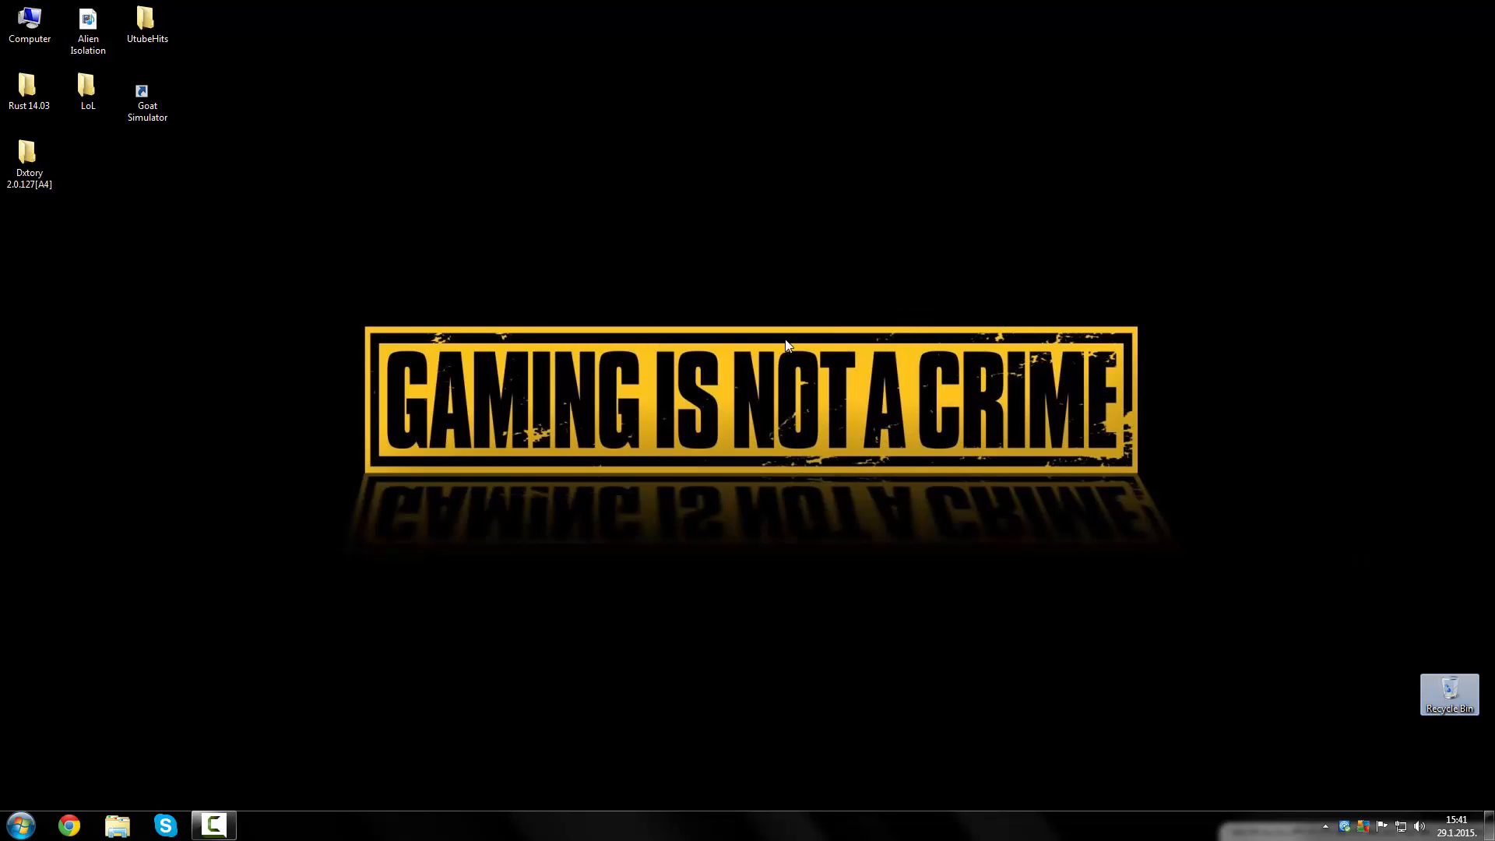
mouse_move(764, 299)
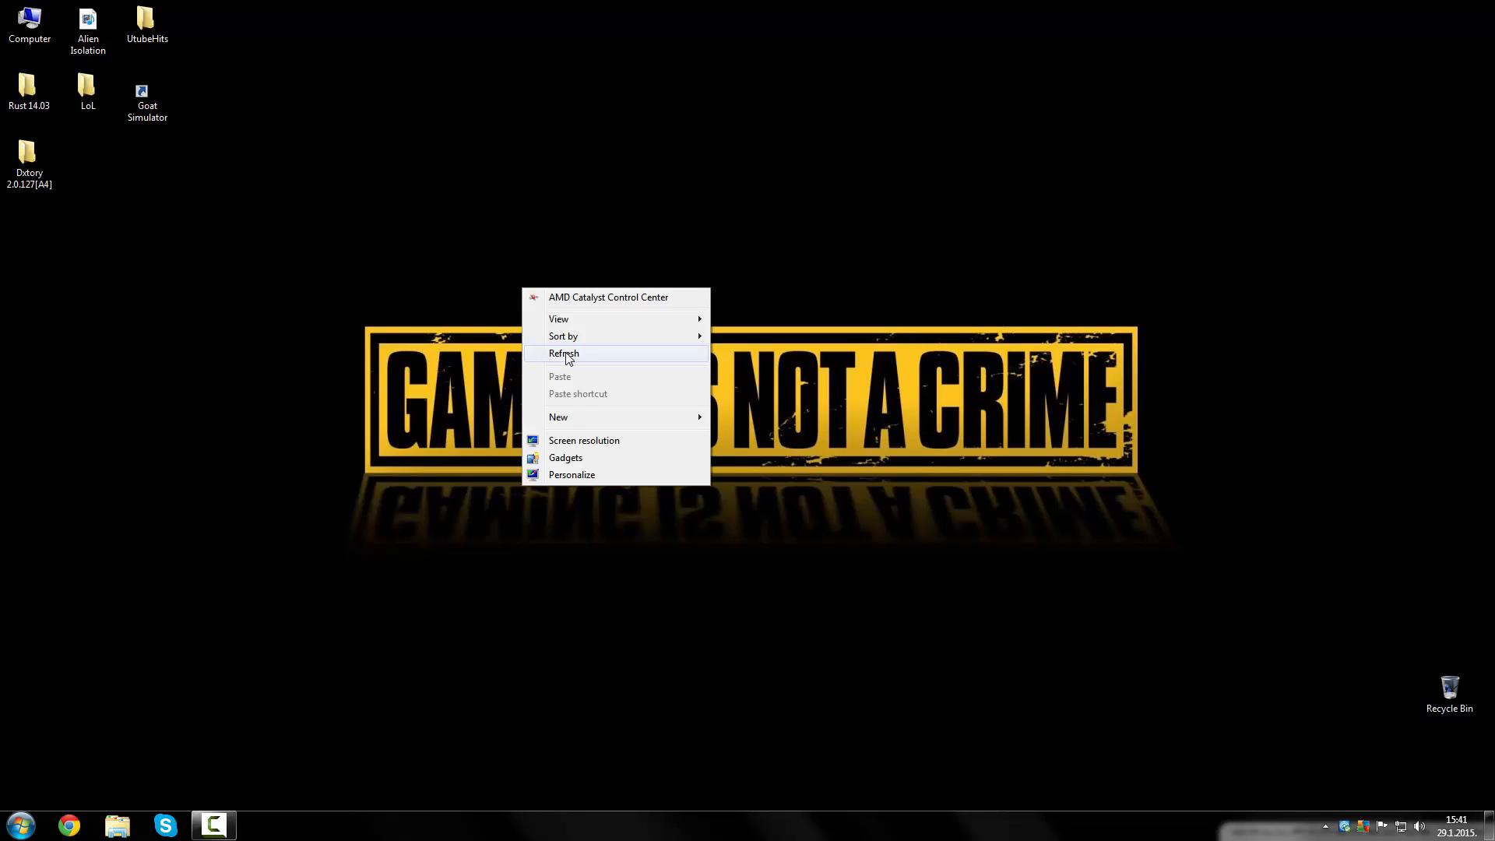
left_click(564, 353)
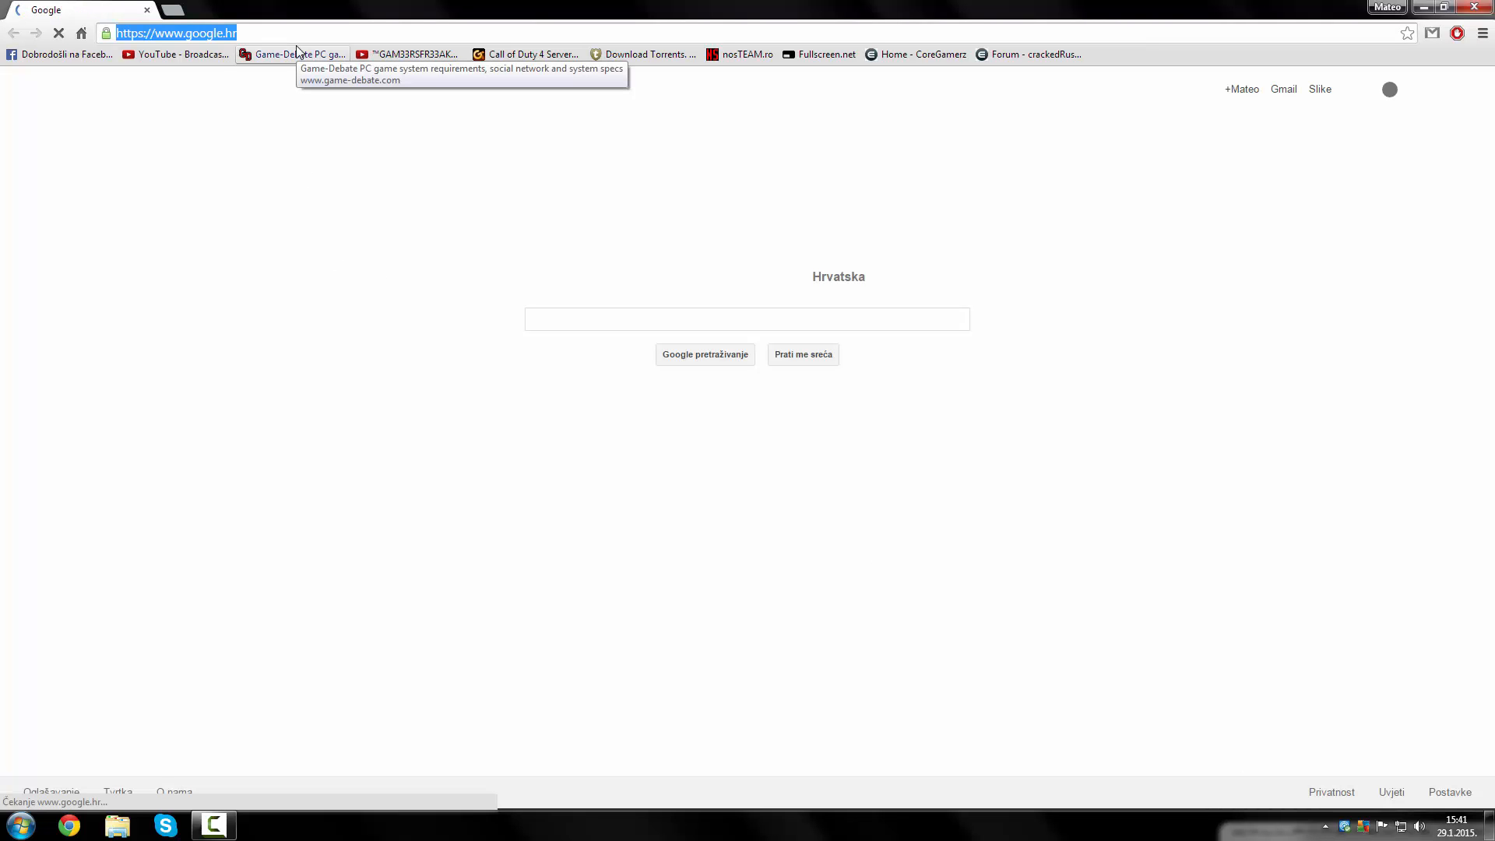
type("kat.ph")
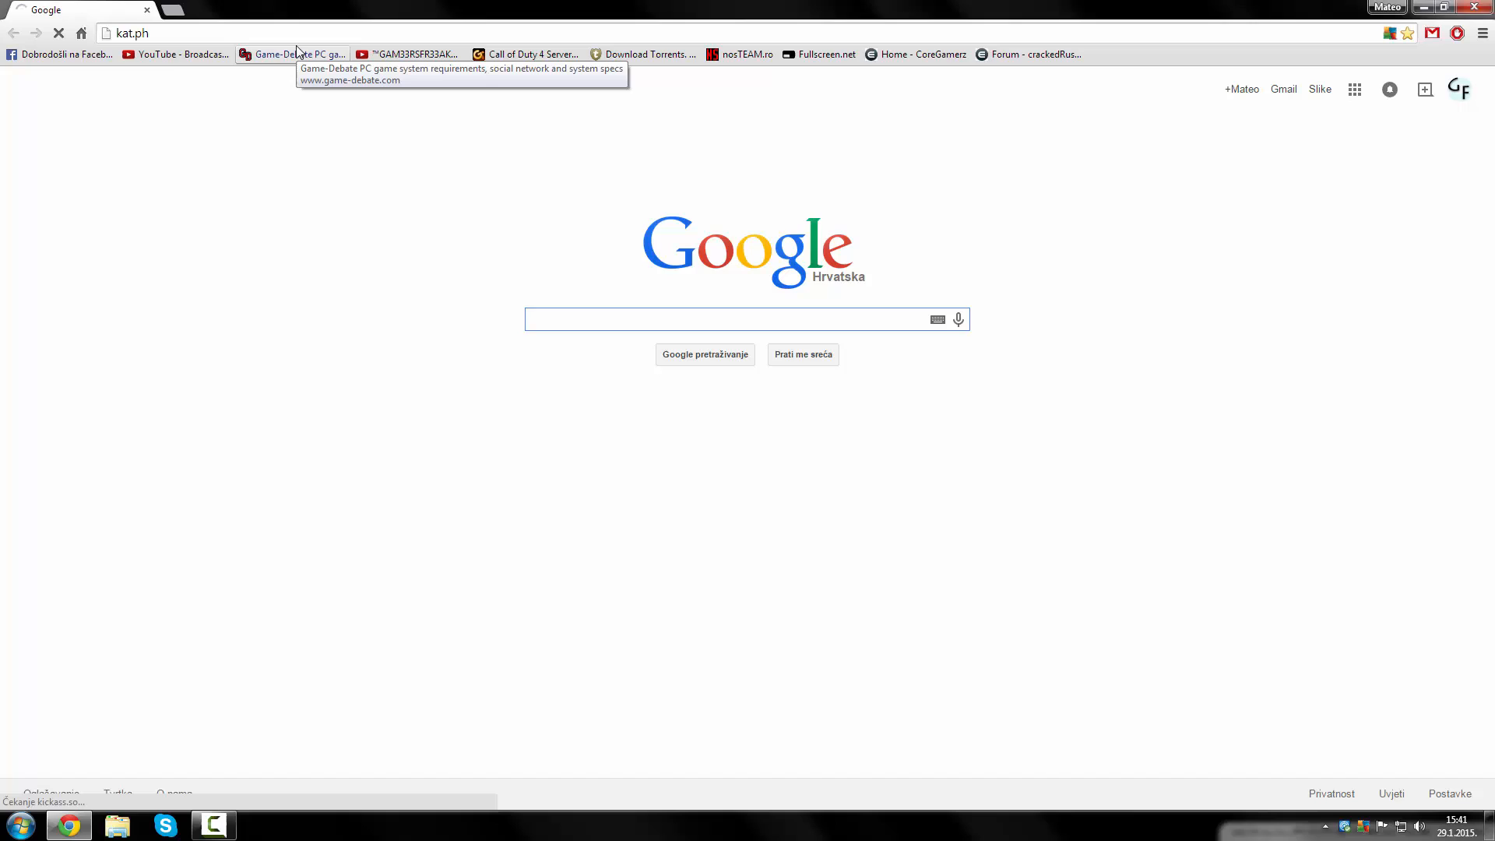
left_click(668, 319)
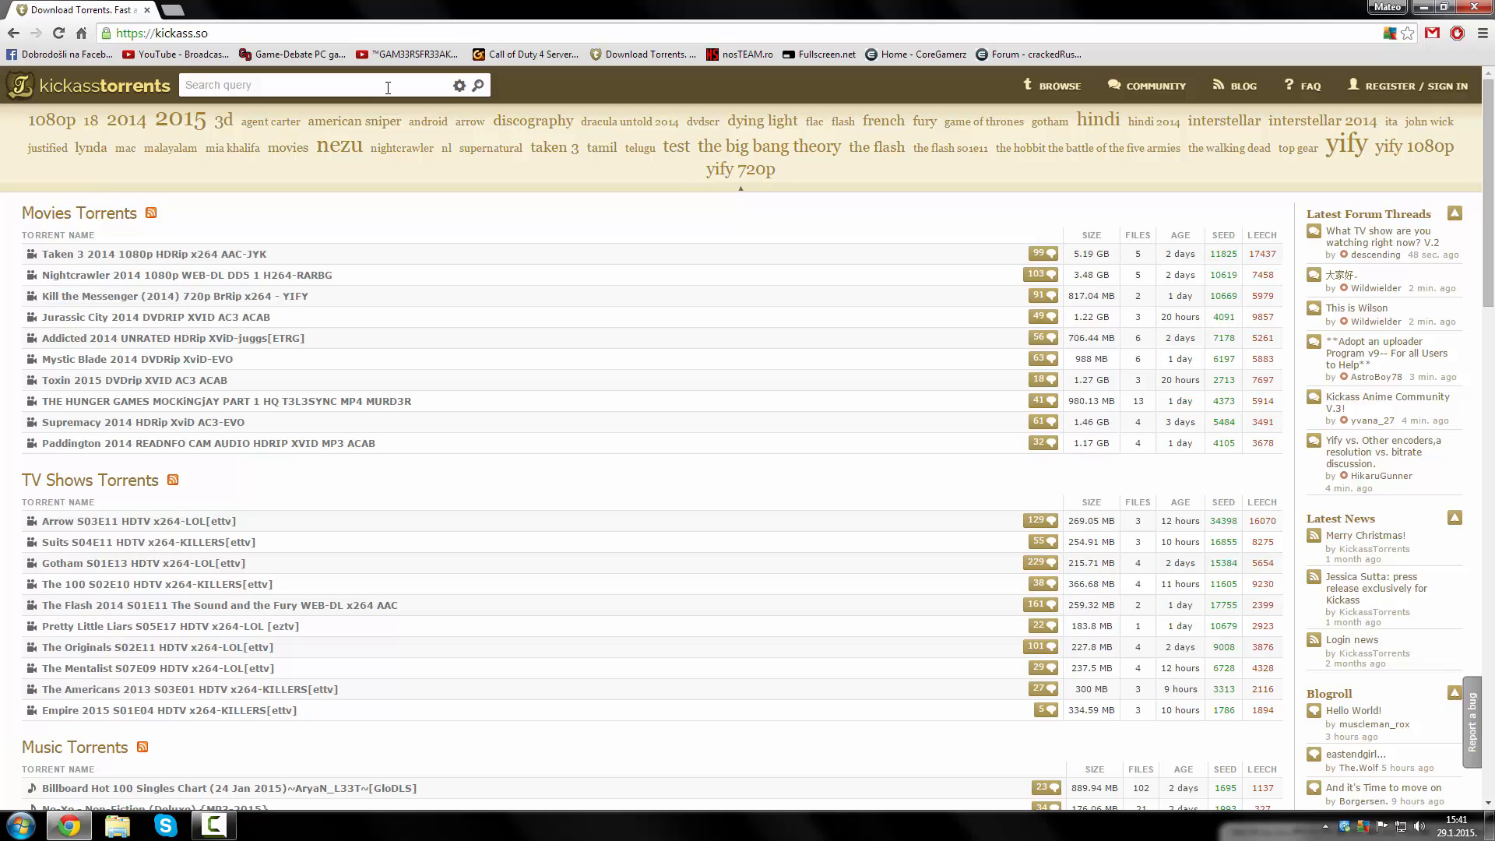
Step: Search KickassTorrents for dxtory and download the Dxtory 2.0.127 torrent file
type("dxtory")
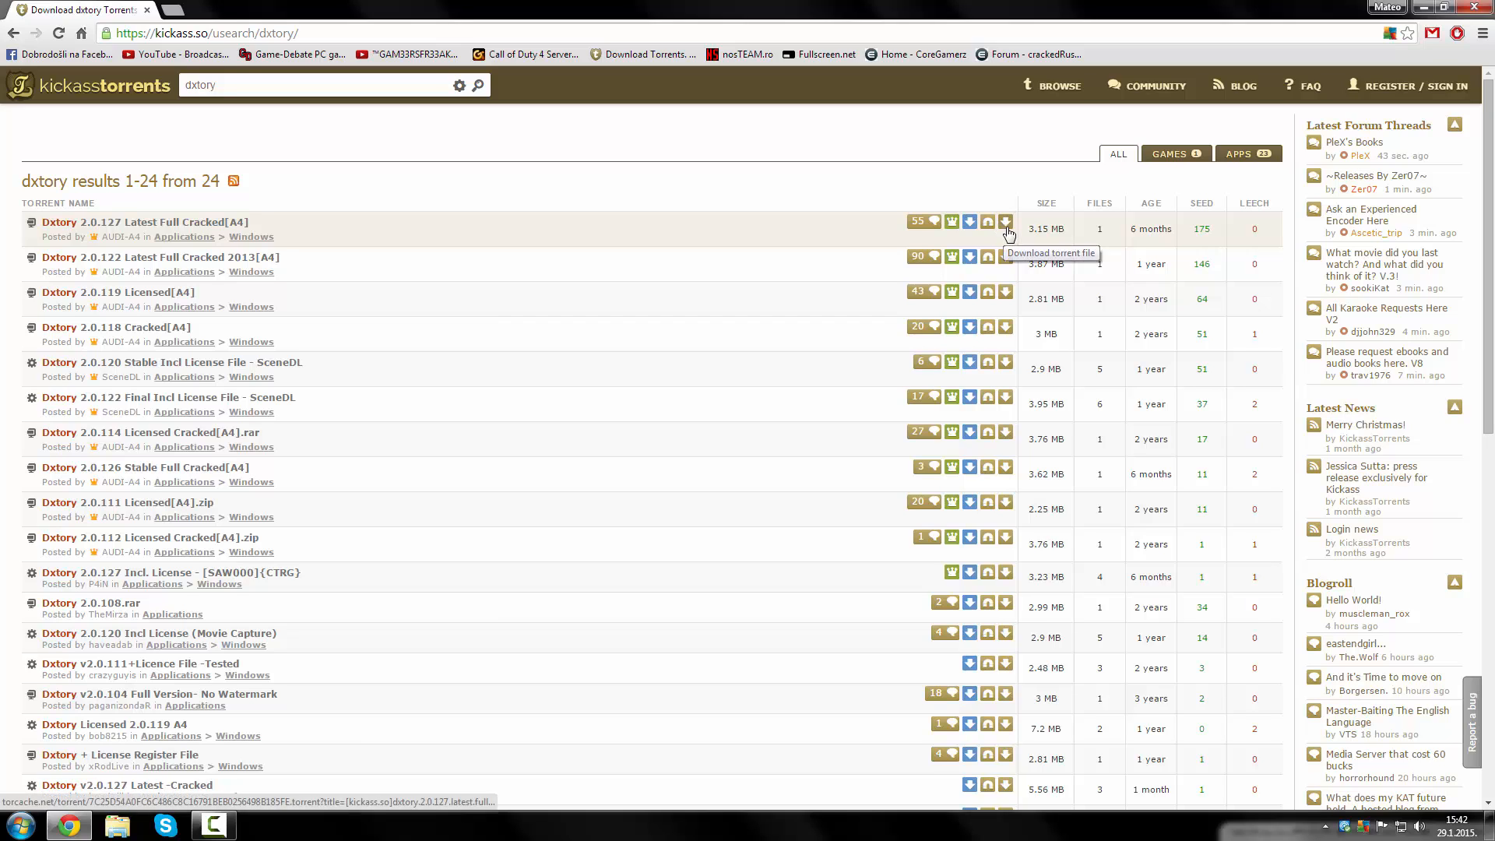
left_click(1003, 228)
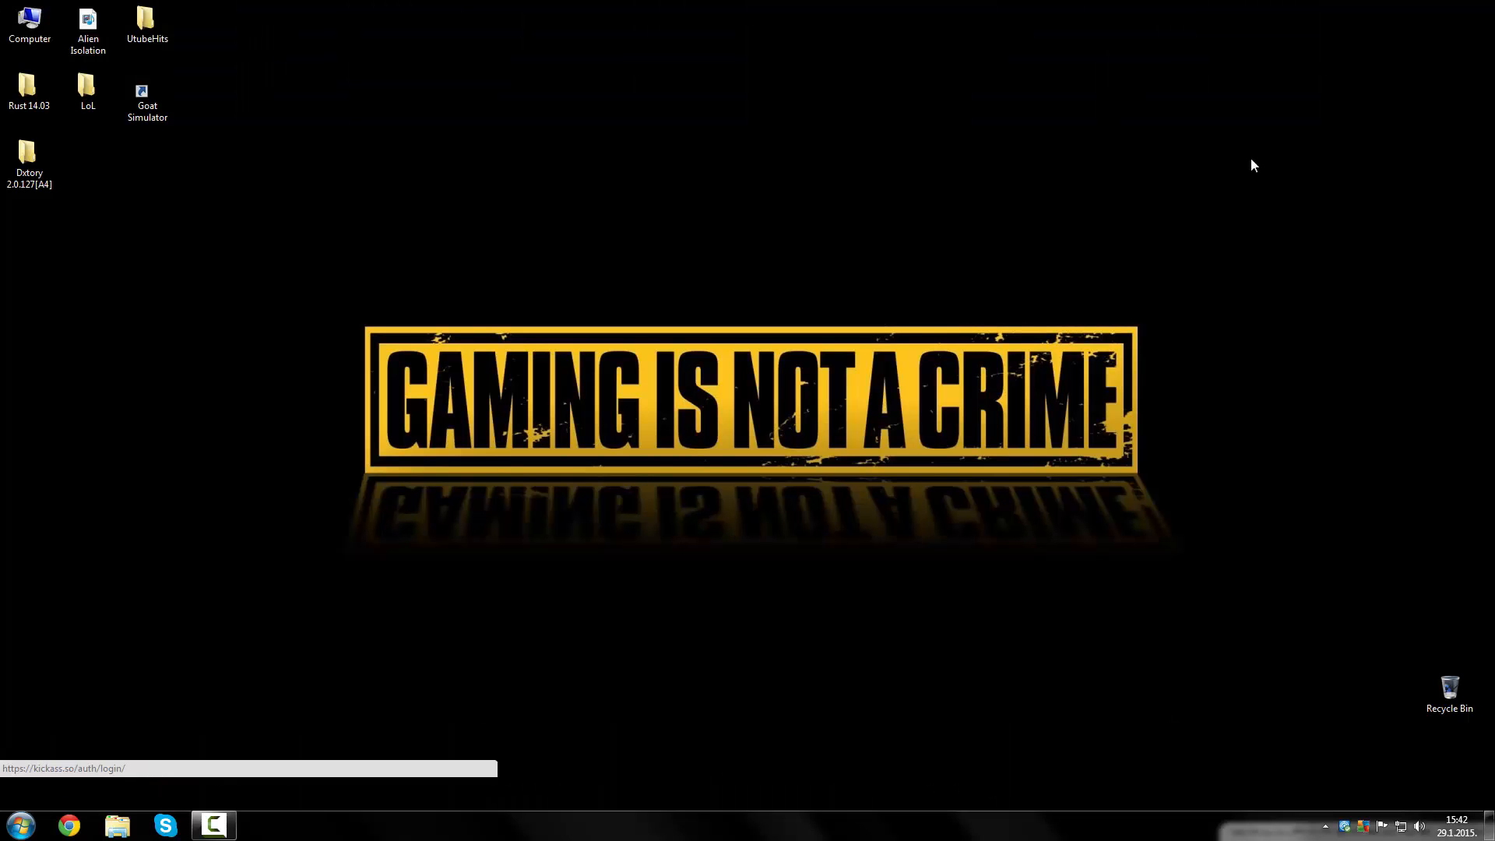
Step: Open the Dxtory 2.0.127[A4] folder and run DxtorySetup2.0.127, confirming the security warning
left_click(29, 157)
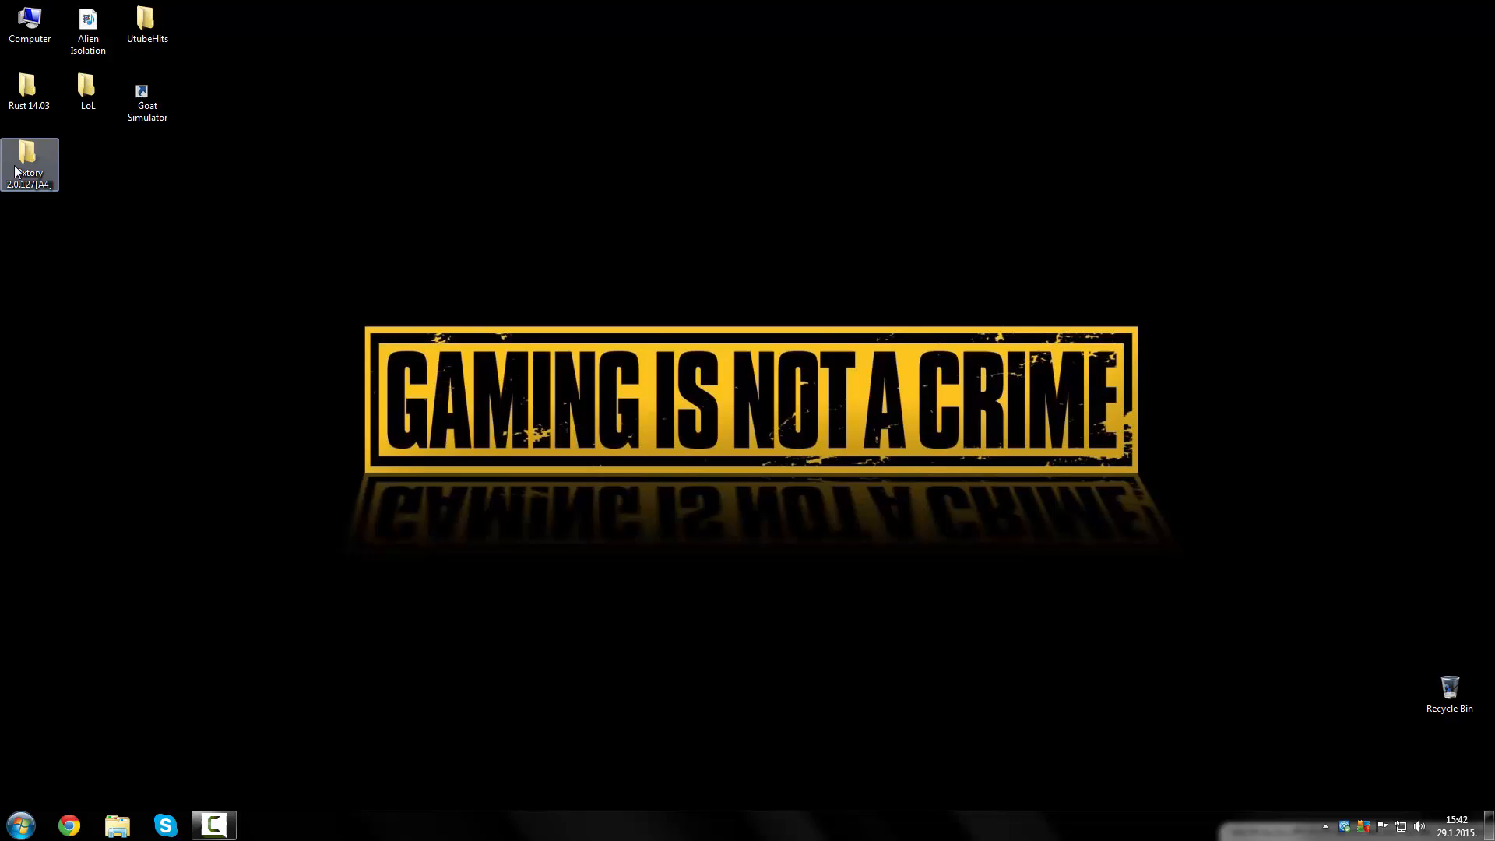
double_click(29, 19)
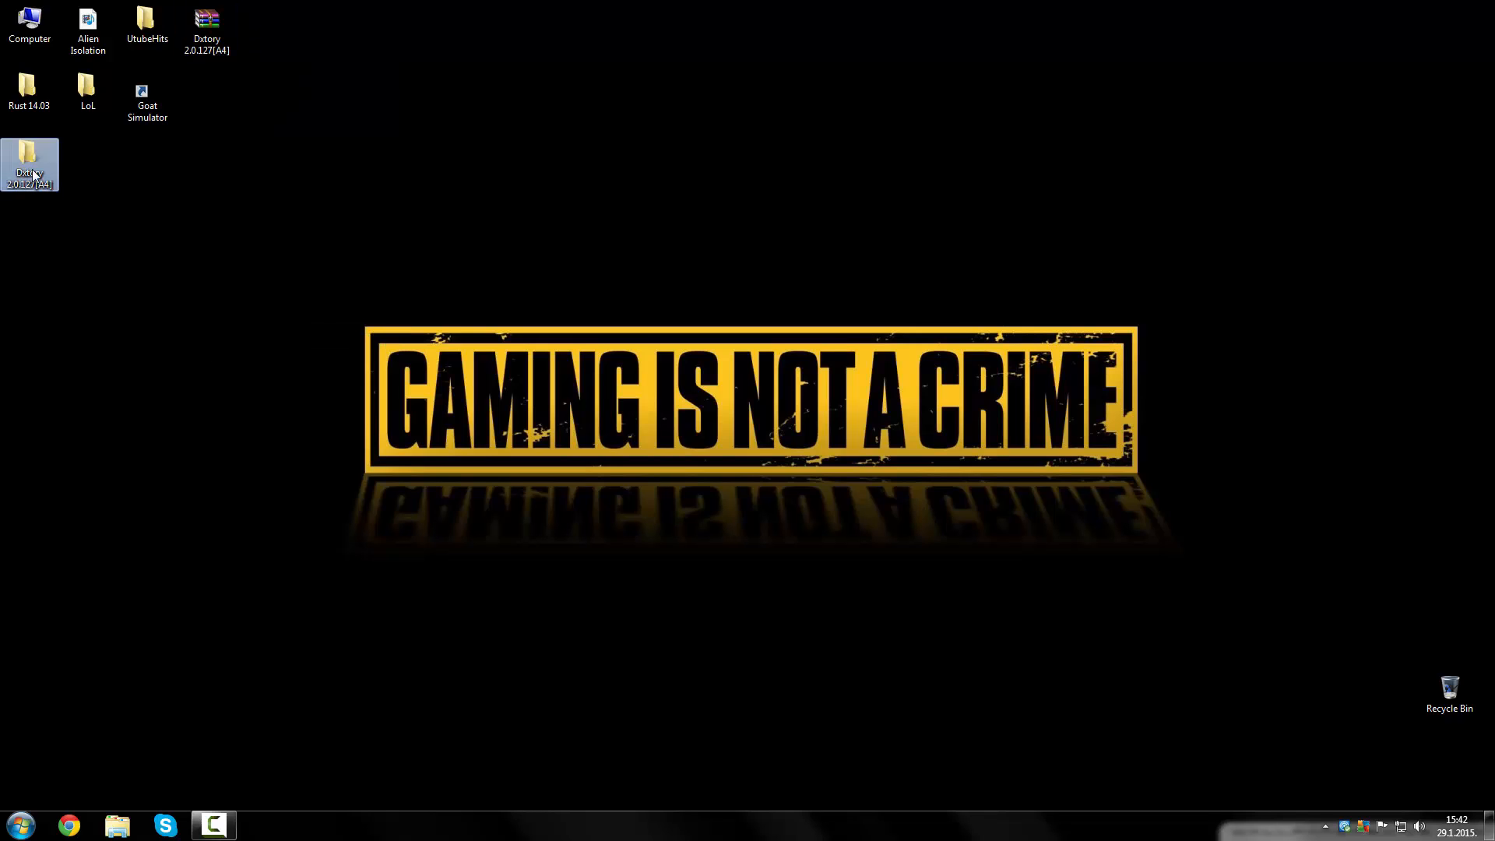
double_click(29, 162)
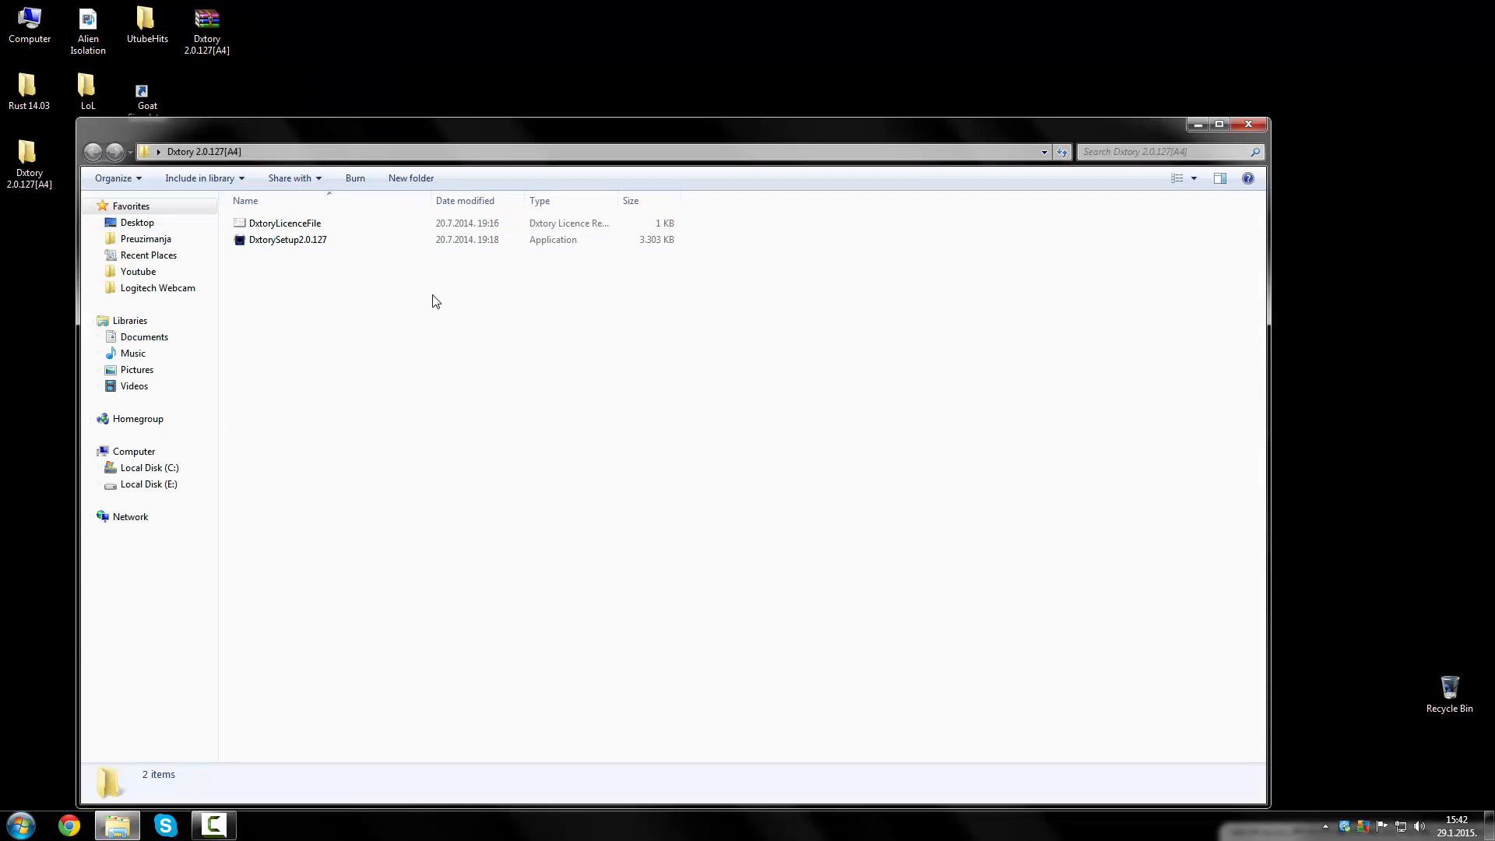
left_click(287, 239)
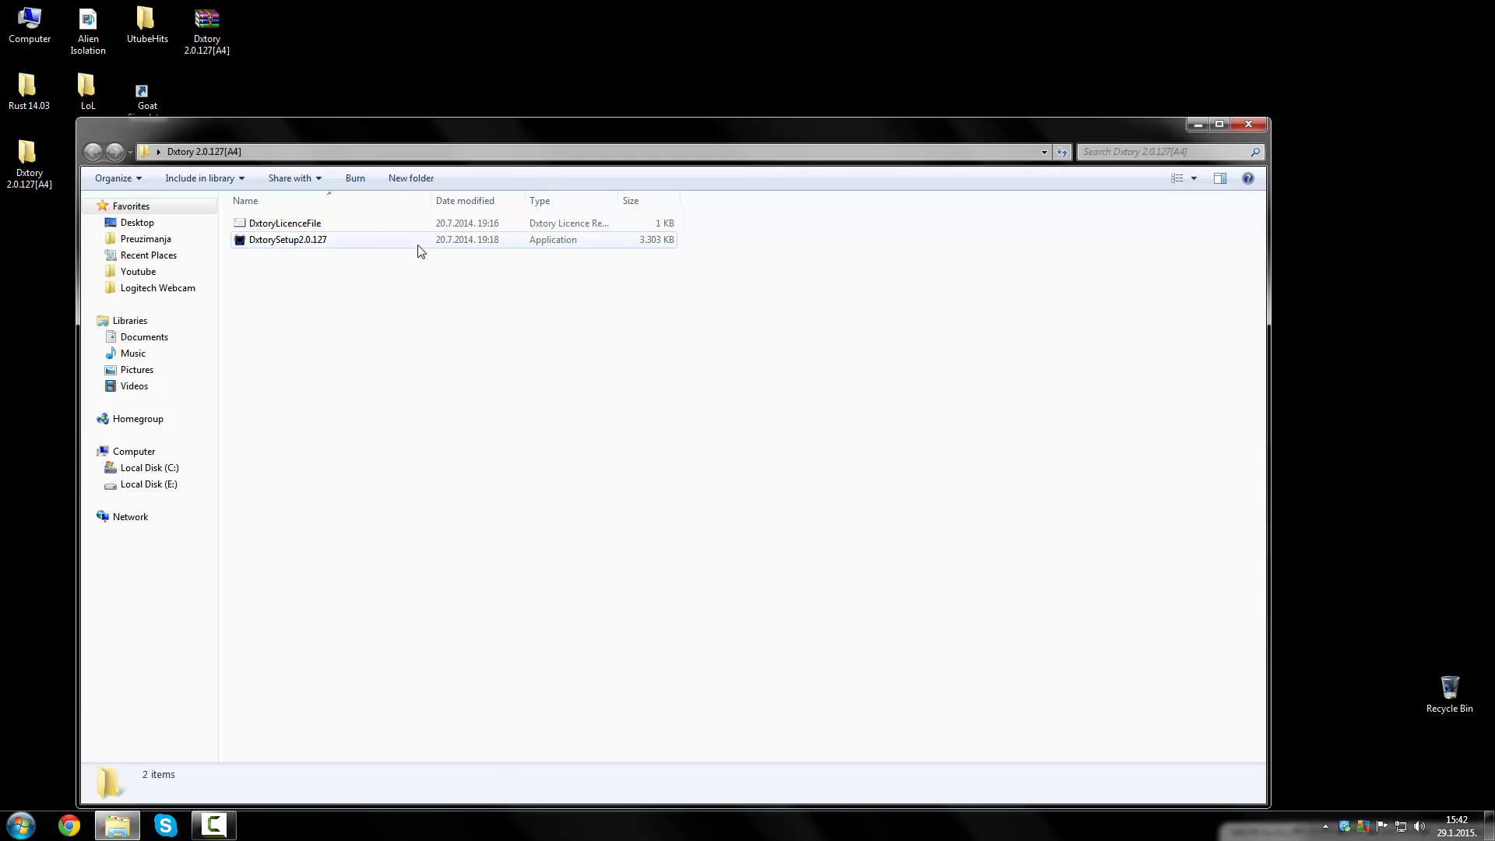
double_click(288, 239)
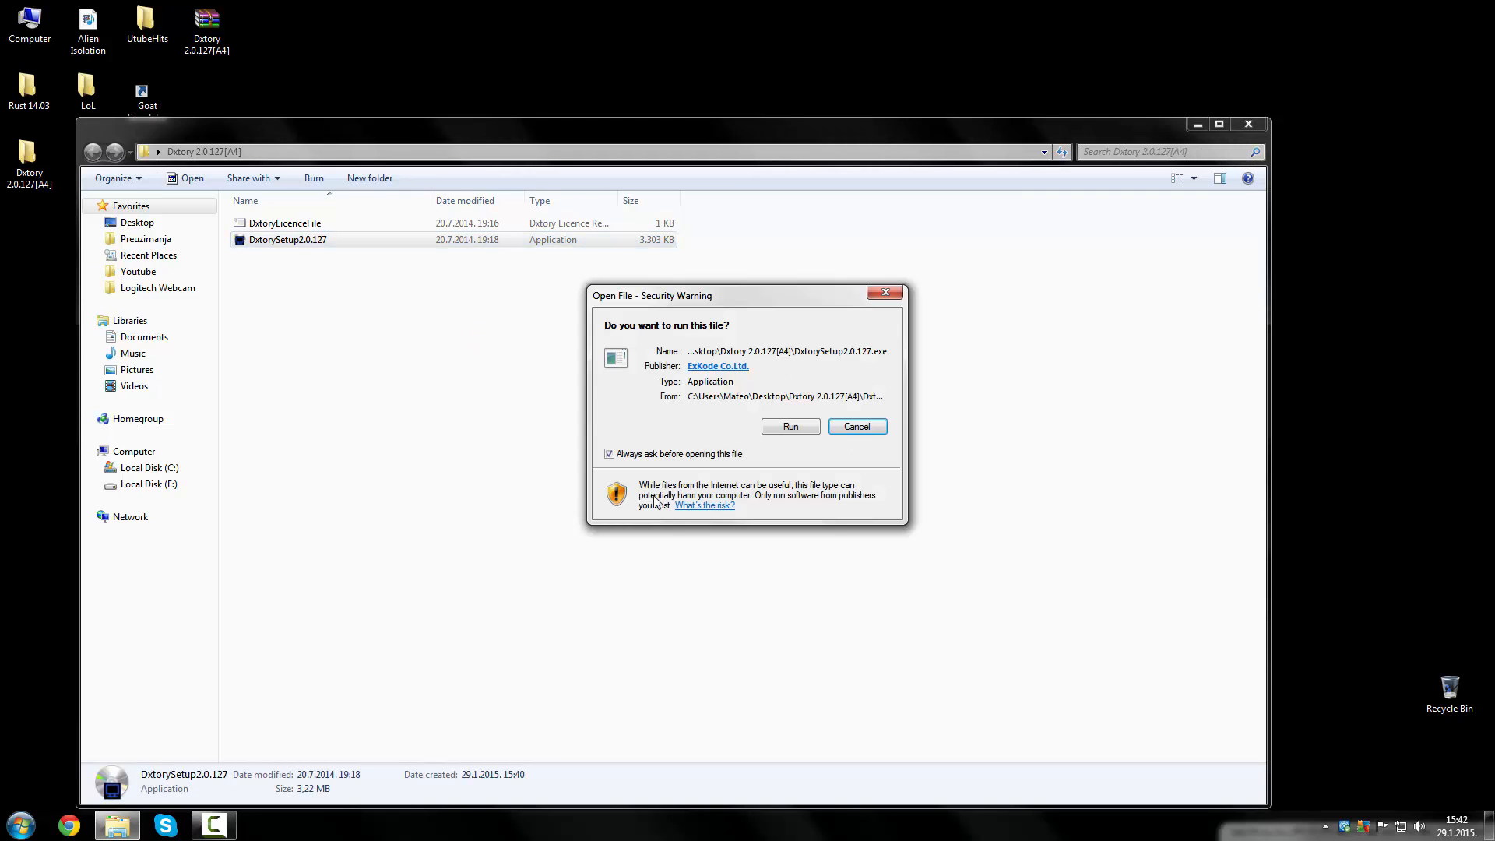
left_click(855, 426)
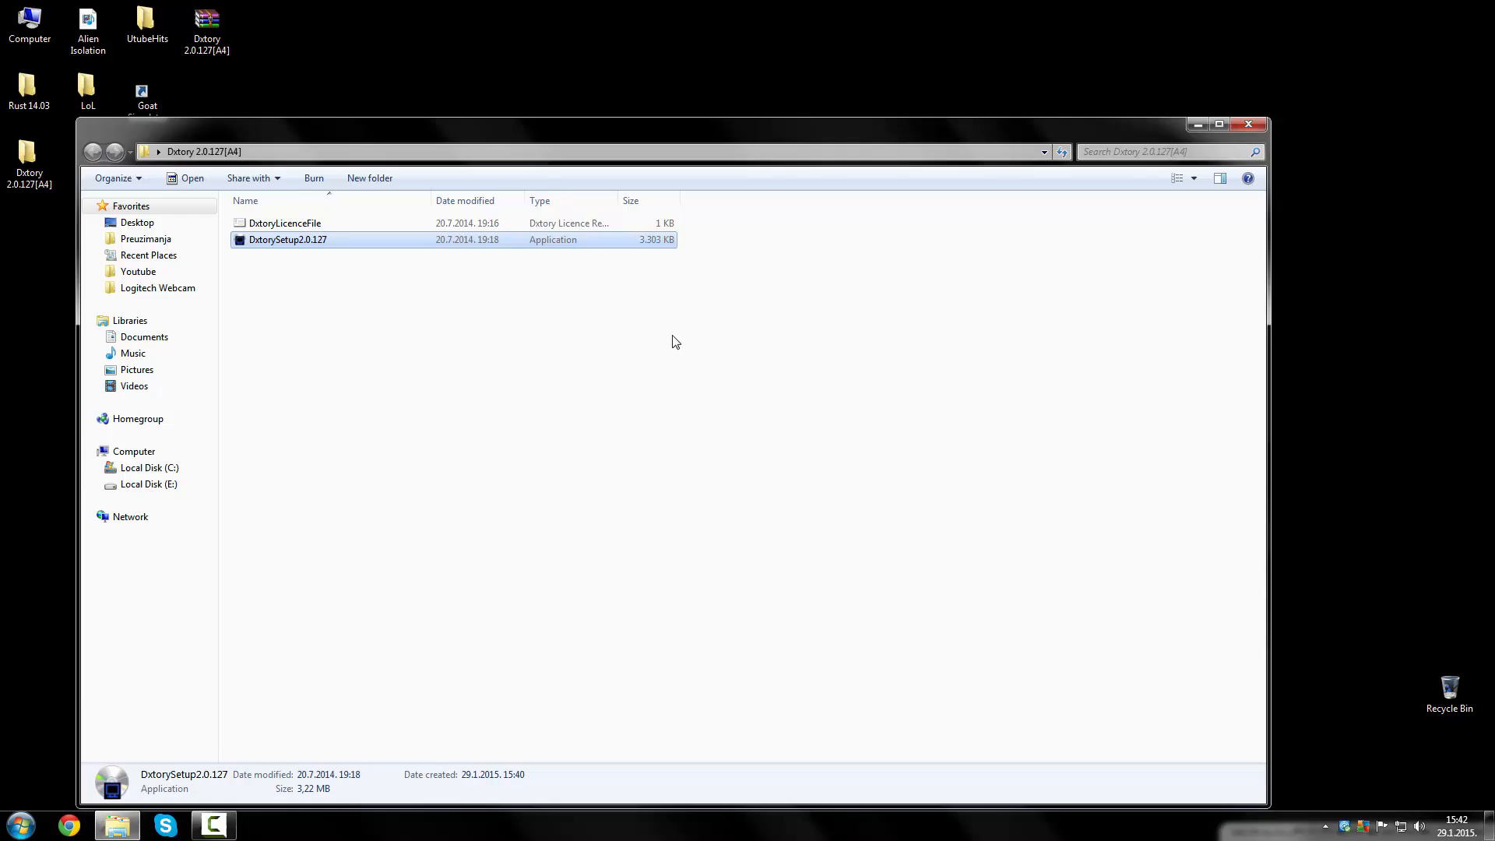
Step: Pass the installer's welcome and license pages, then cancel and confirm exiting Setup
double_click(288, 239)
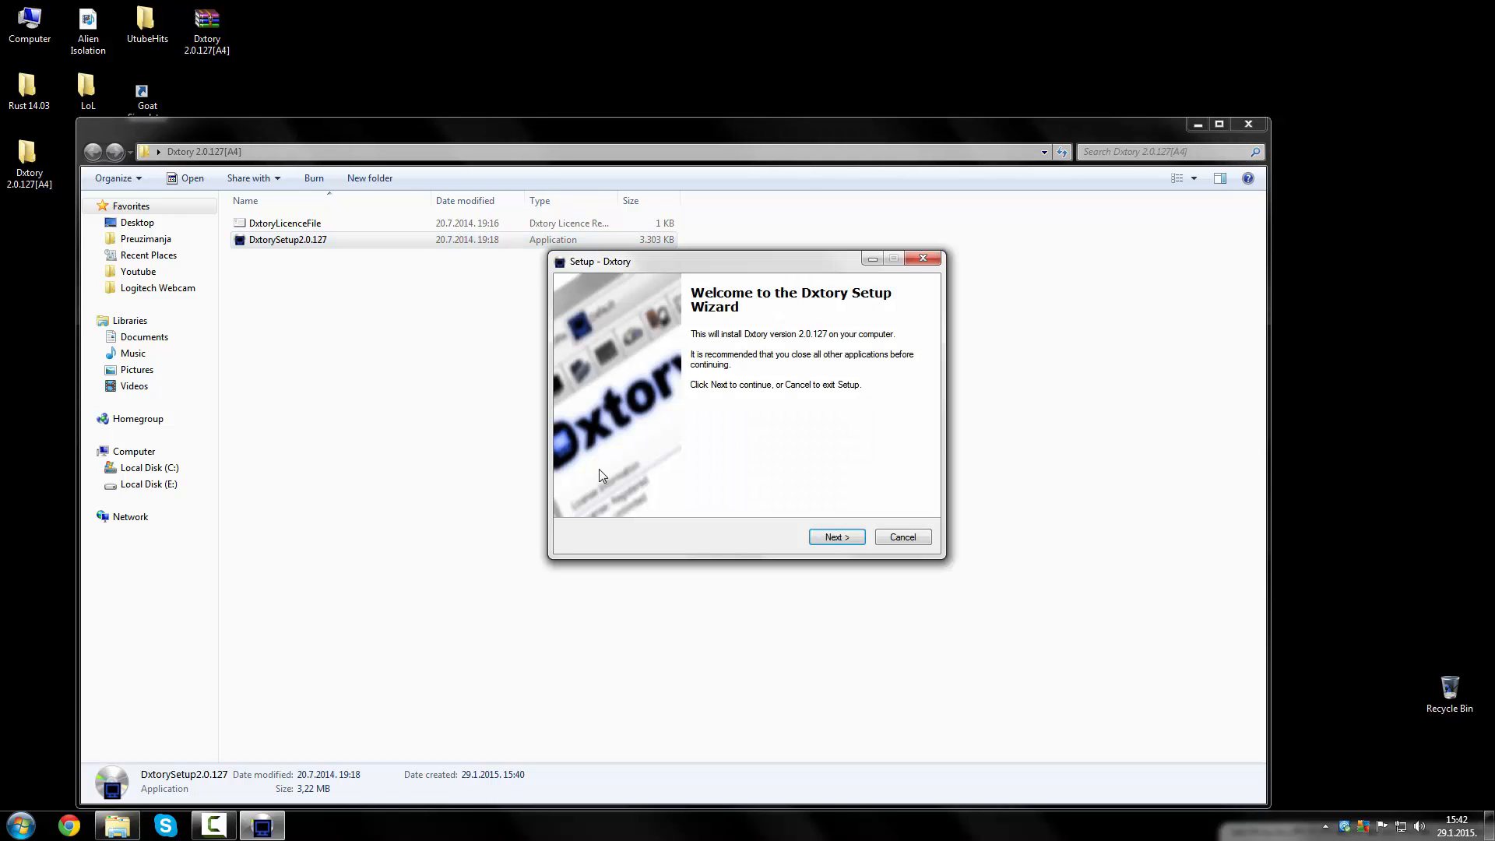
left_click(836, 536)
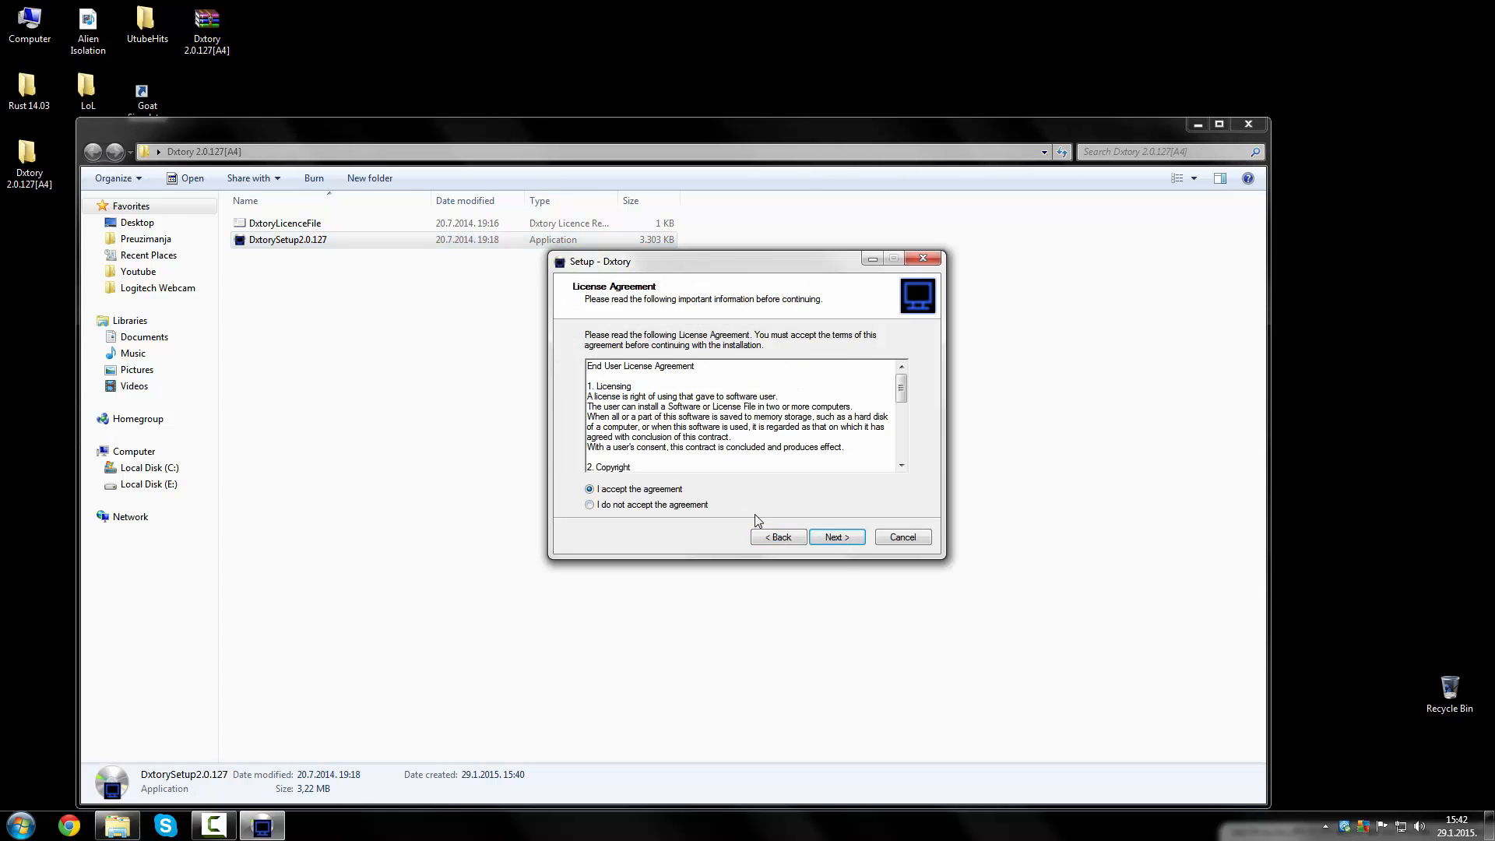
left_click(836, 537)
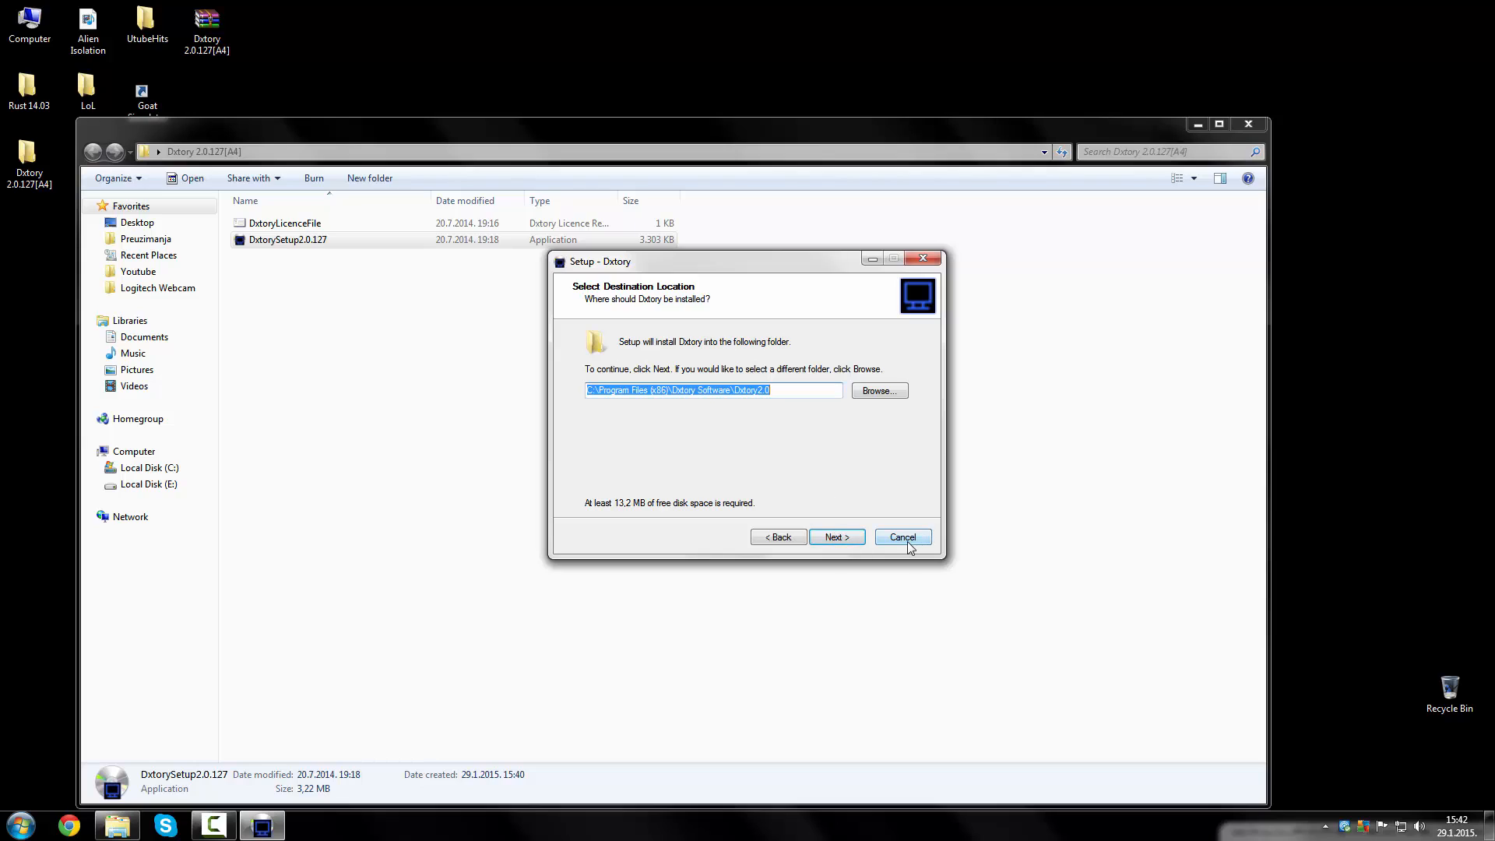
mouse_move(691, 411)
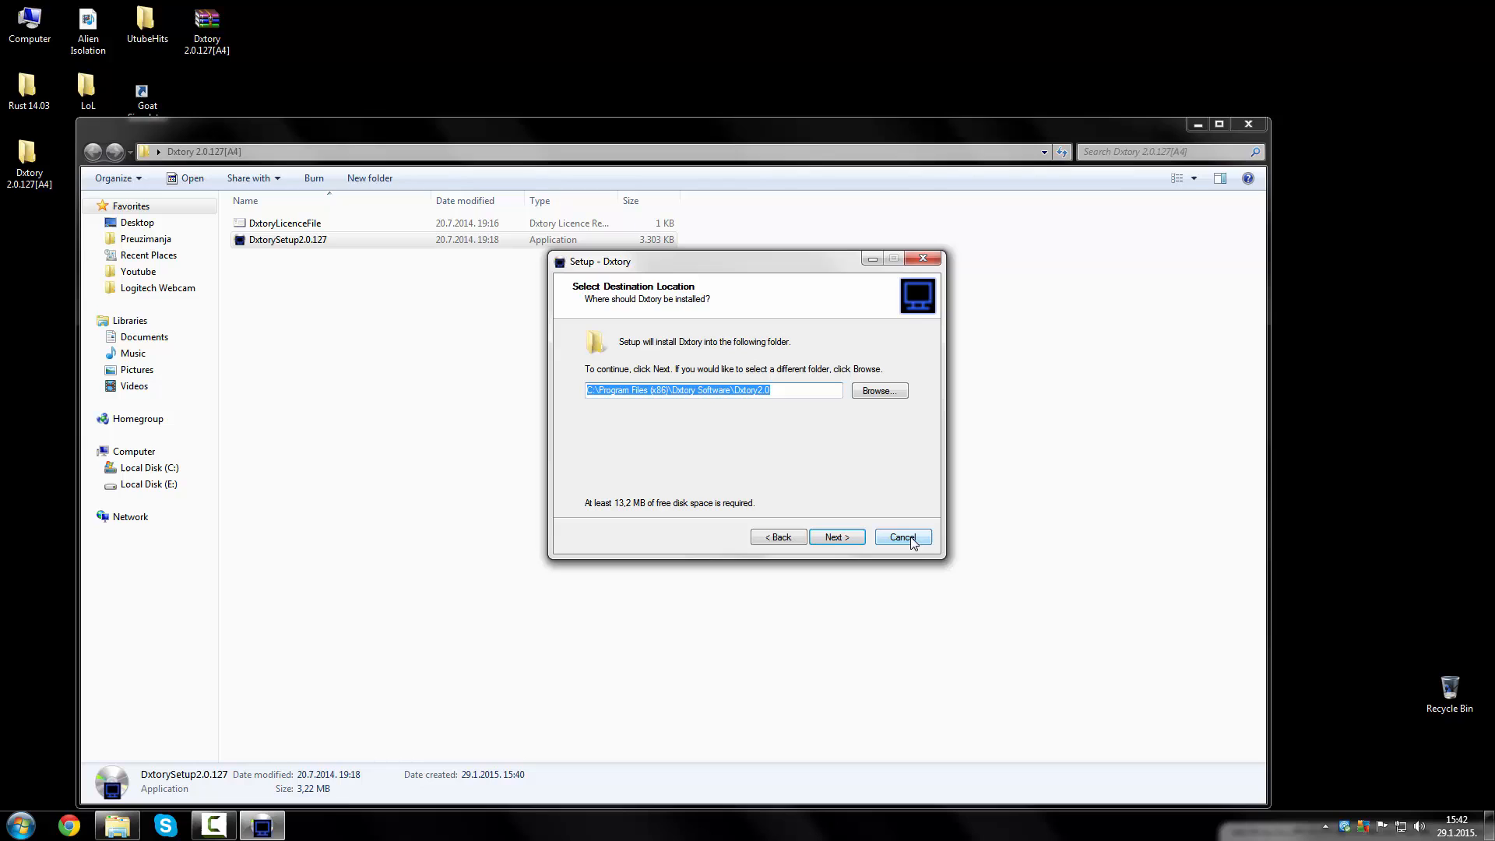
left_click(901, 536)
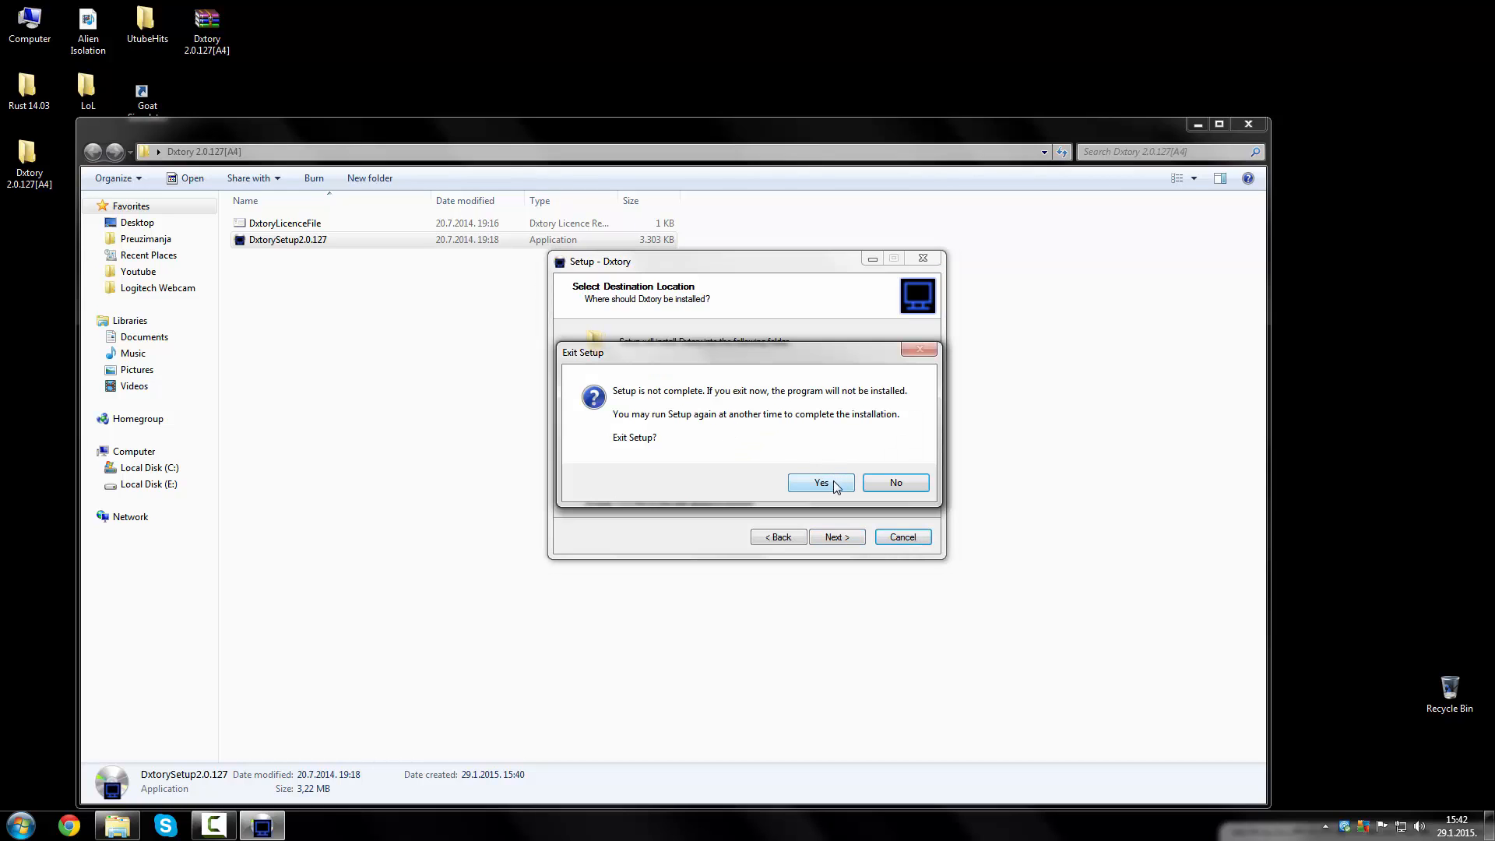
left_click(820, 483)
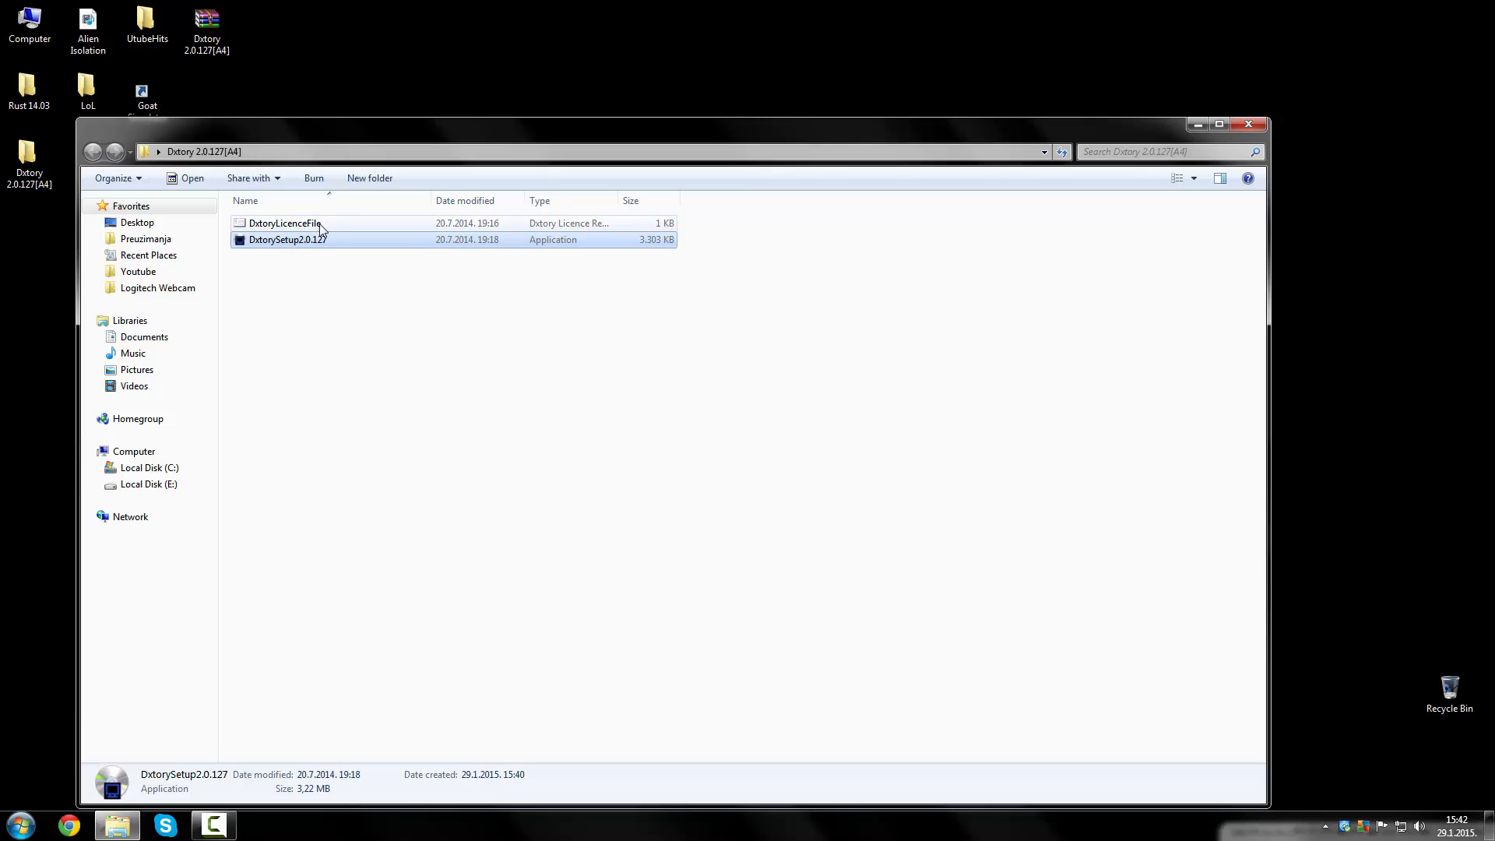
Step: Select DxtoryLicenceFile, close the Dxtory folder window, and refresh the desktop
left_click(284, 223)
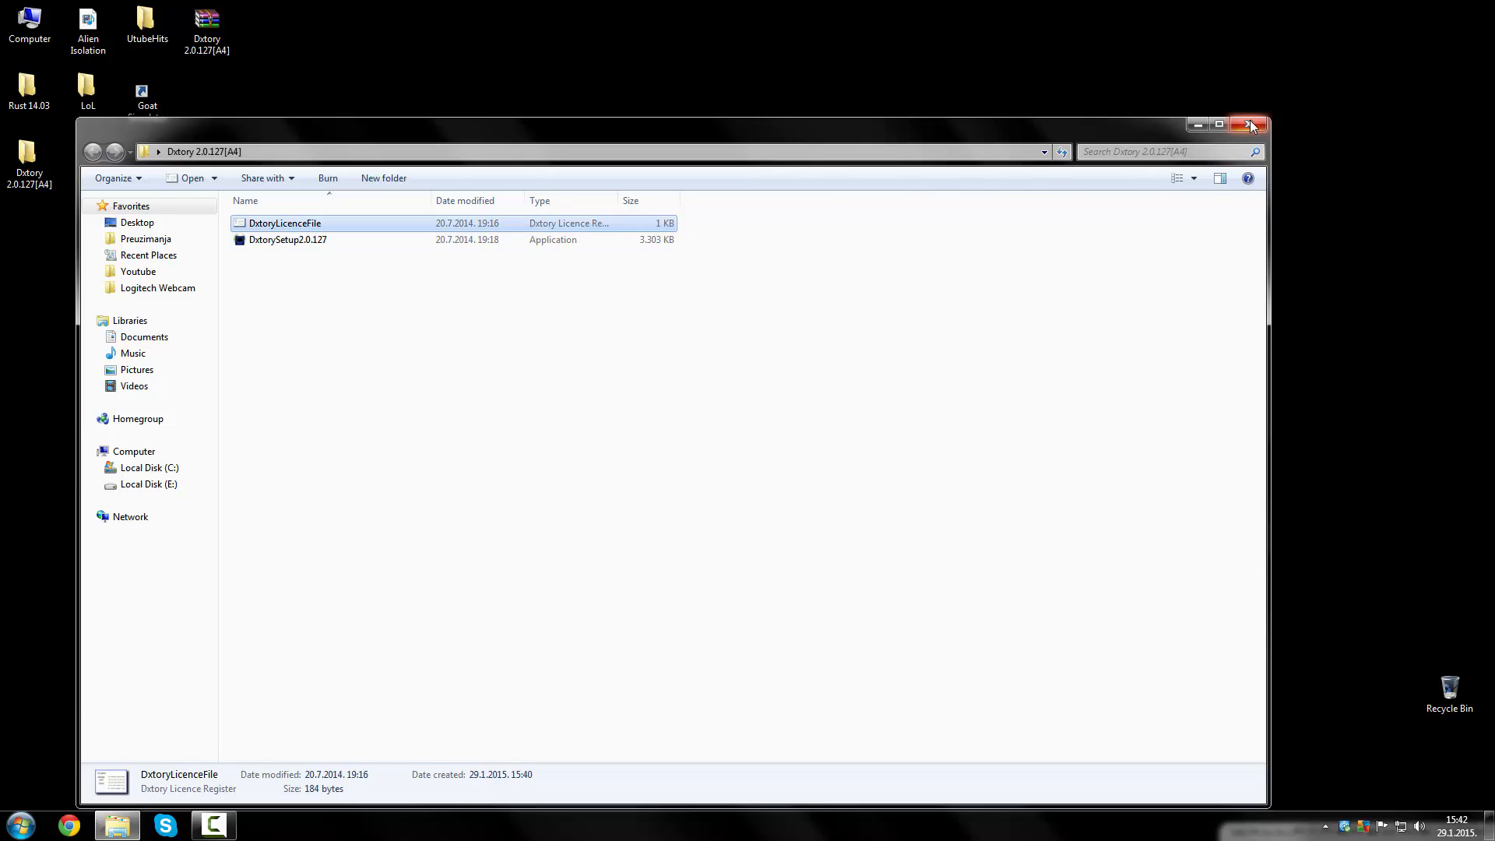
left_click(1252, 124)
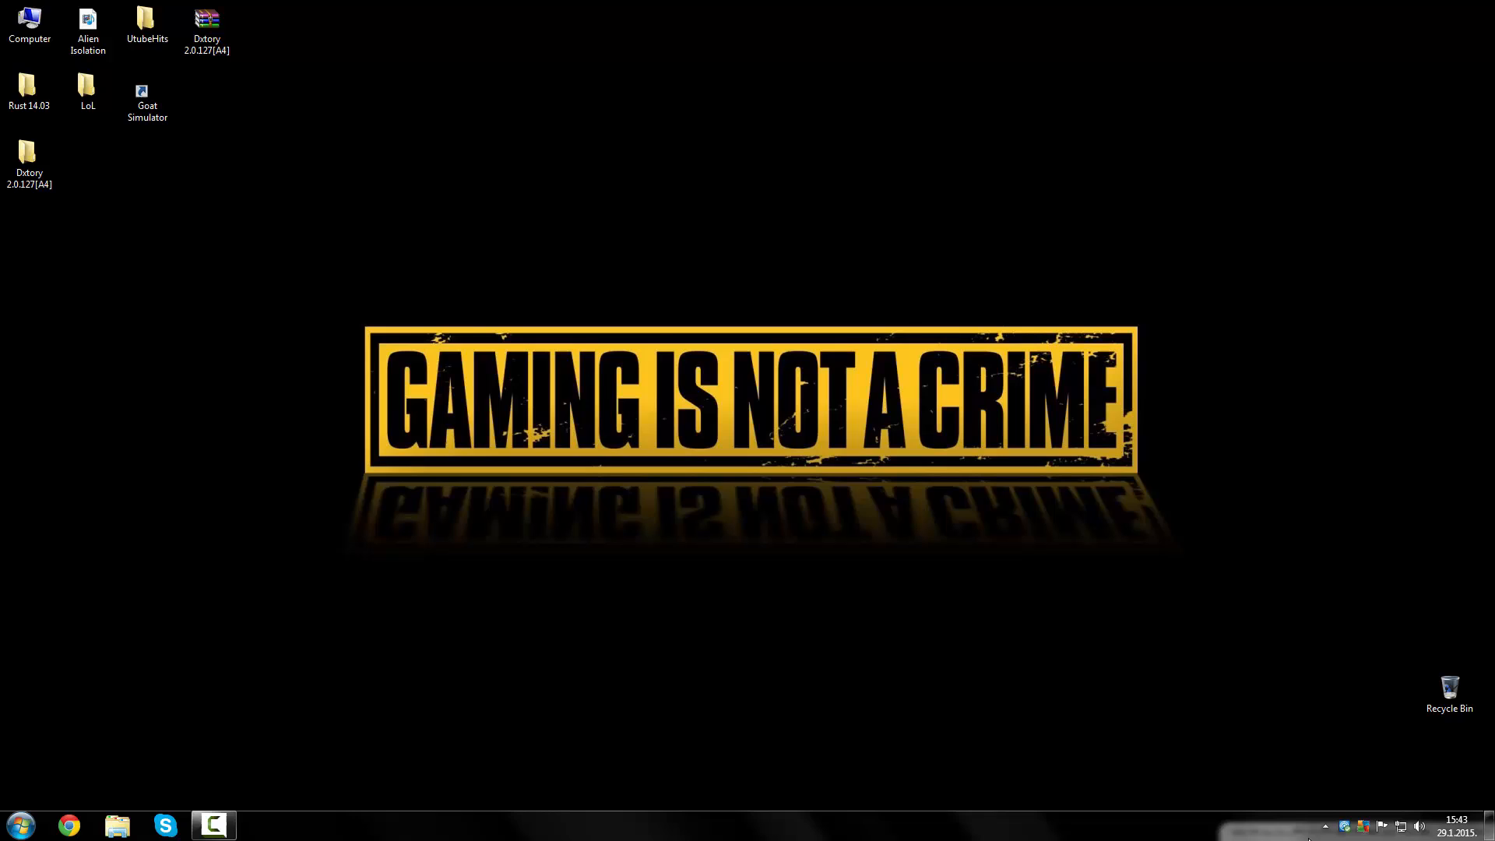
right_click(1324, 825)
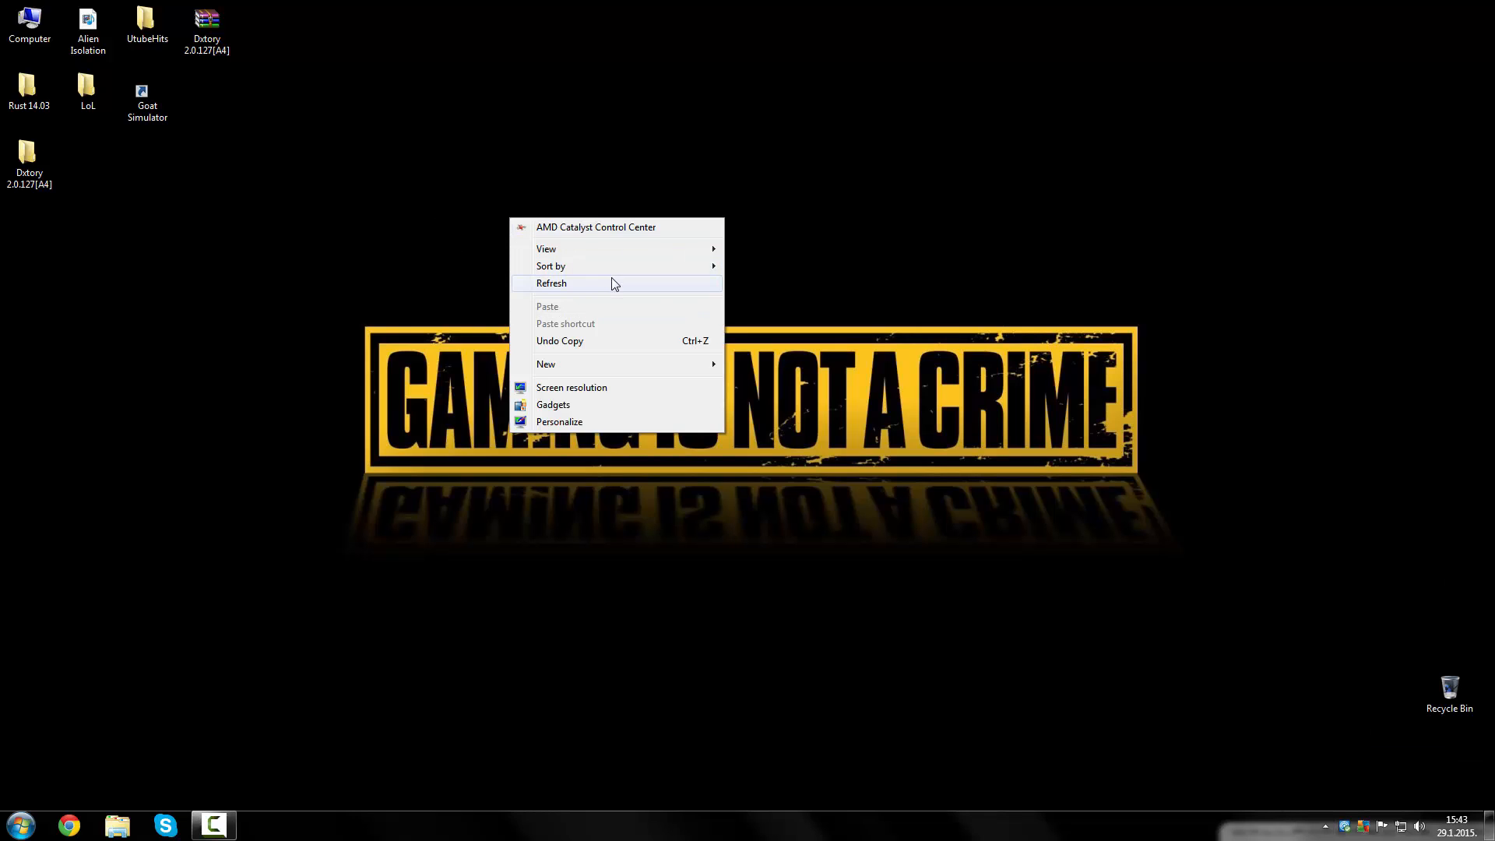
left_click(552, 284)
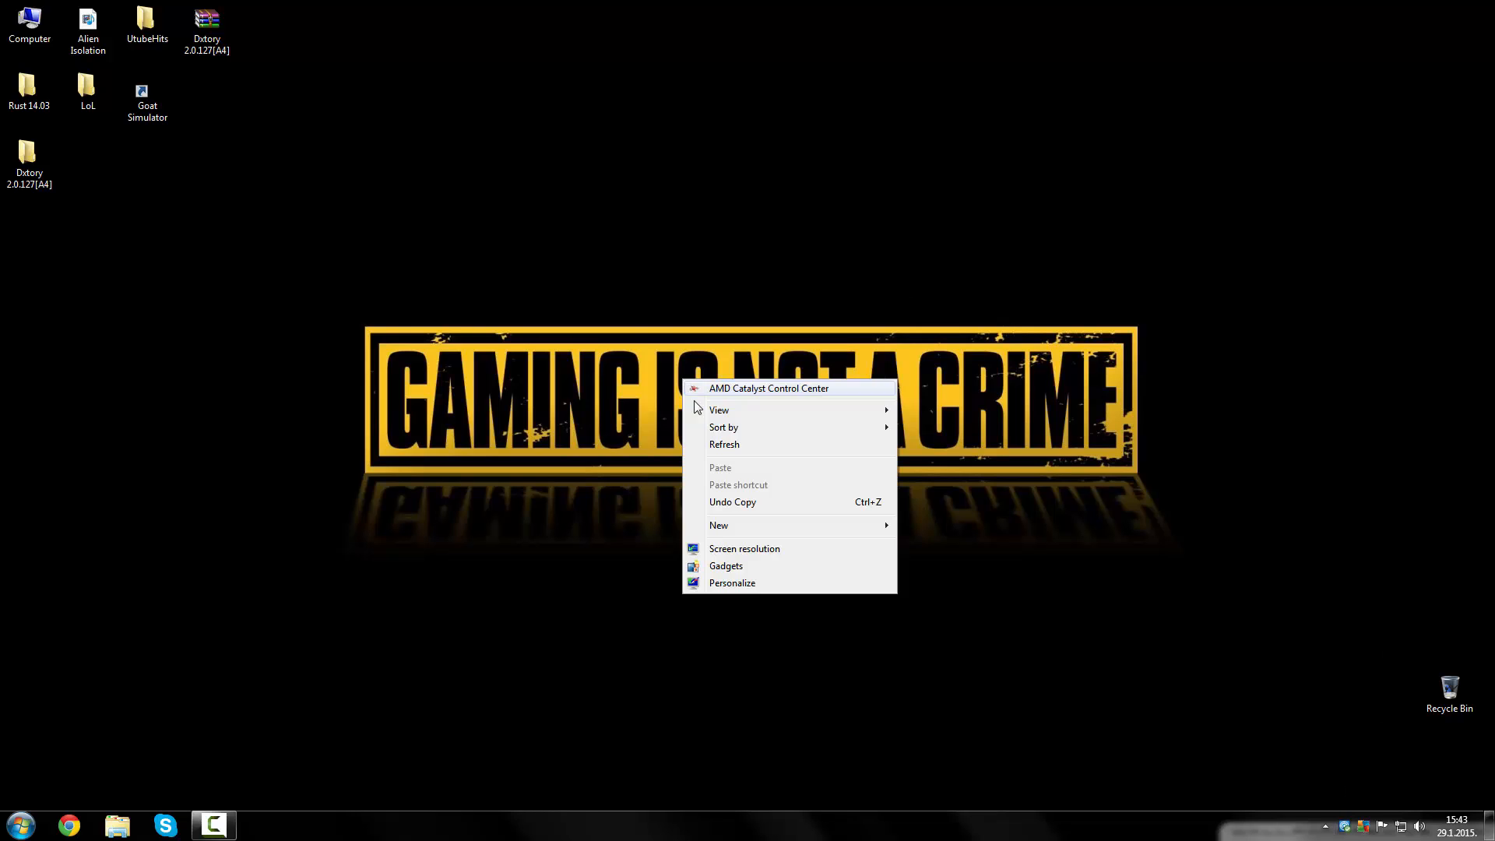
left_click(639, 405)
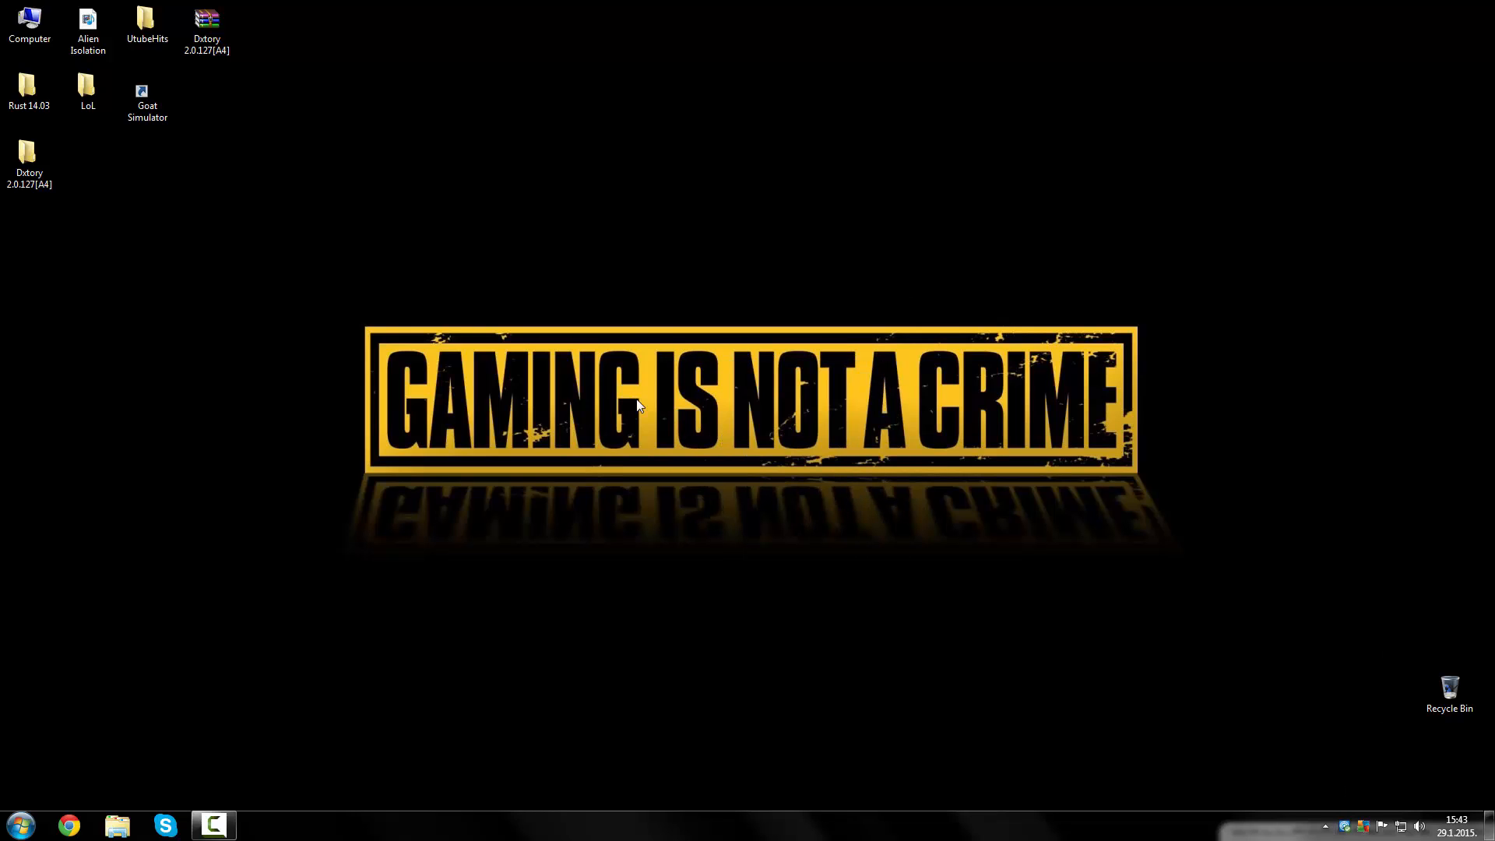
mouse_move(549, 260)
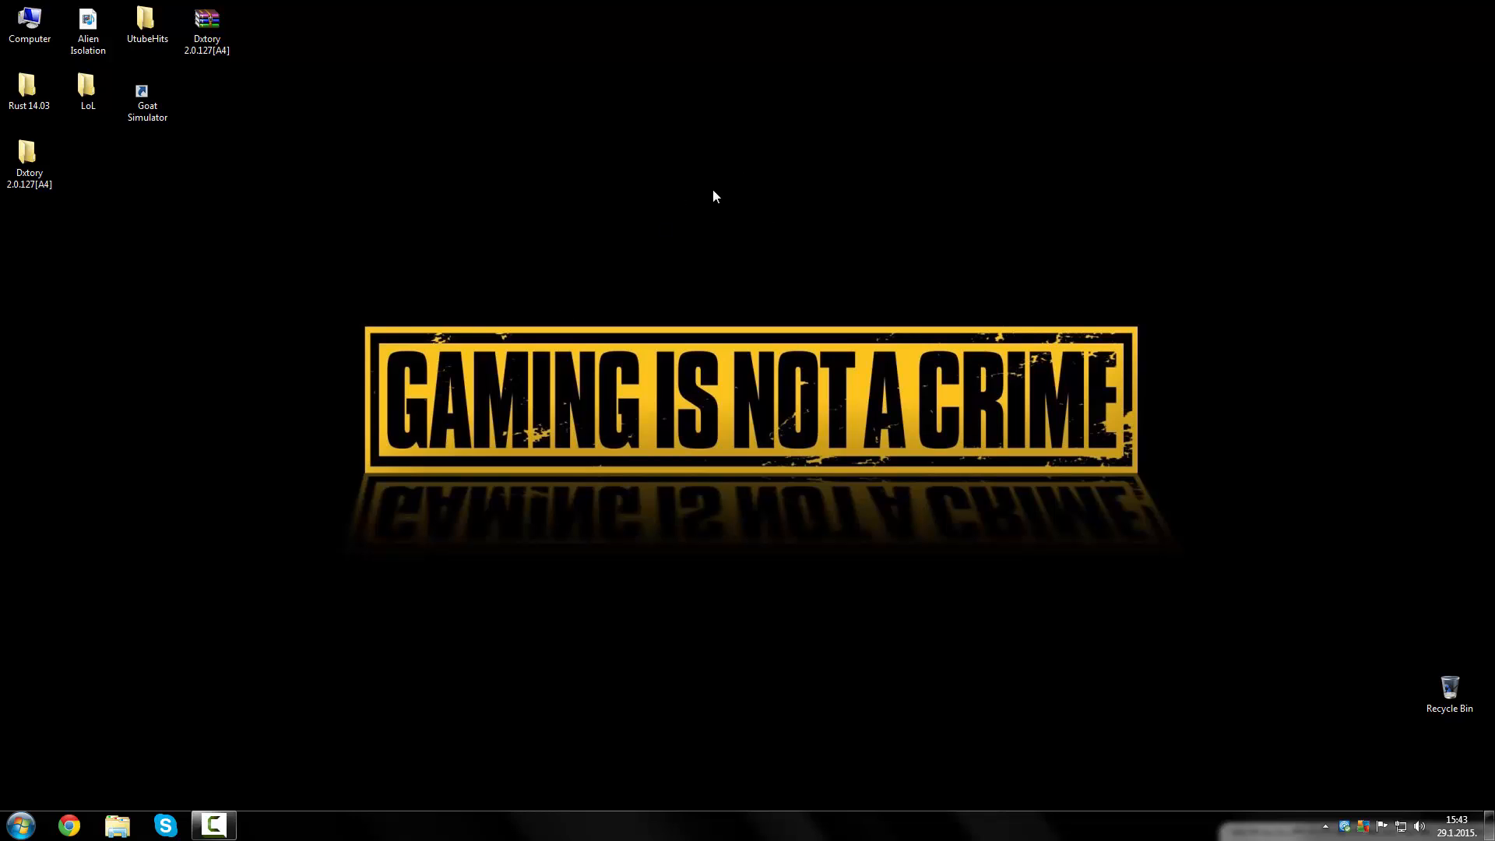
mouse_move(574, 417)
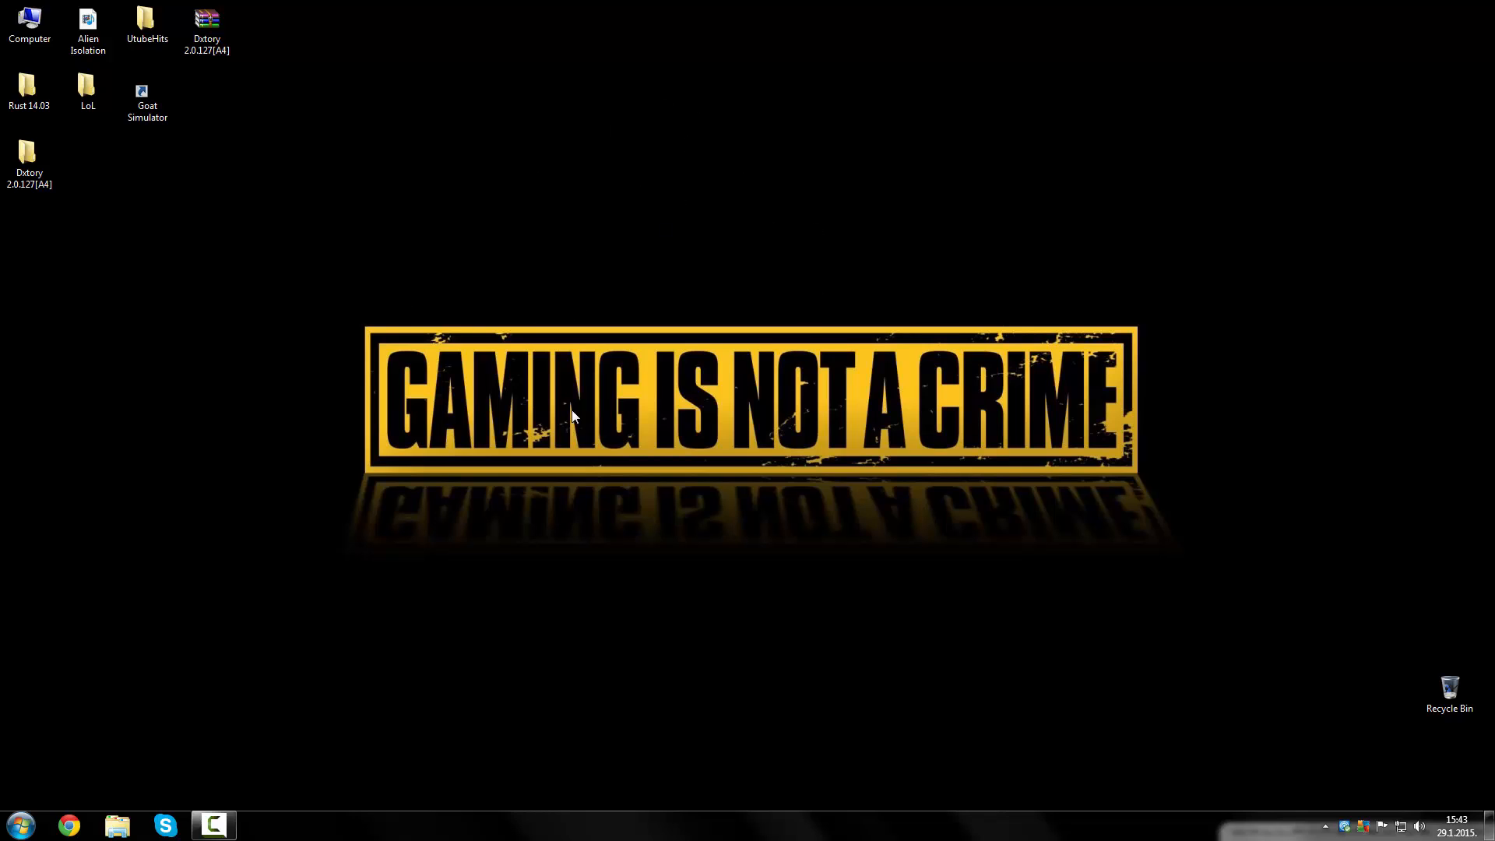
mouse_move(684, 289)
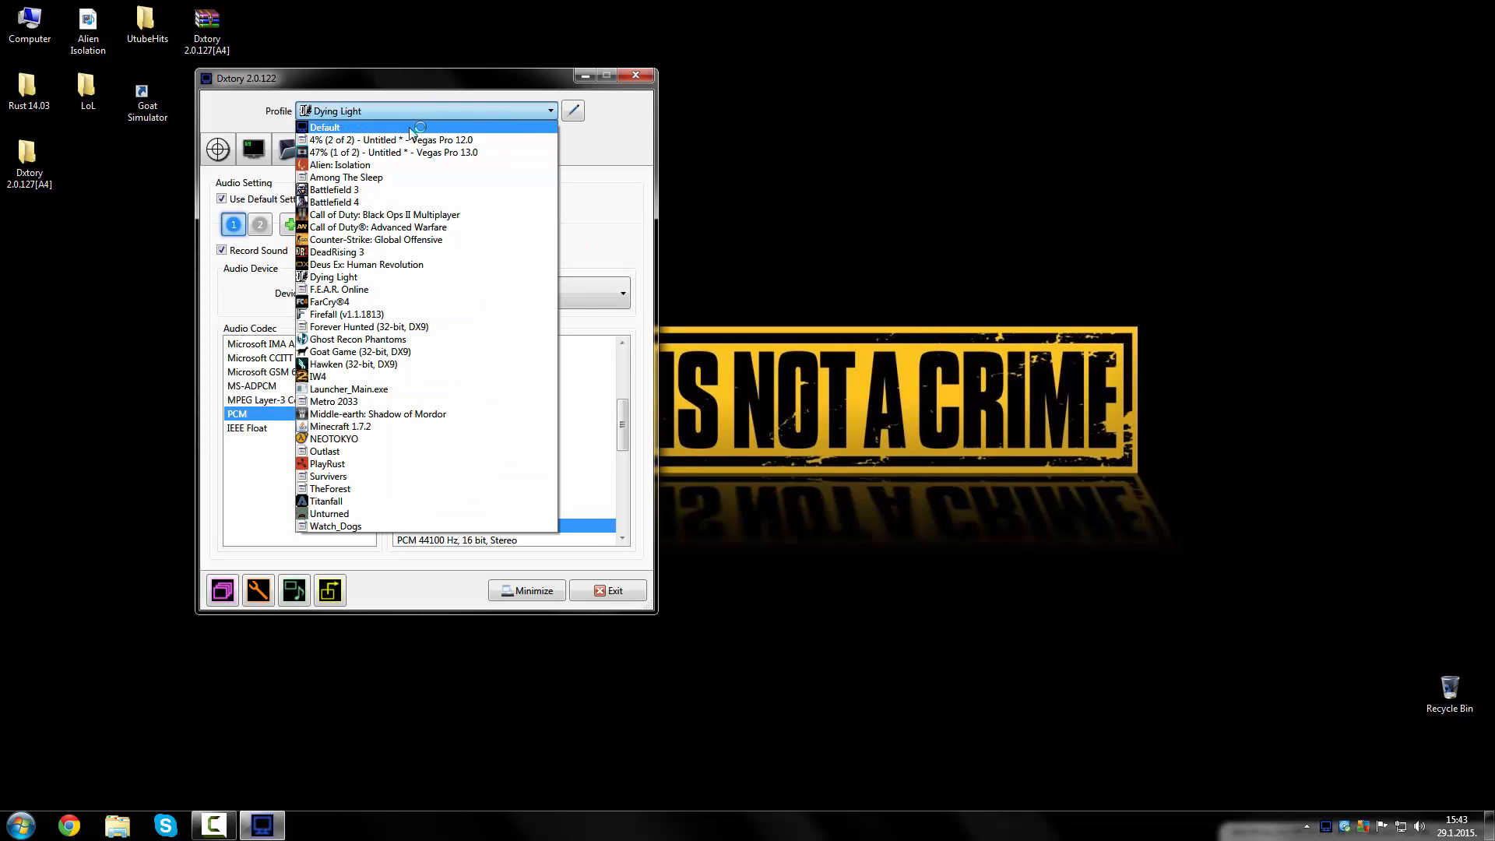
Step: Pick the Default recording profile and show Dxtory's FPS and record-status overlay options
left_click(324, 127)
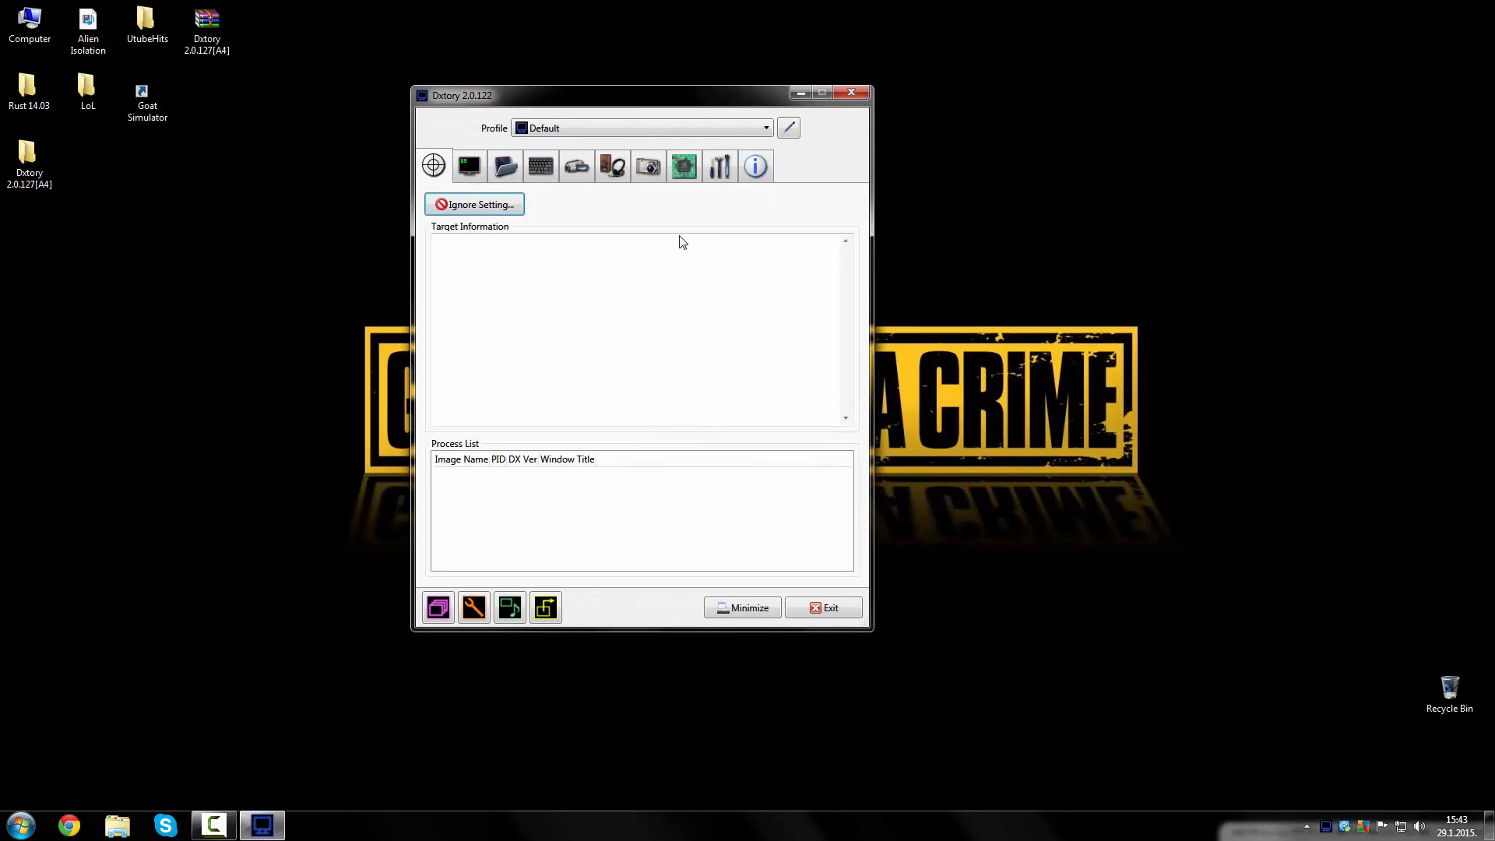
left_click(641, 127)
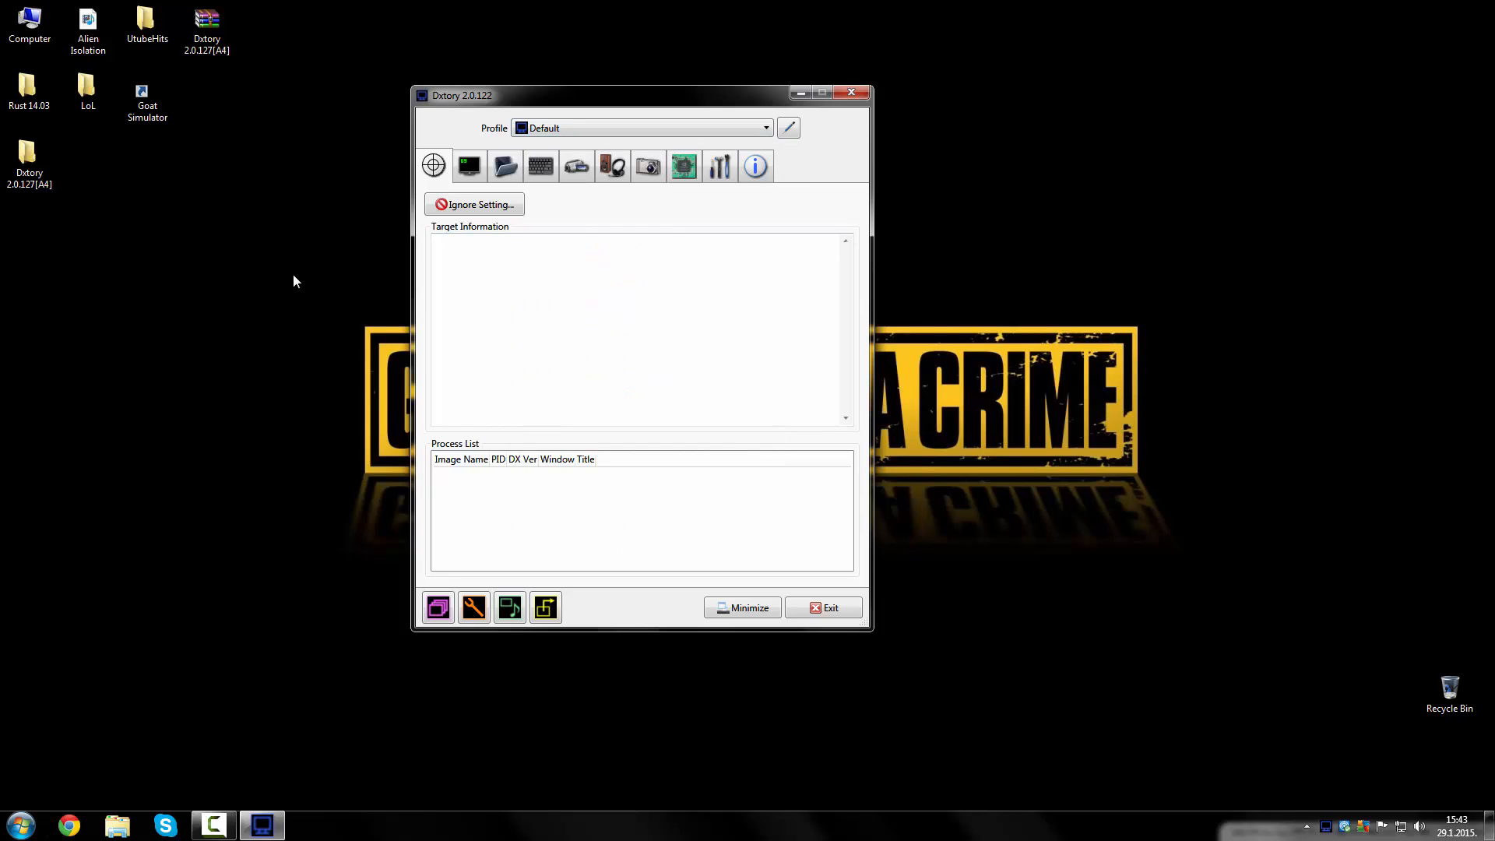
left_click(468, 165)
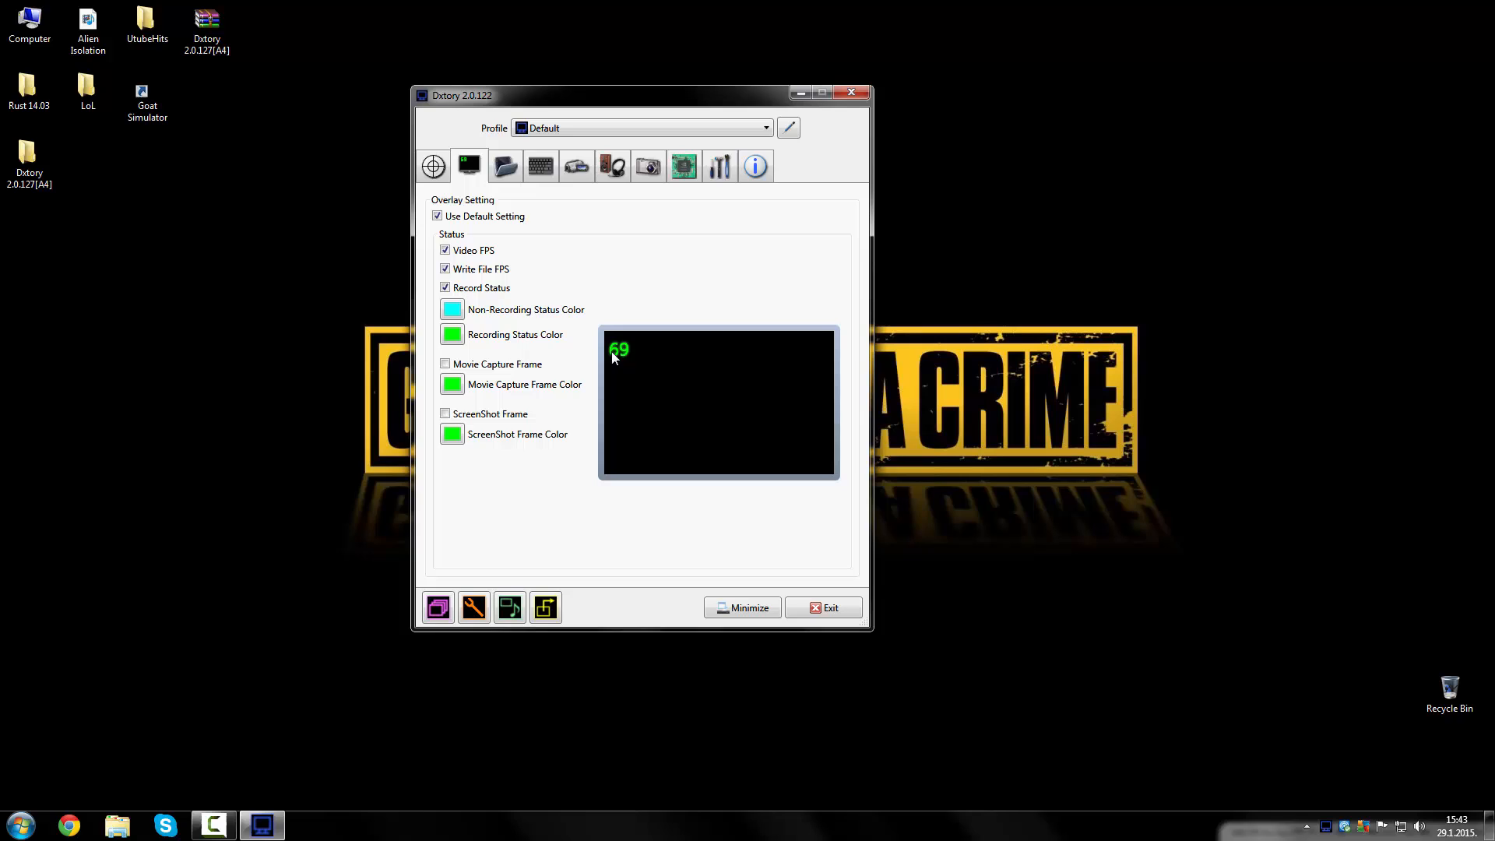
mouse_move(592, 545)
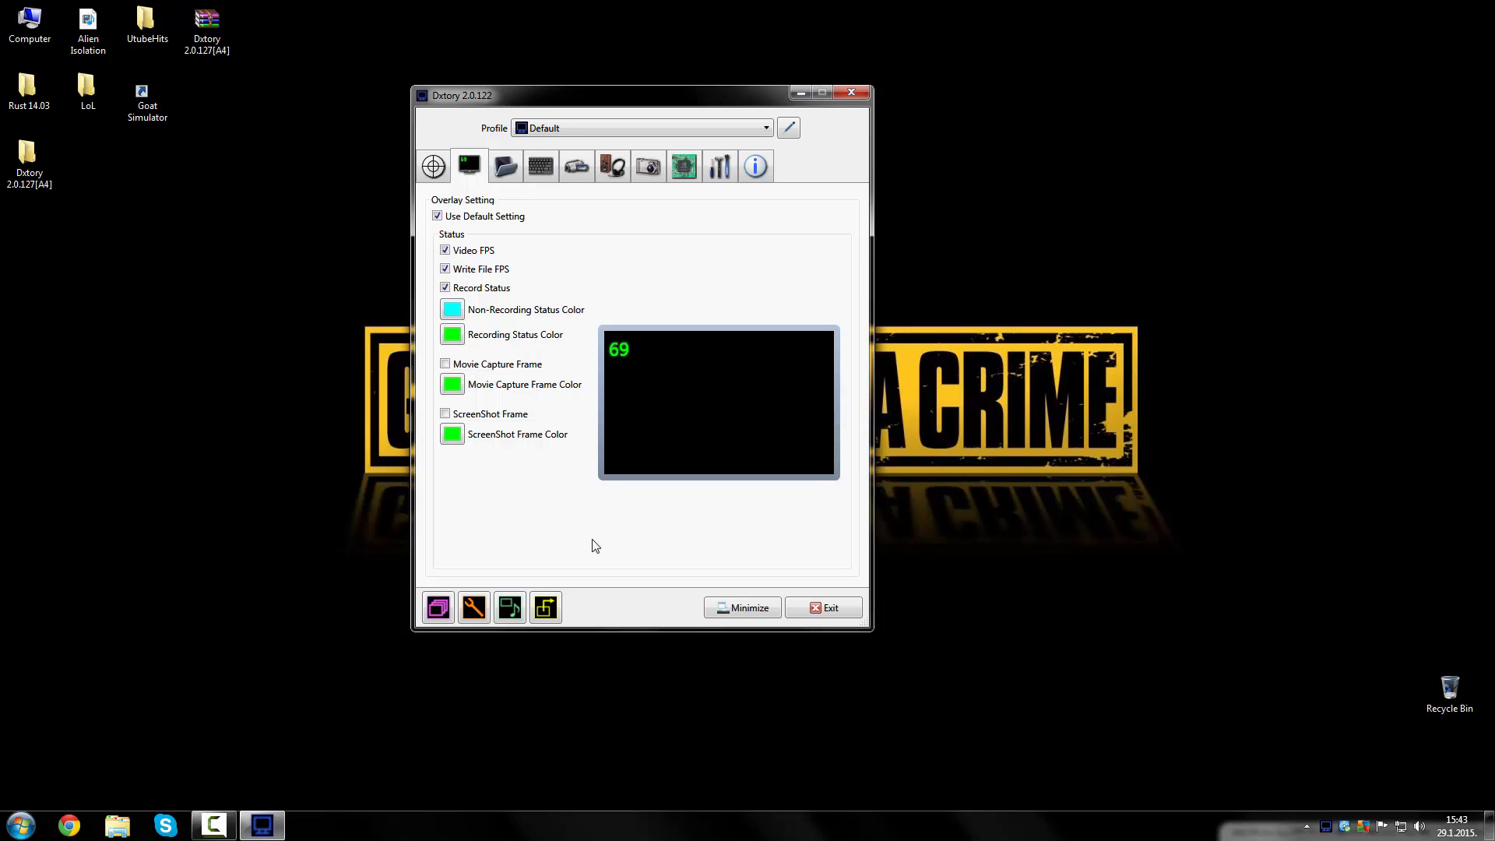
mouse_move(507, 165)
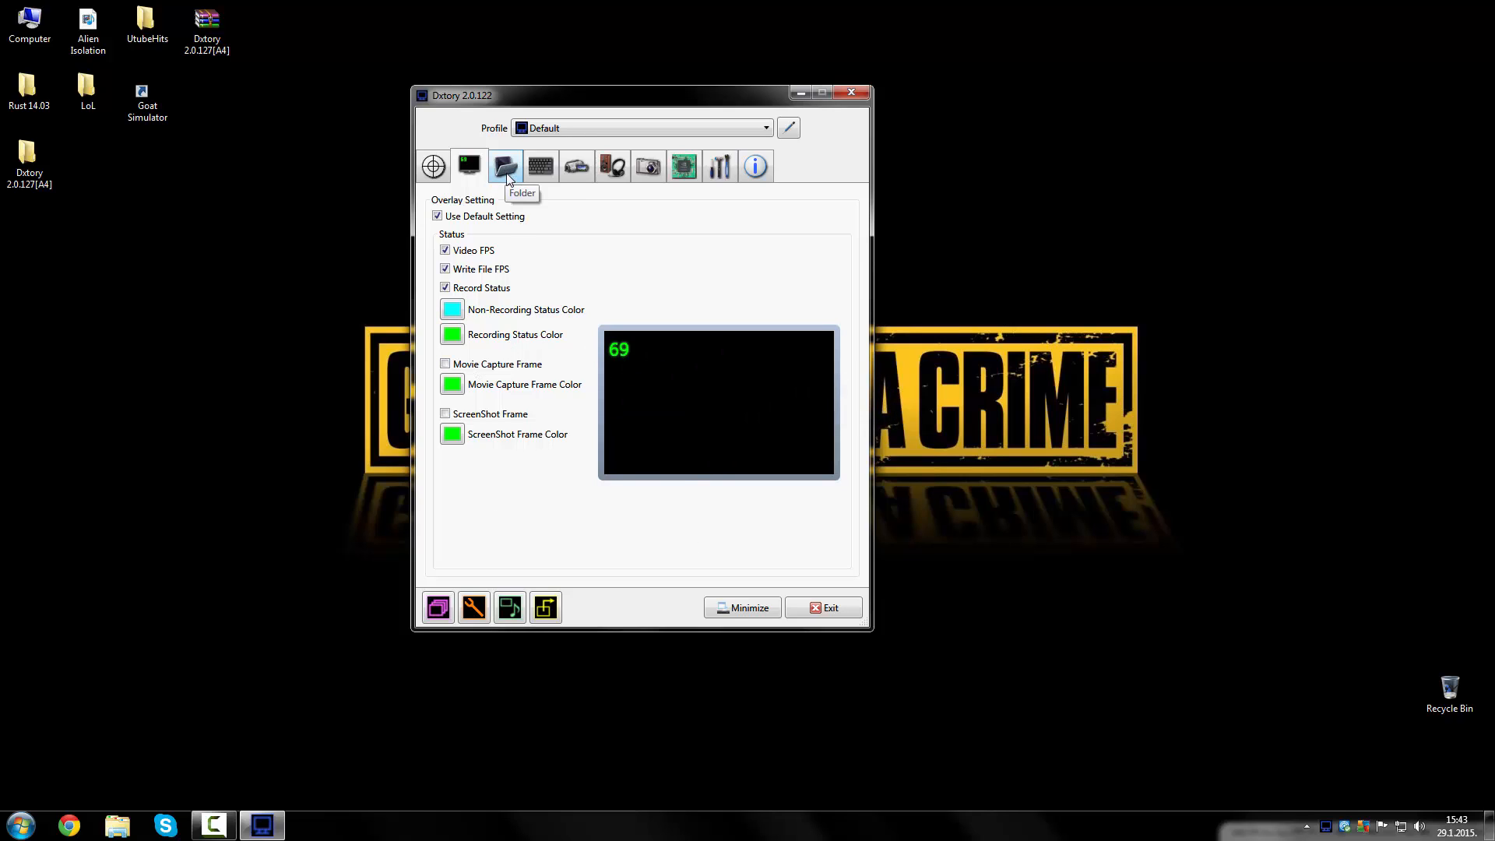
Step: Add the Libraries > My Videos folder as an extra movie save folder
left_click(505, 166)
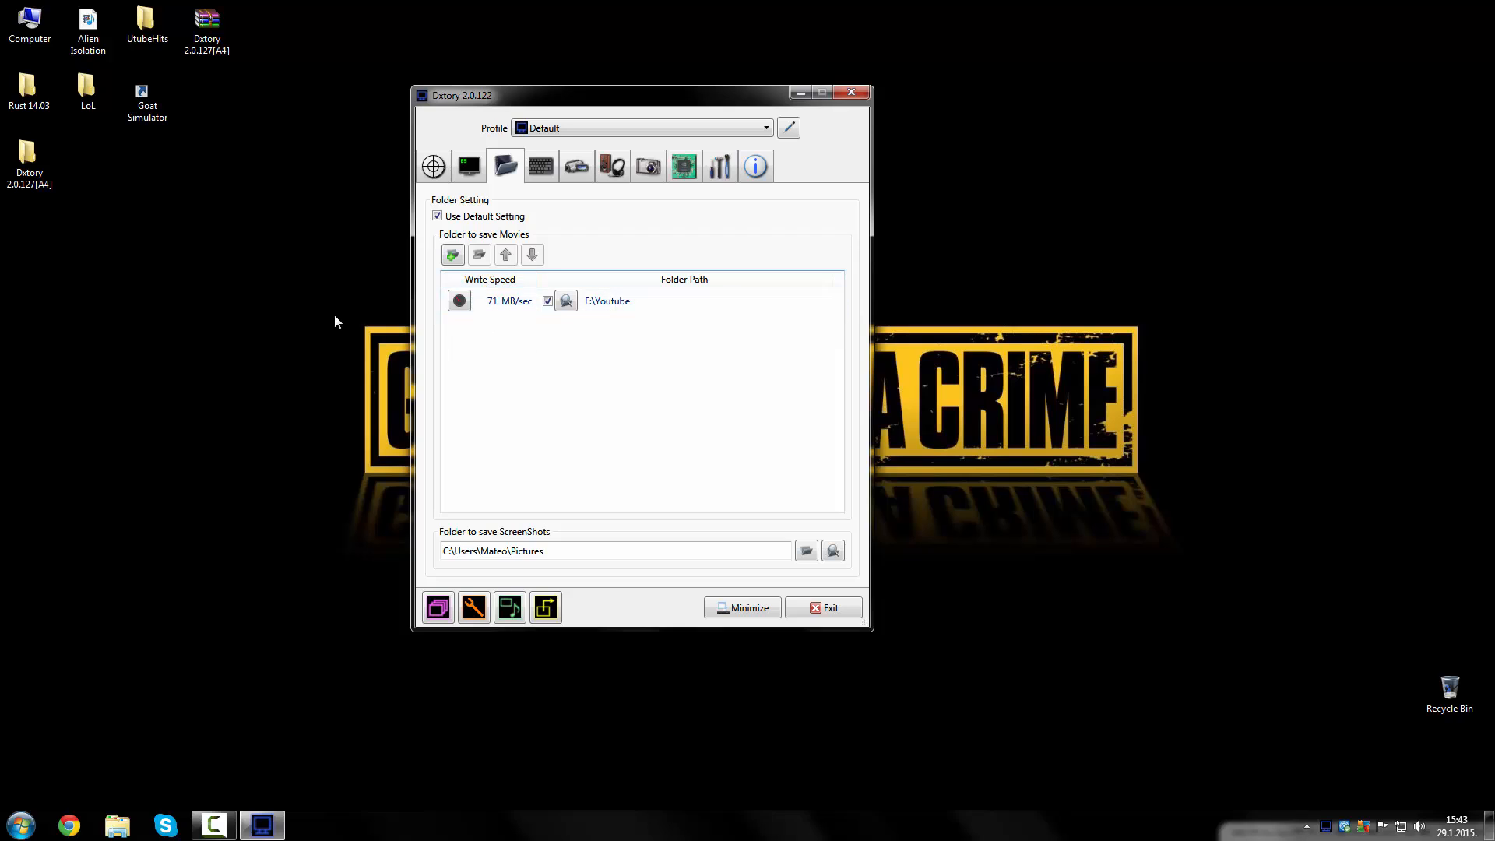
left_click(452, 255)
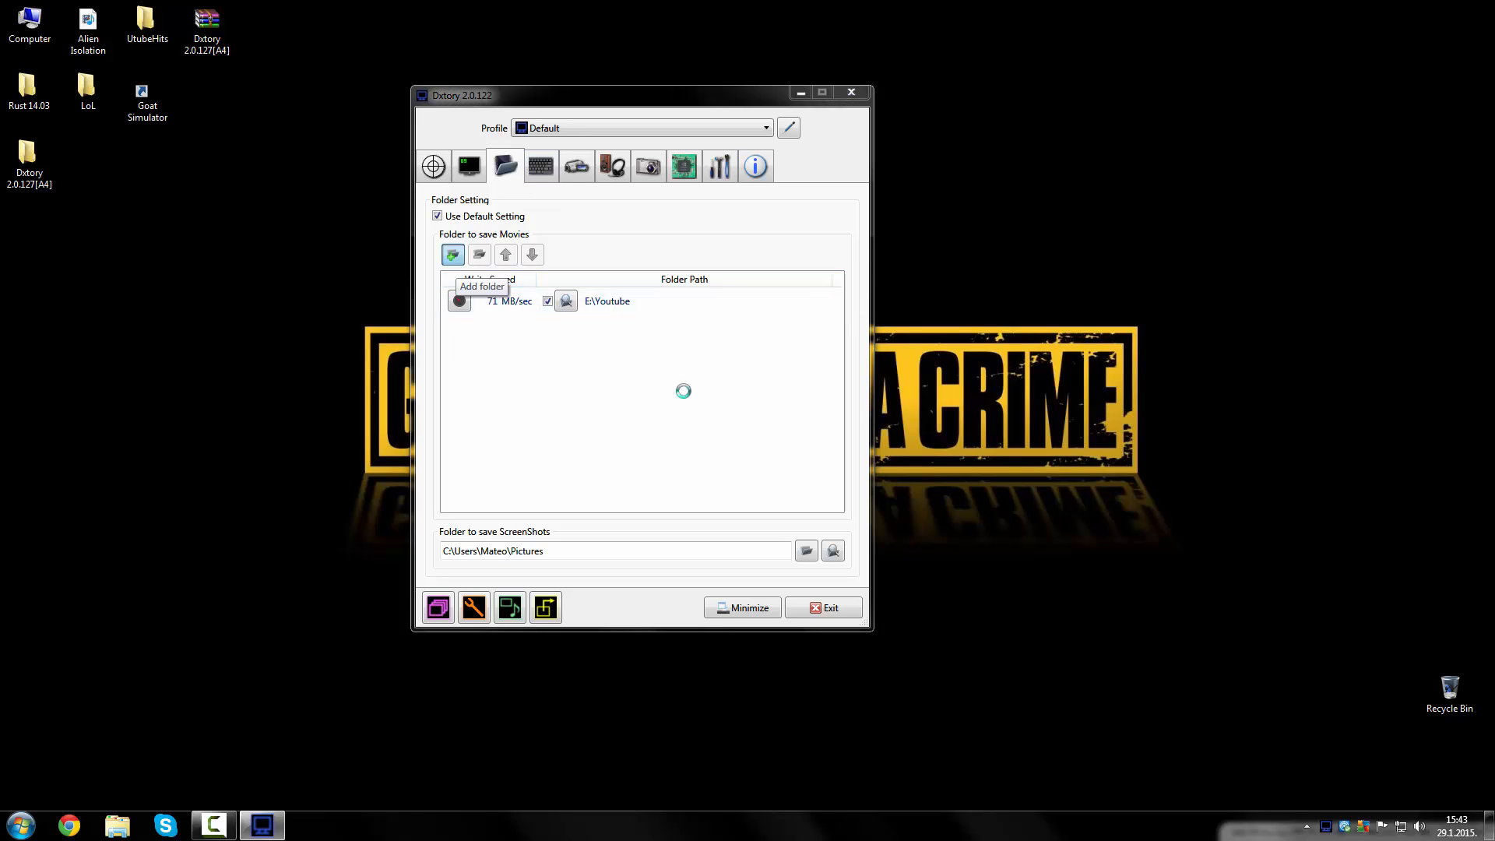
left_click(453, 255)
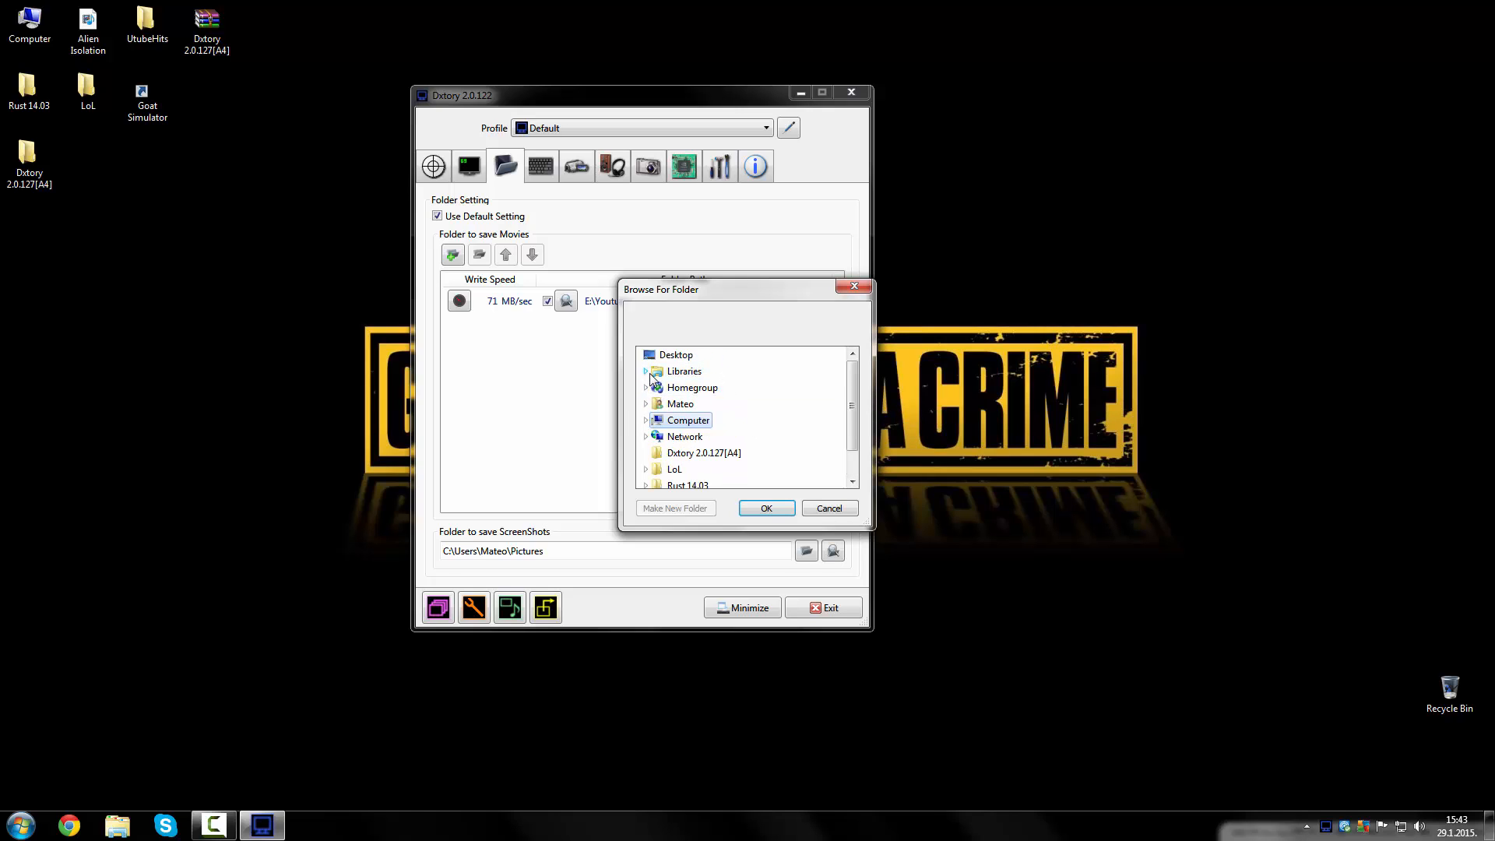
left_click(647, 370)
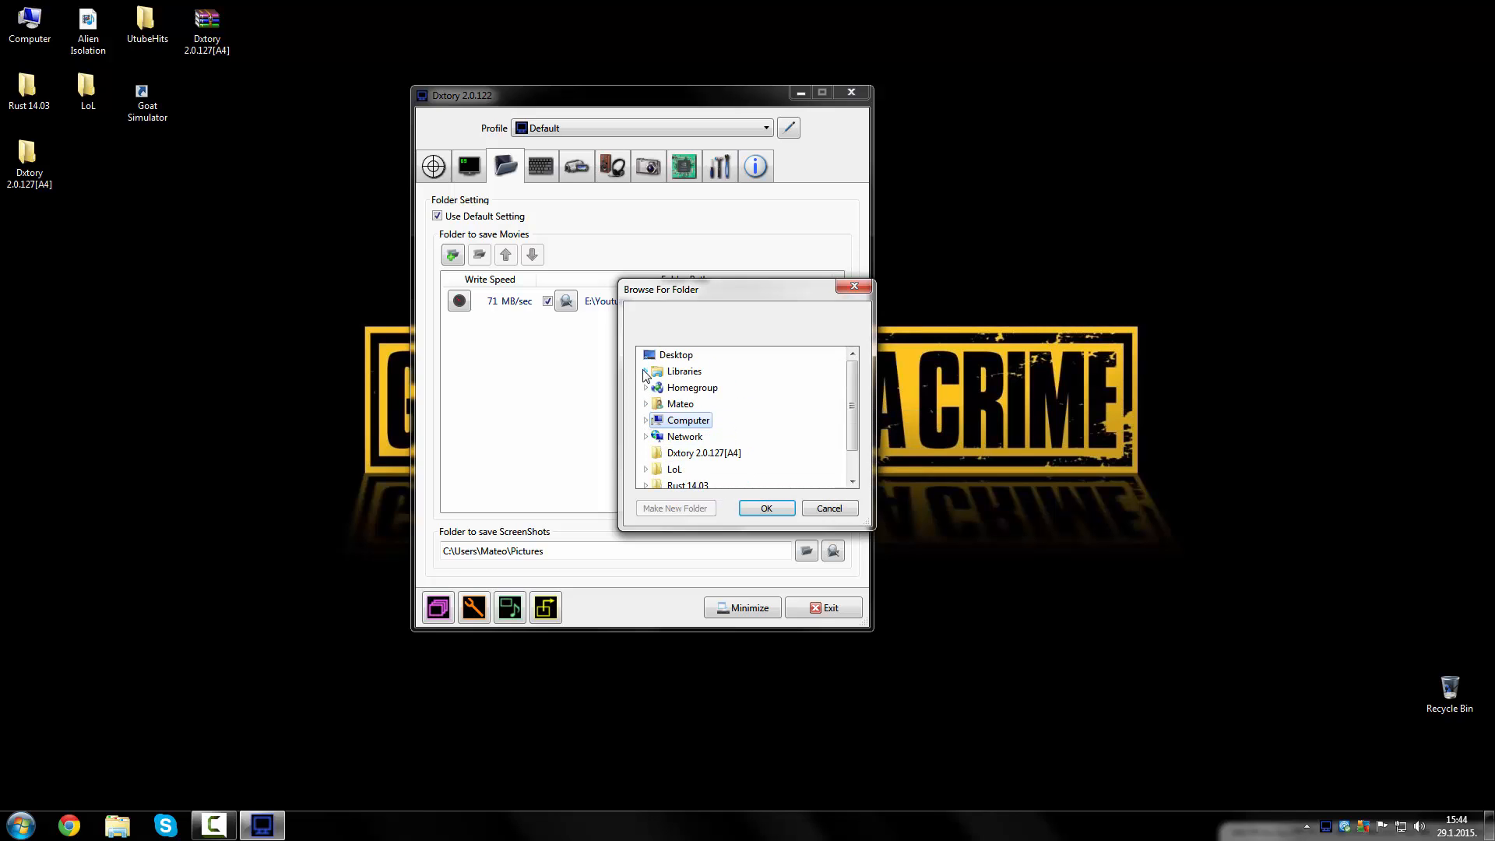
left_click(646, 371)
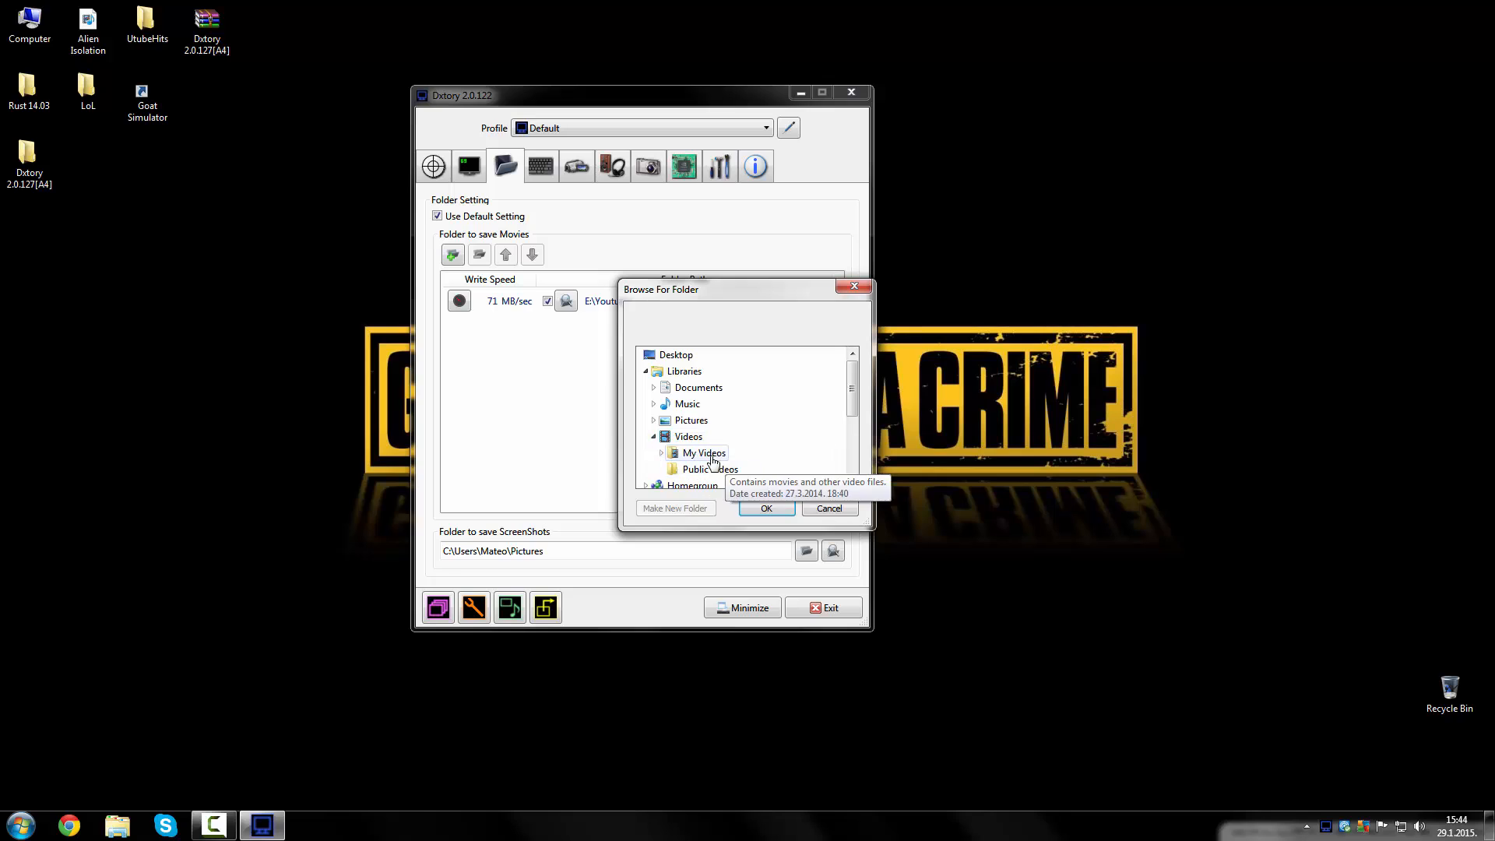
left_click(766, 508)
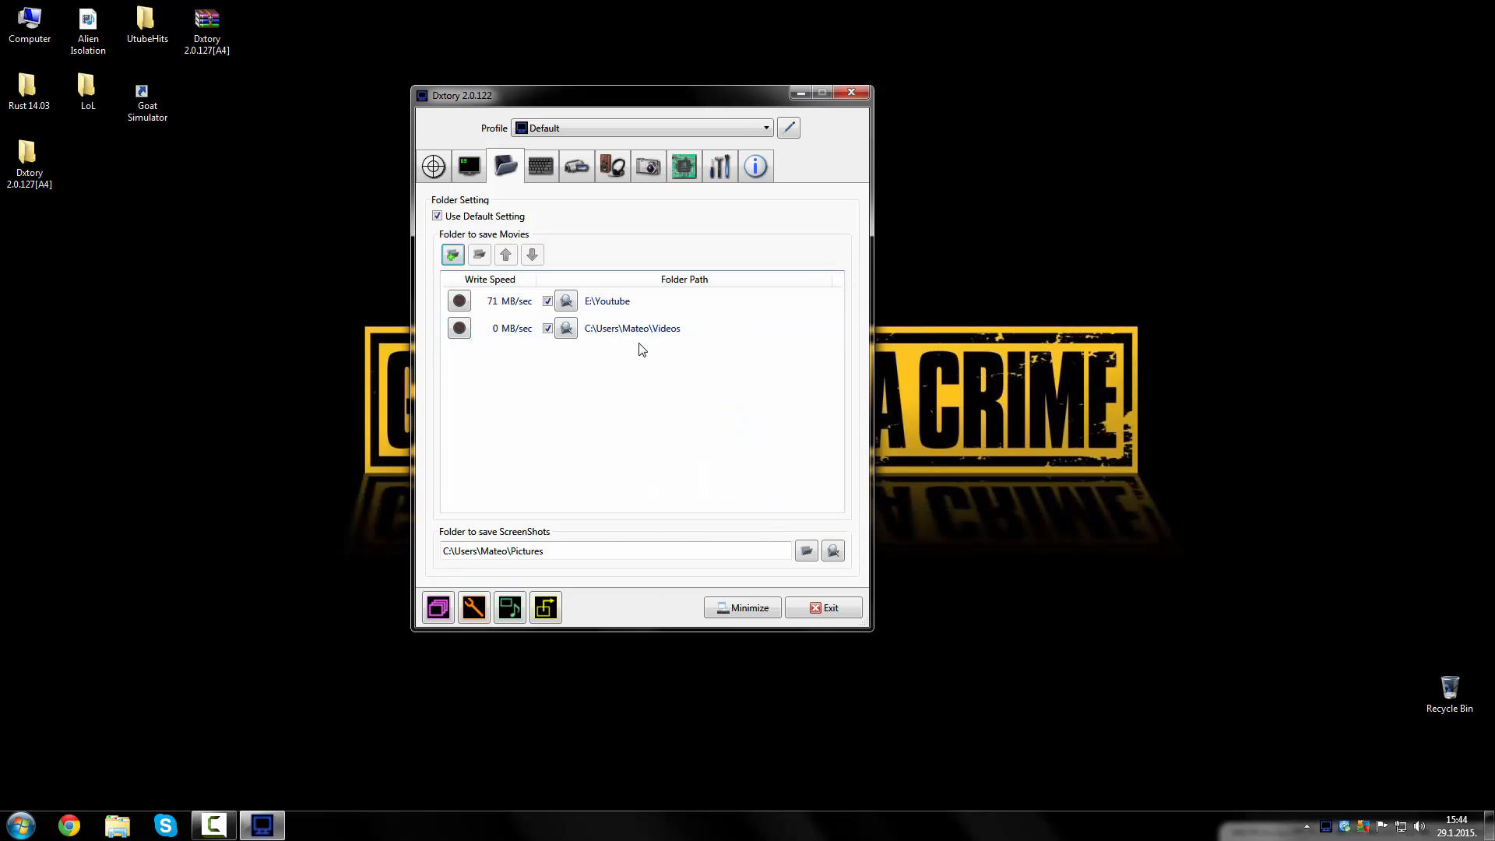
Step: Benchmark the Videos folder's write speed, then remove it, leaving only E:\Youtube
left_click(459, 327)
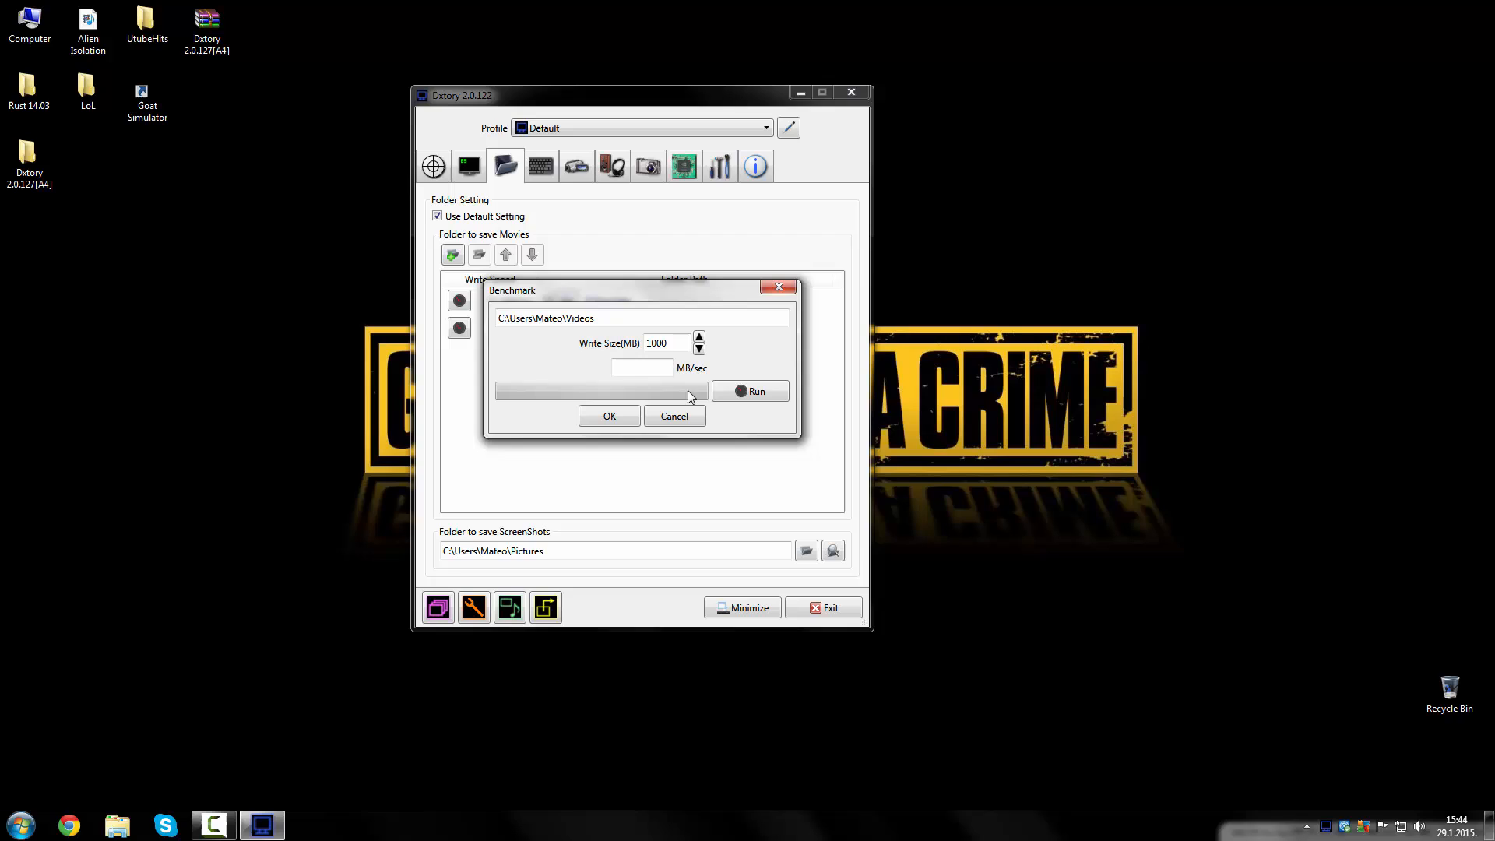
left_click(751, 391)
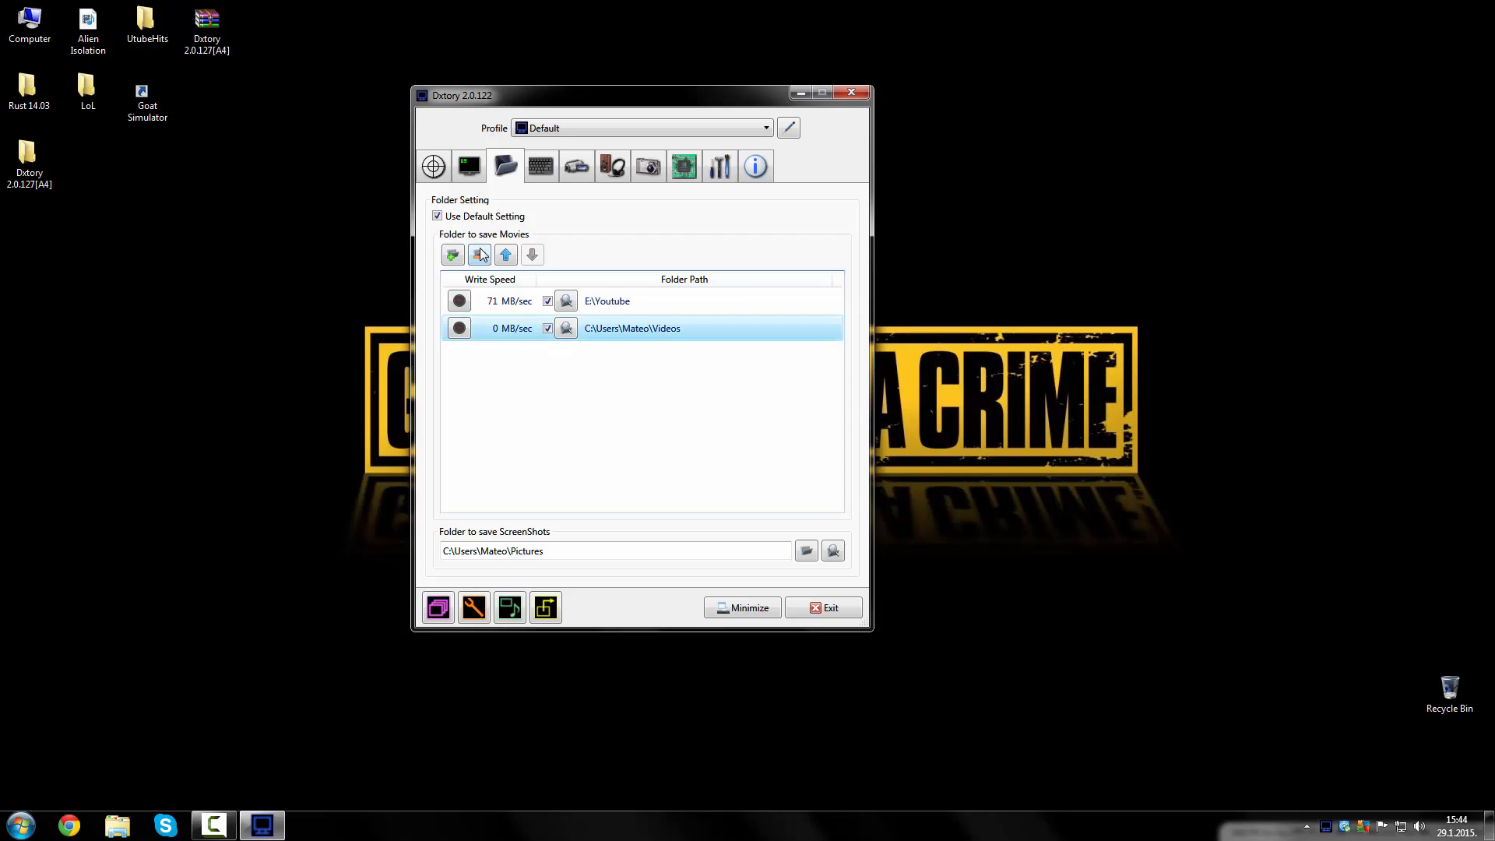
left_click(480, 255)
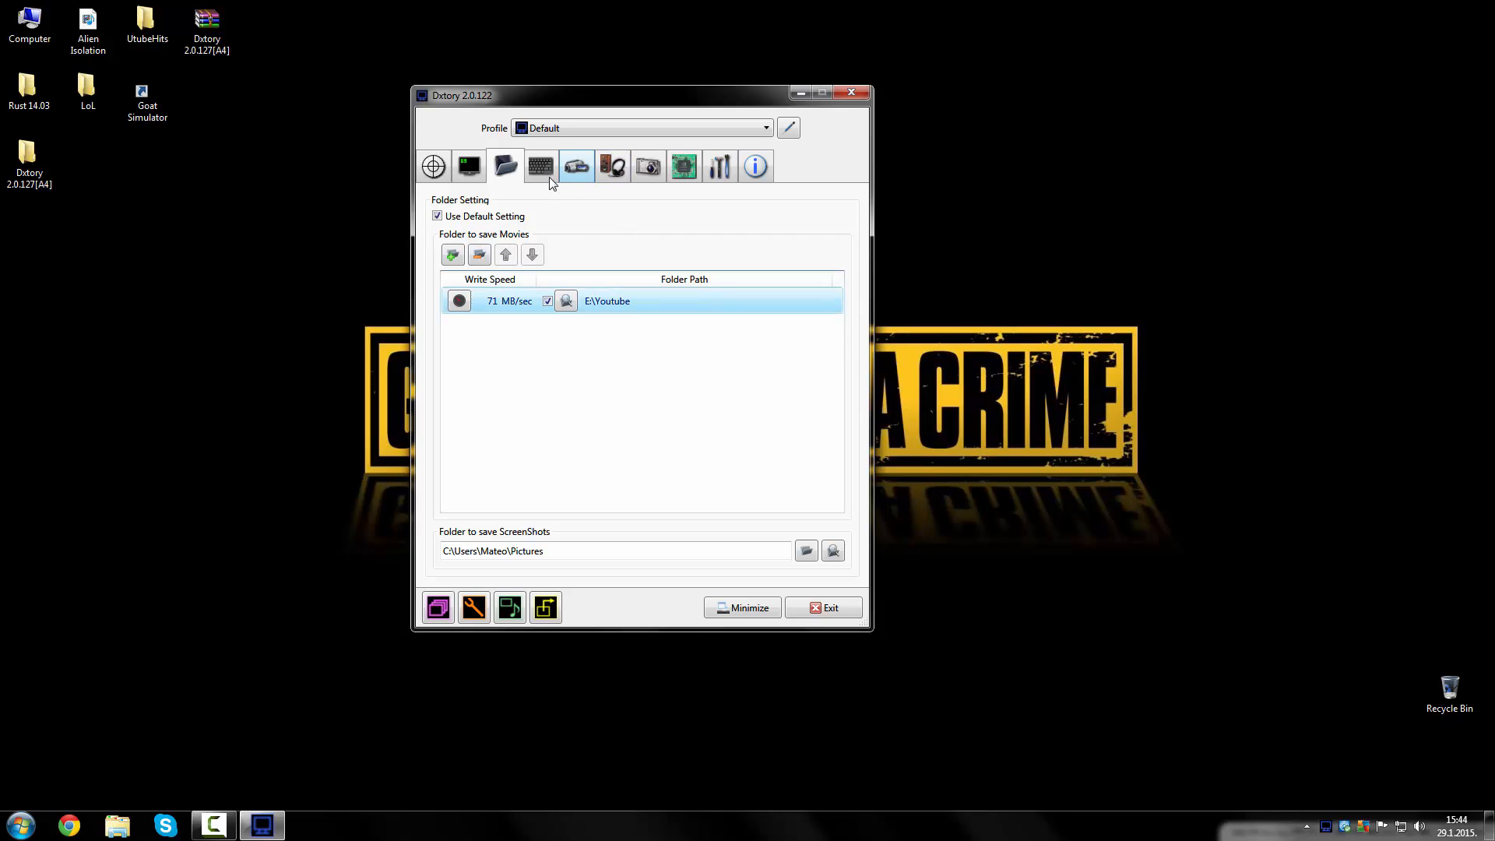
left_click(540, 166)
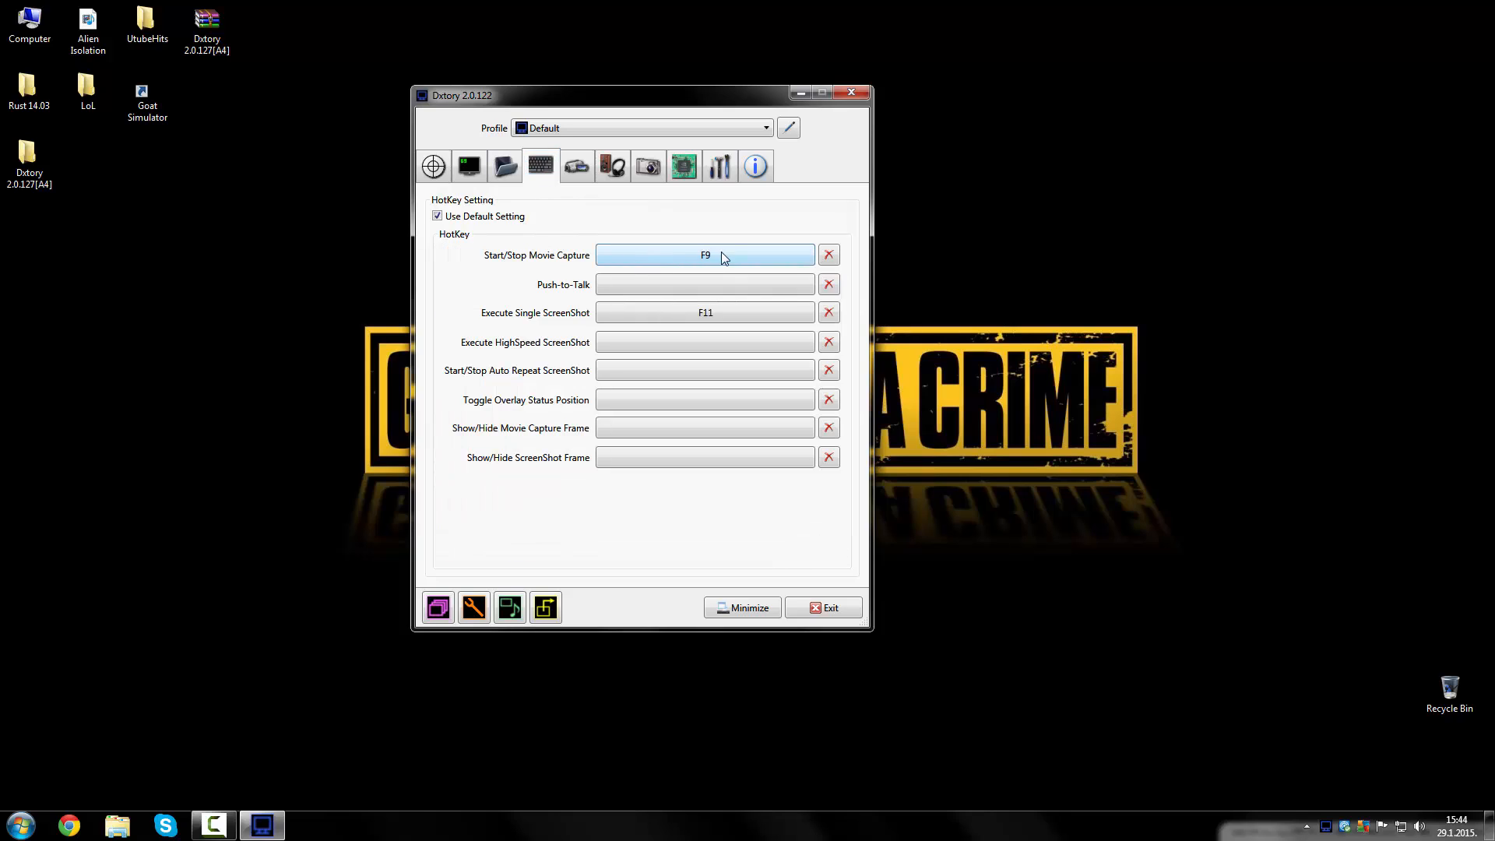
Step: Assign F9 to Start/Stop Movie Capture and F11 to single screenshot
left_click(705, 399)
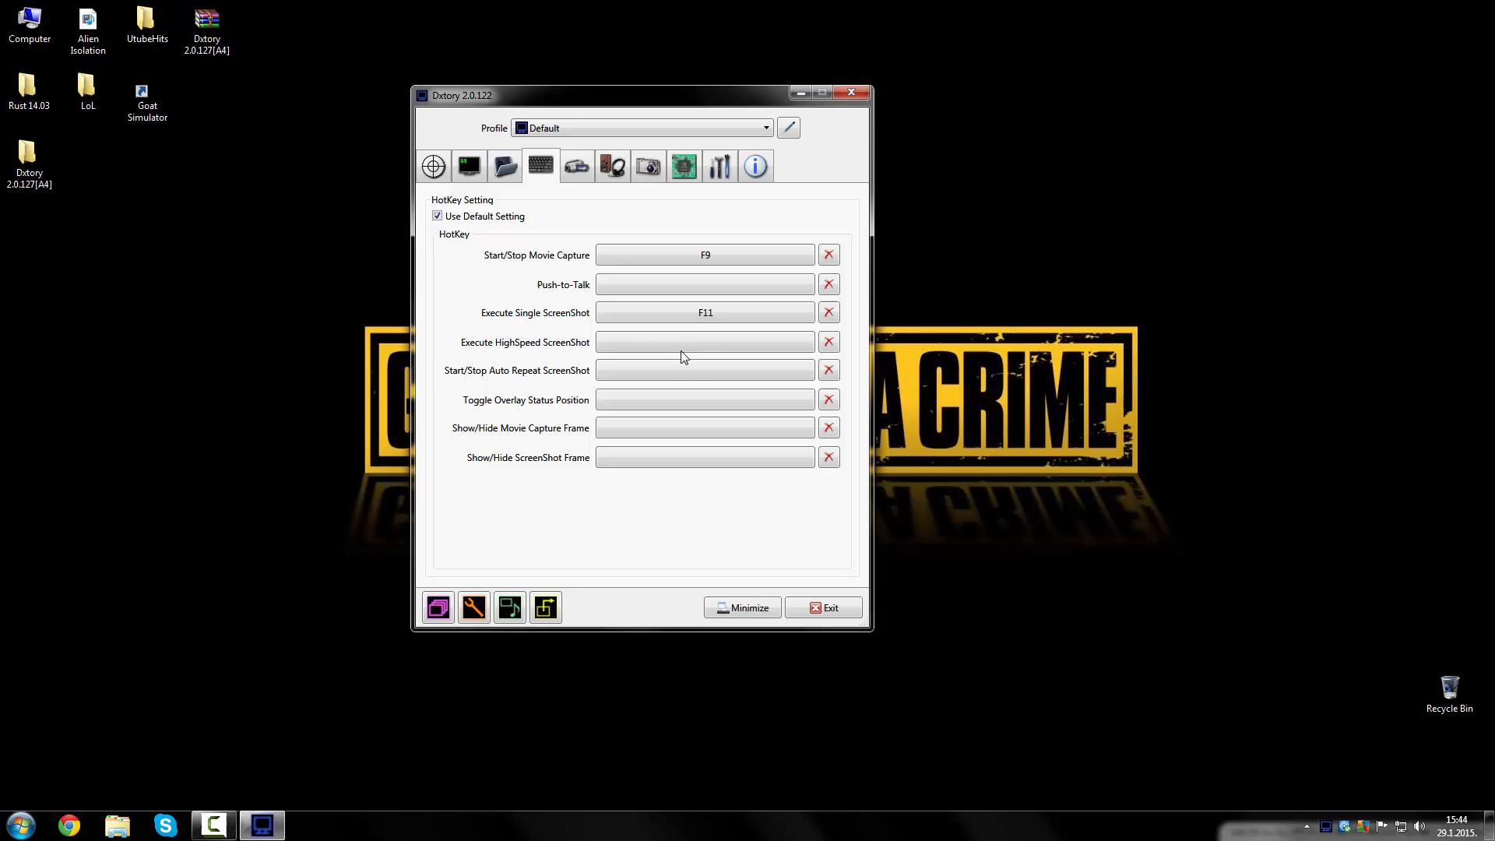
left_click(705, 341)
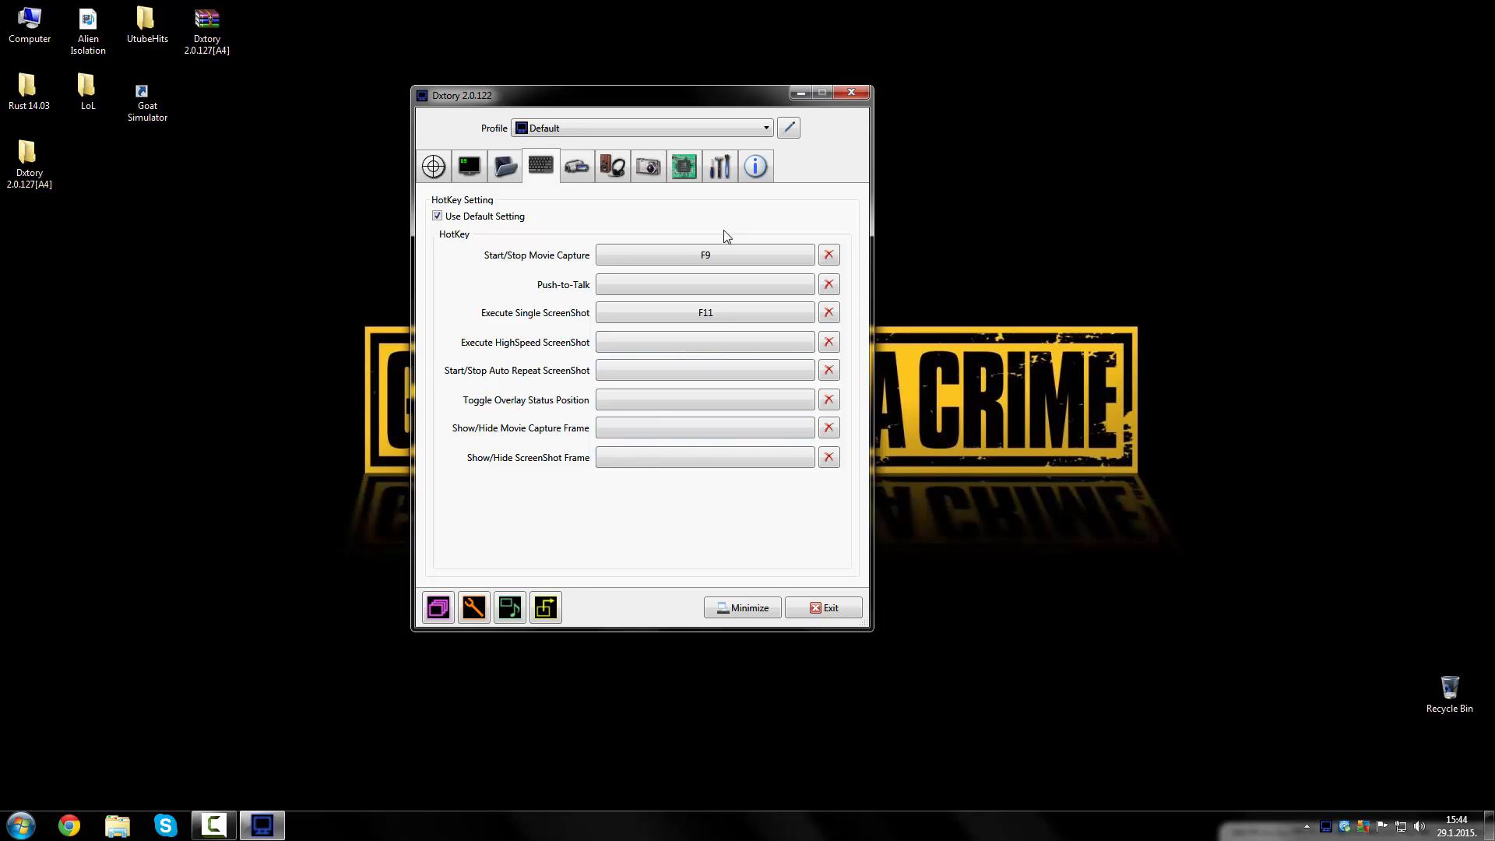
left_click(577, 166)
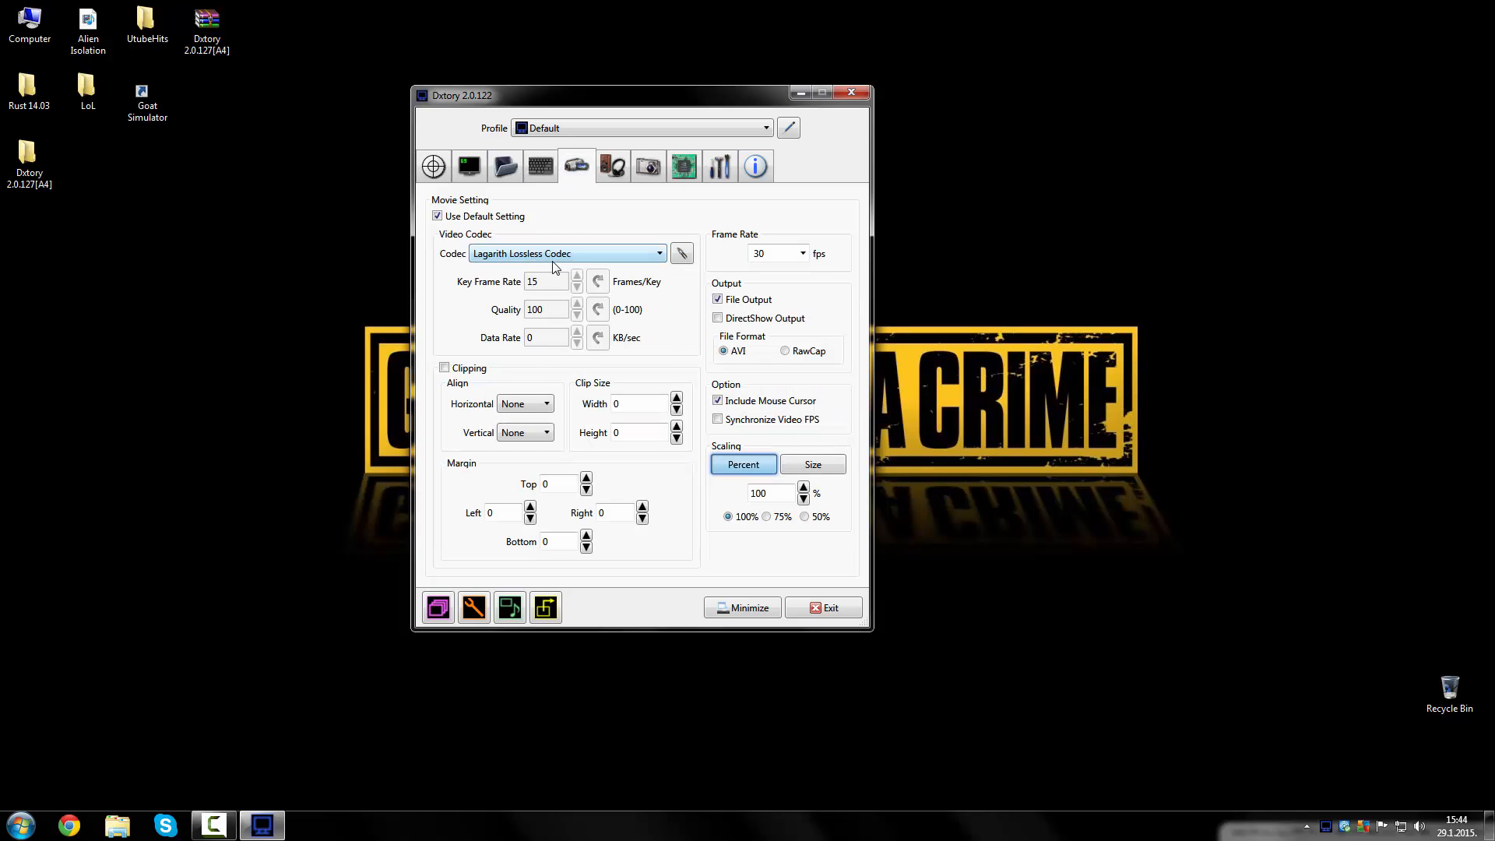
Step: Open Dxtory's Codec dropdown listing the available video codecs
left_click(565, 252)
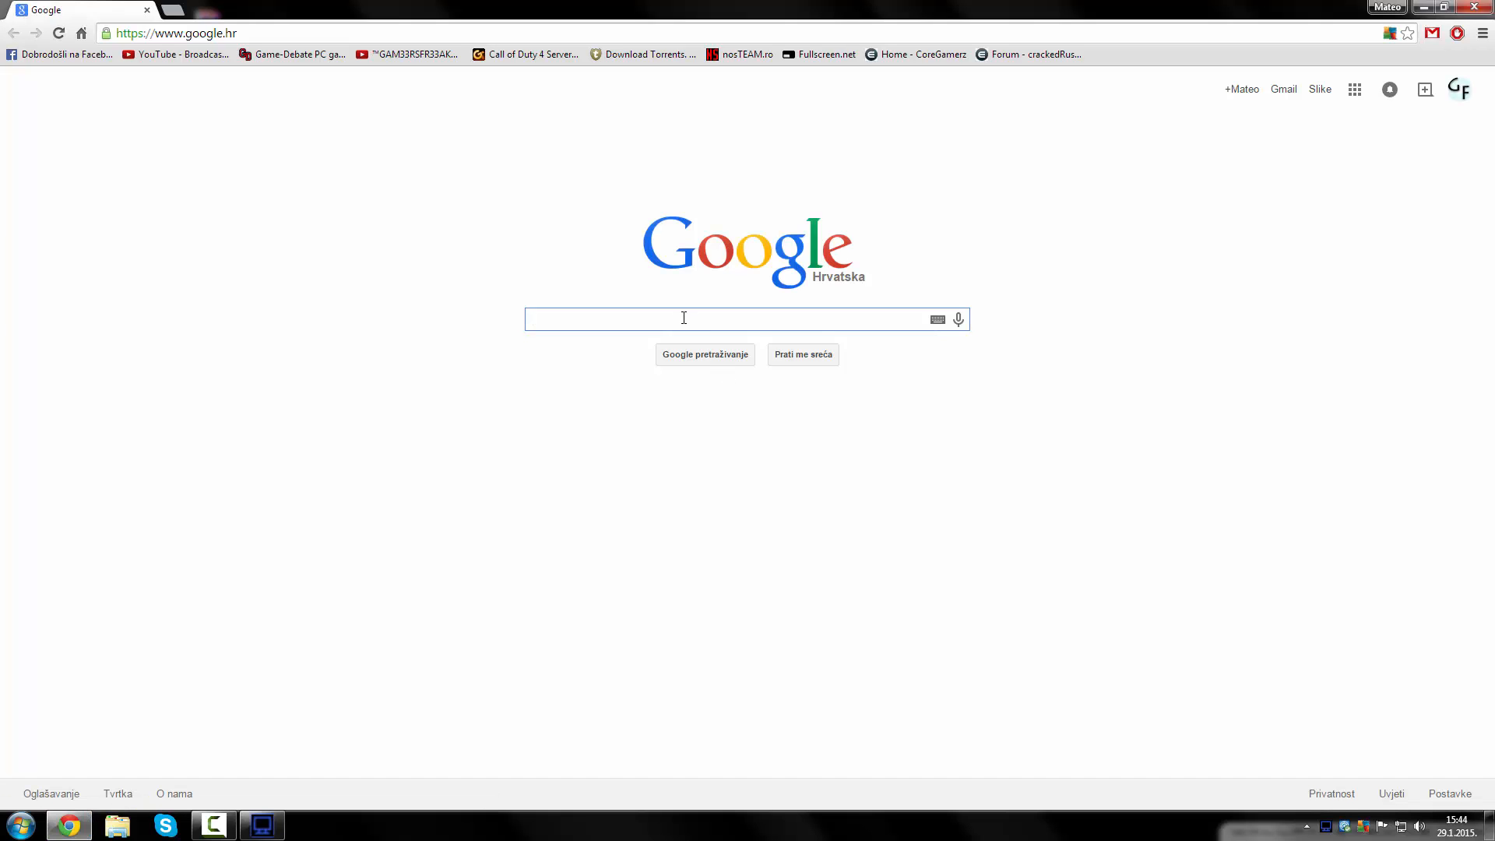
Step: Search Google for 'lagarith lossless codec' and open the first result
type("lagarith")
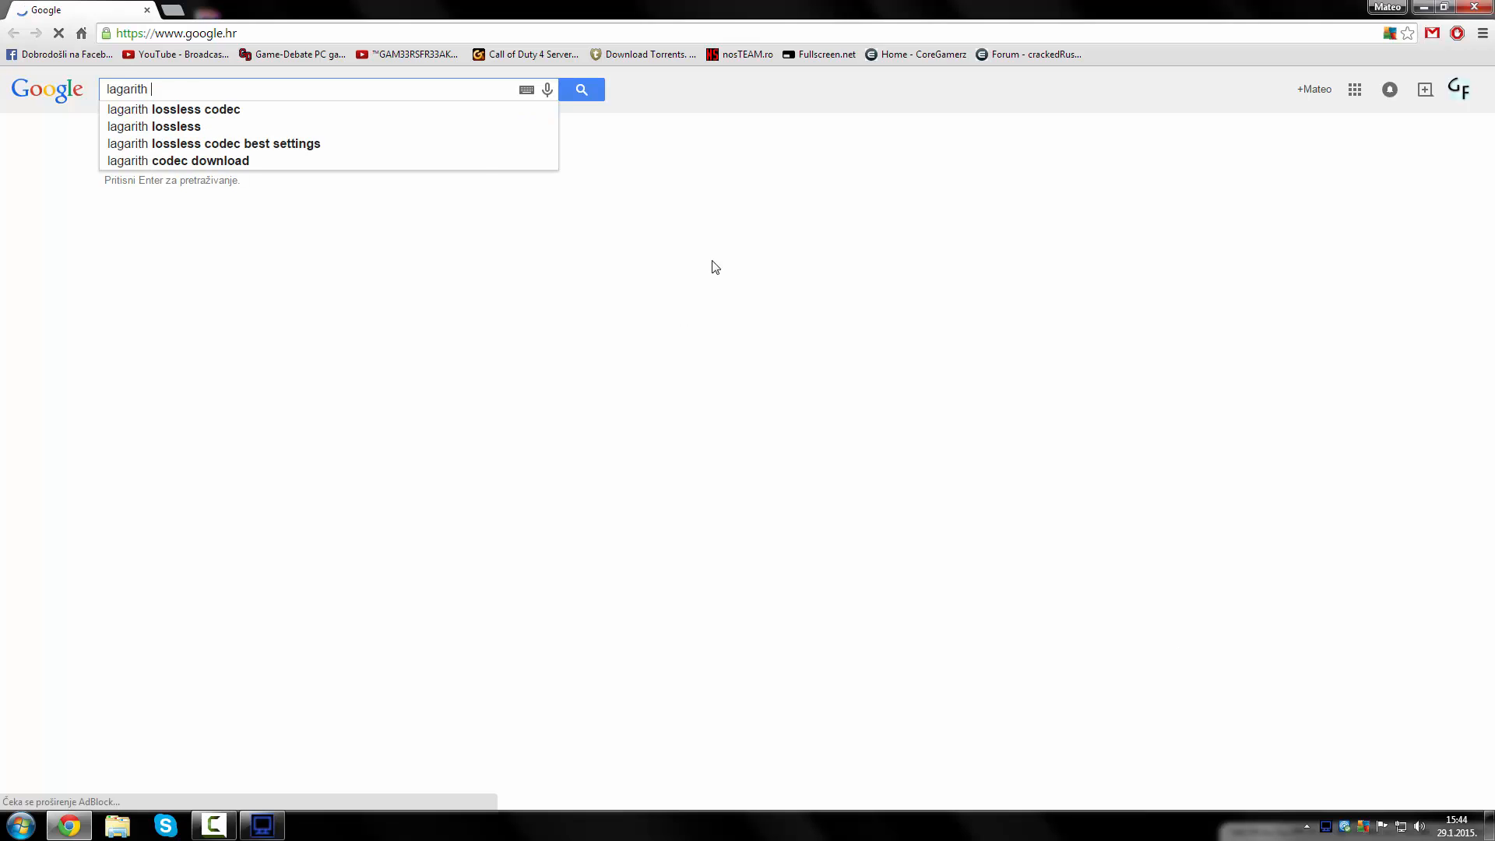
left_click(173, 109)
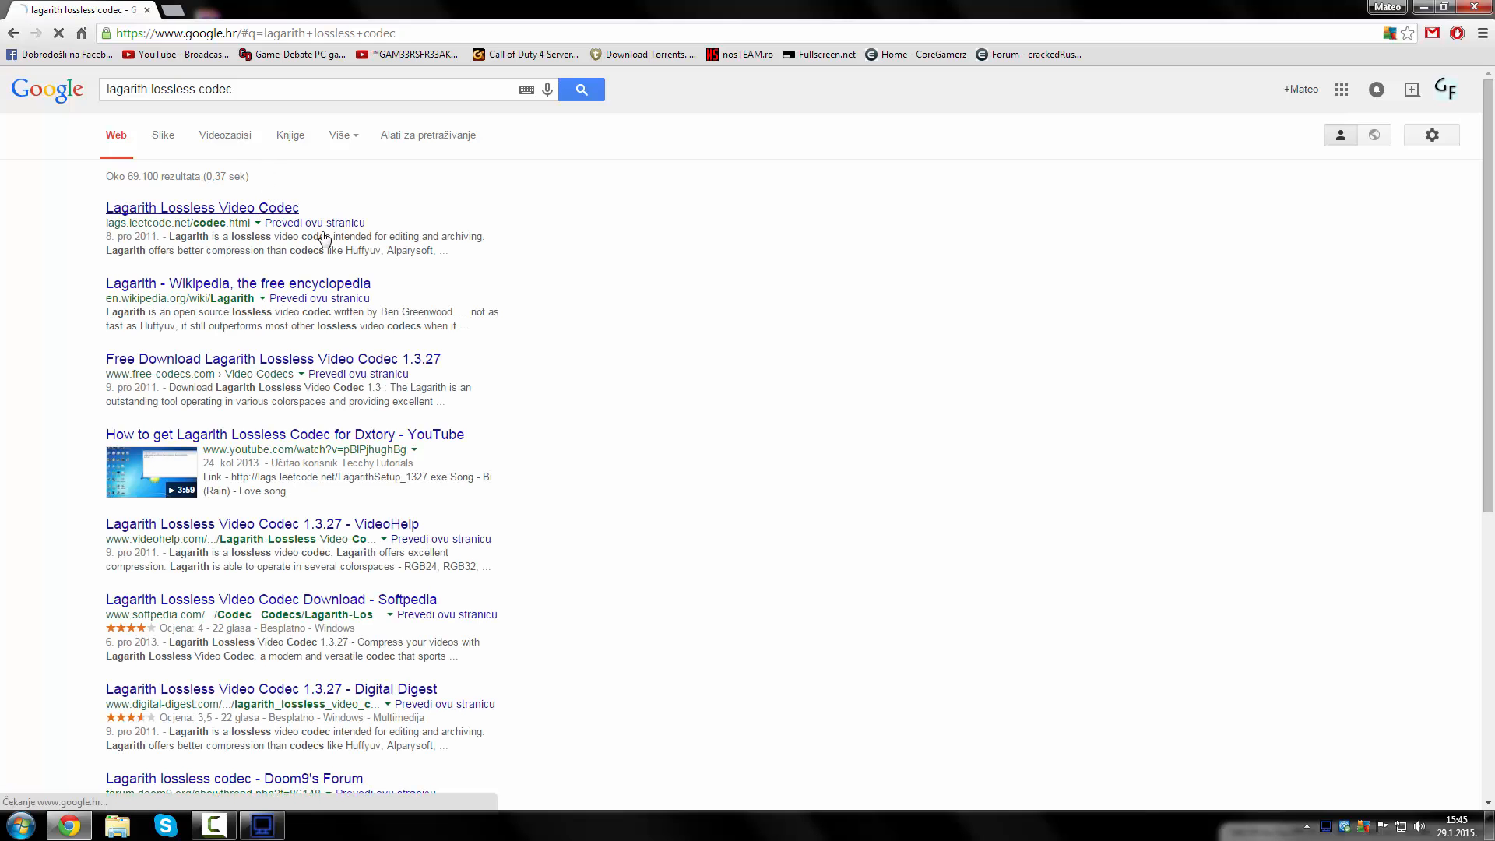
left_click(201, 207)
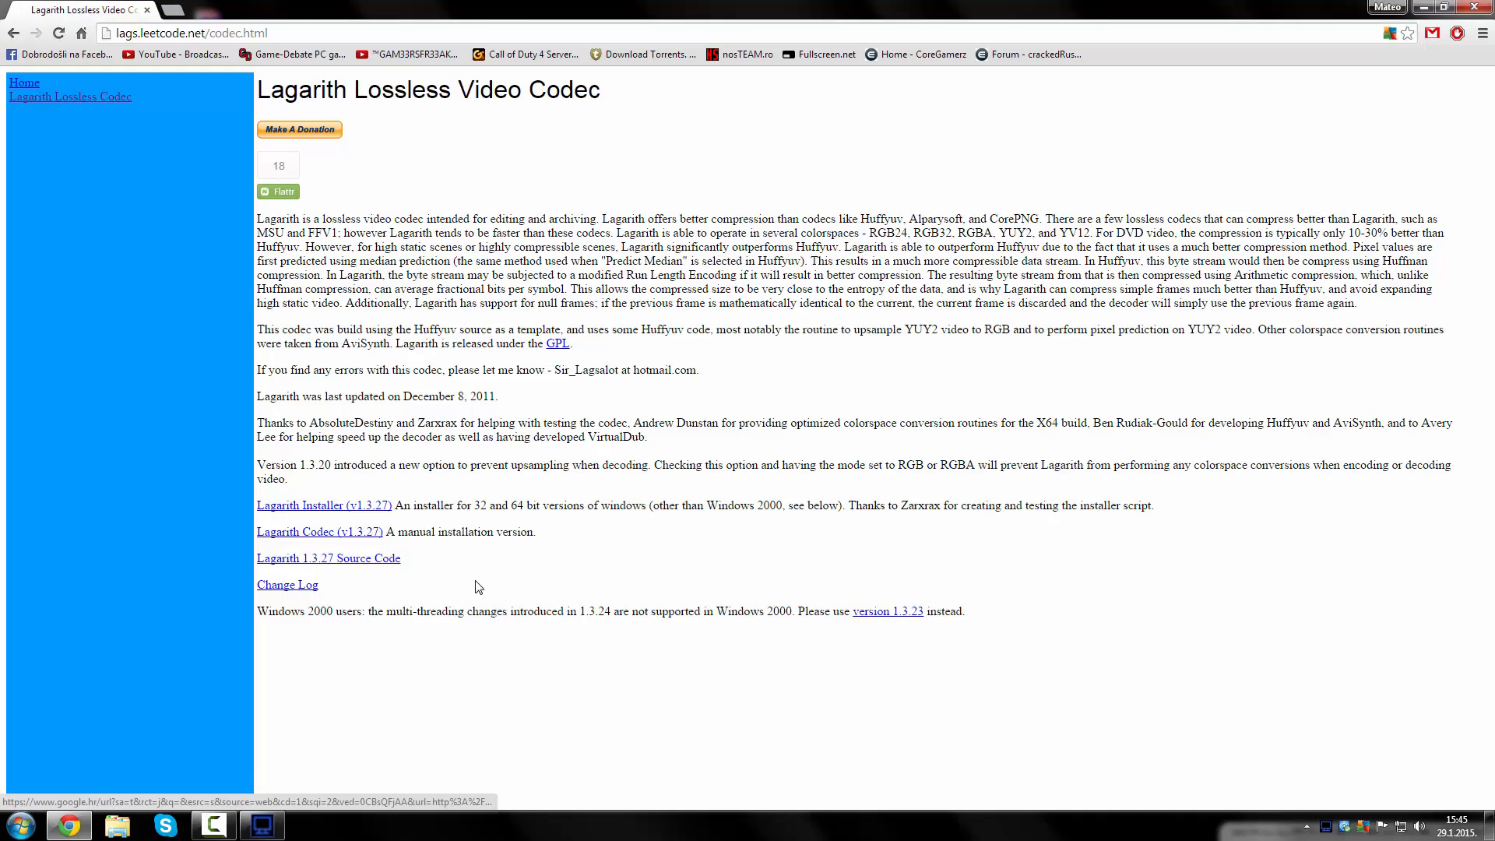
mouse_move(702, 509)
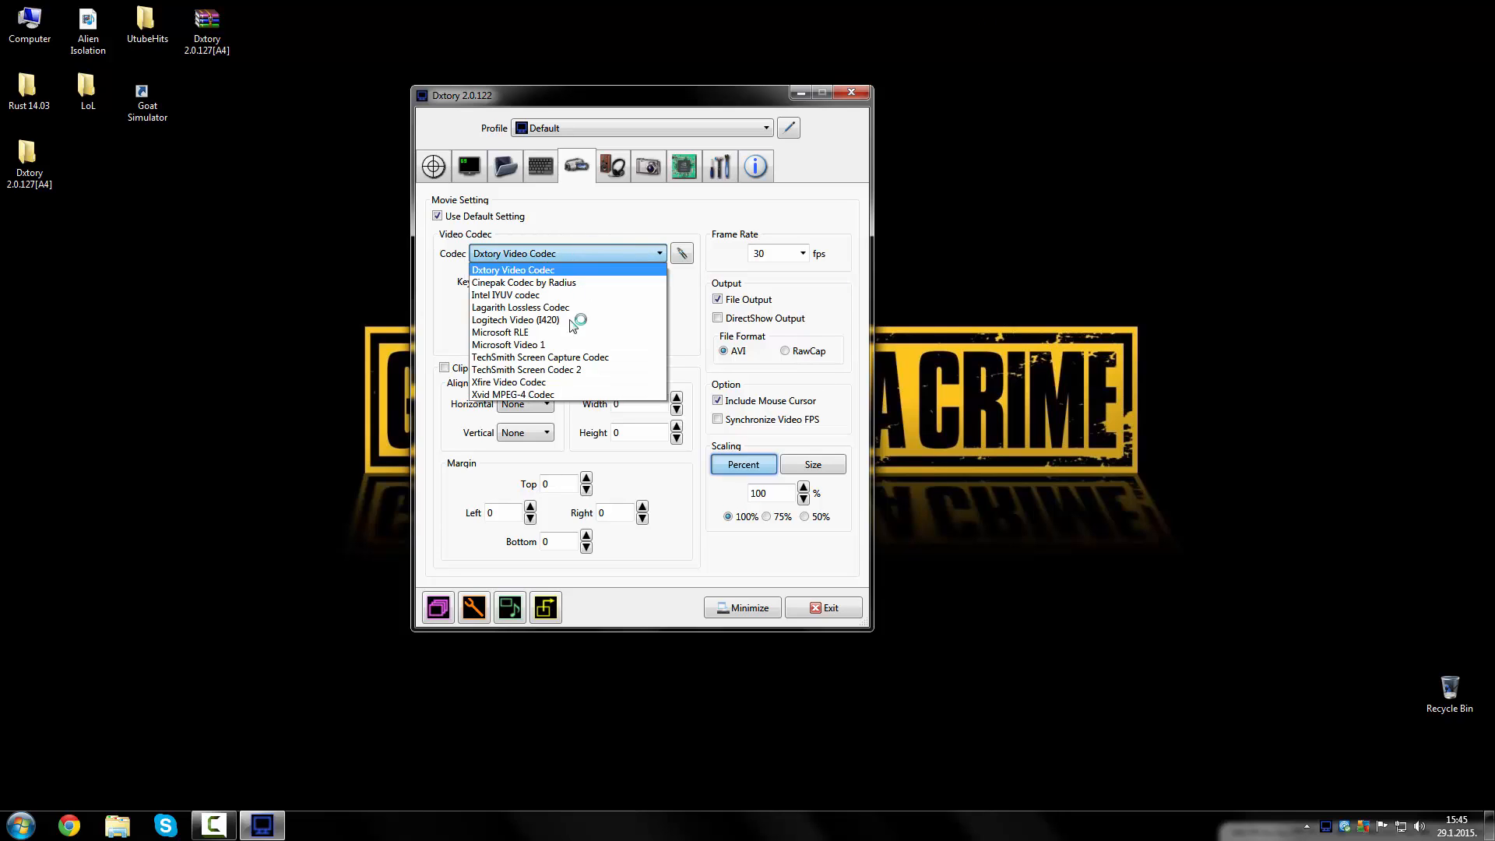
Step: Select the Lagarith Lossless Codec and confirm its options with multithreading enabled
left_click(520, 307)
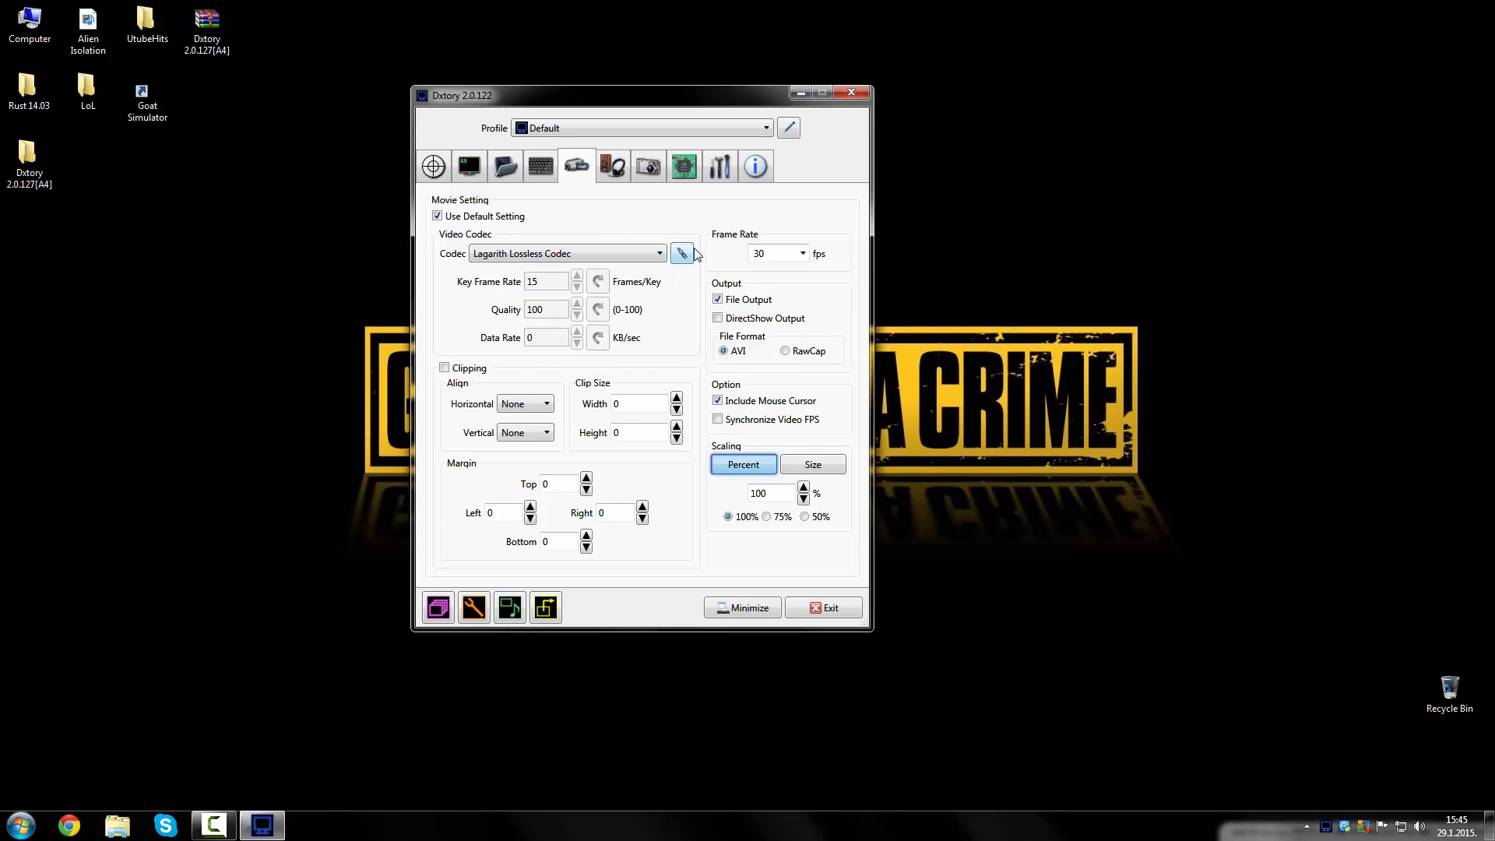
left_click(681, 252)
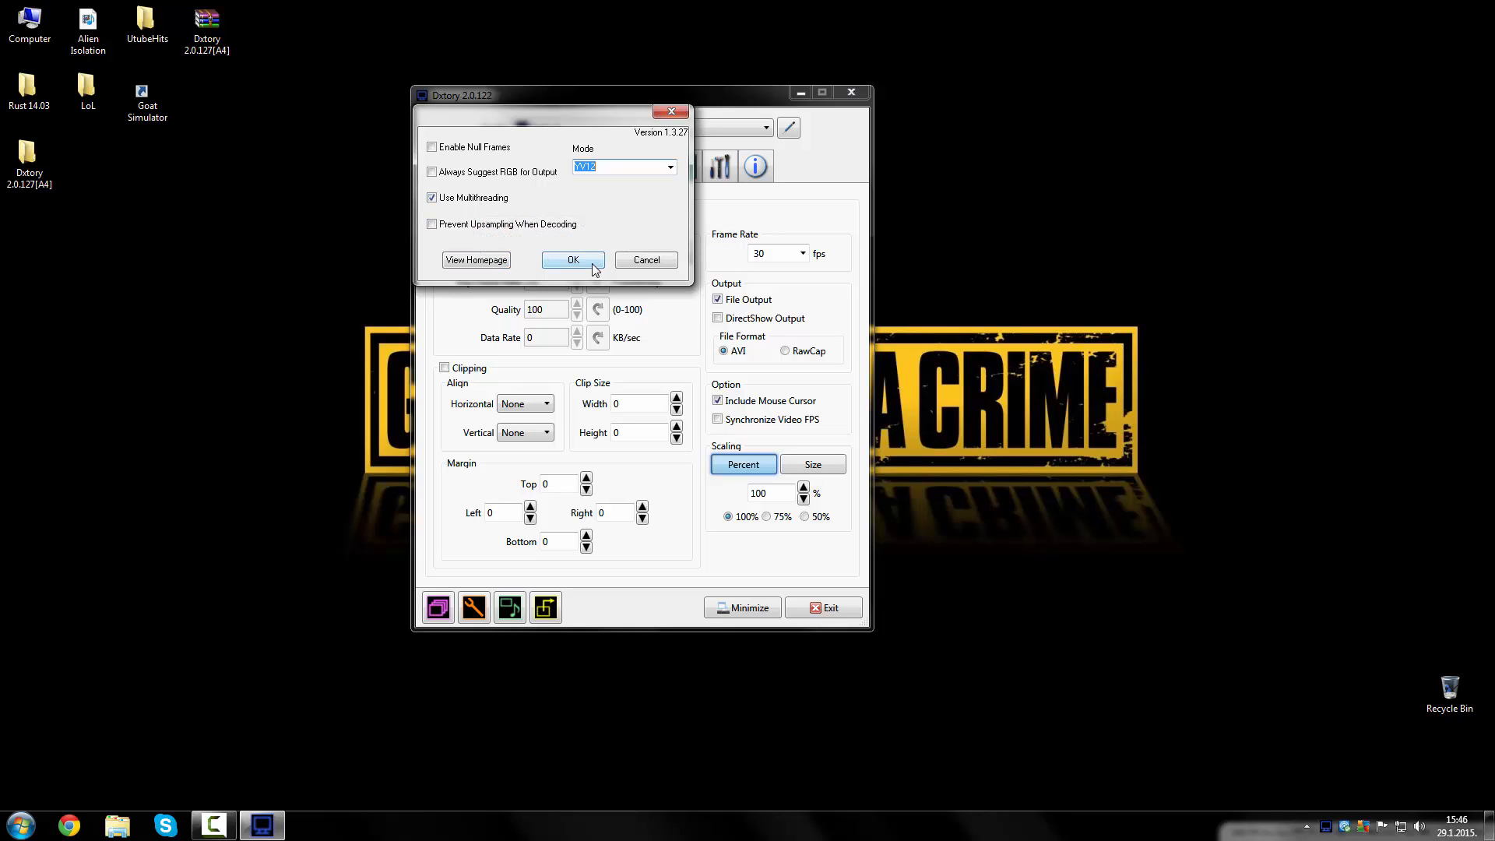
left_click(573, 259)
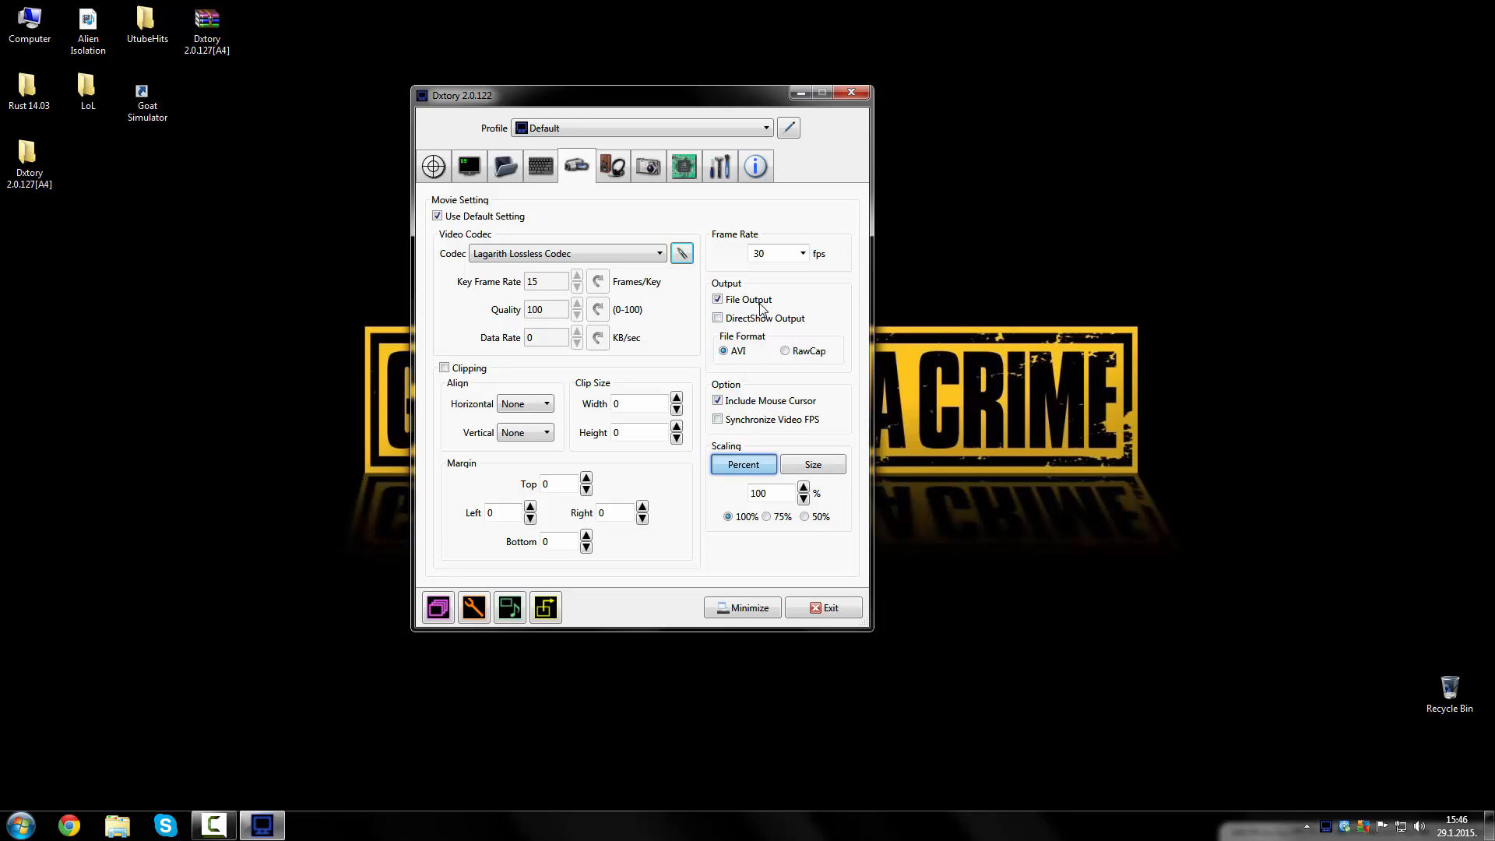
Step: Switch video scaling from a fixed 1280×720 size back to 100% percentage scaling
left_click(802, 253)
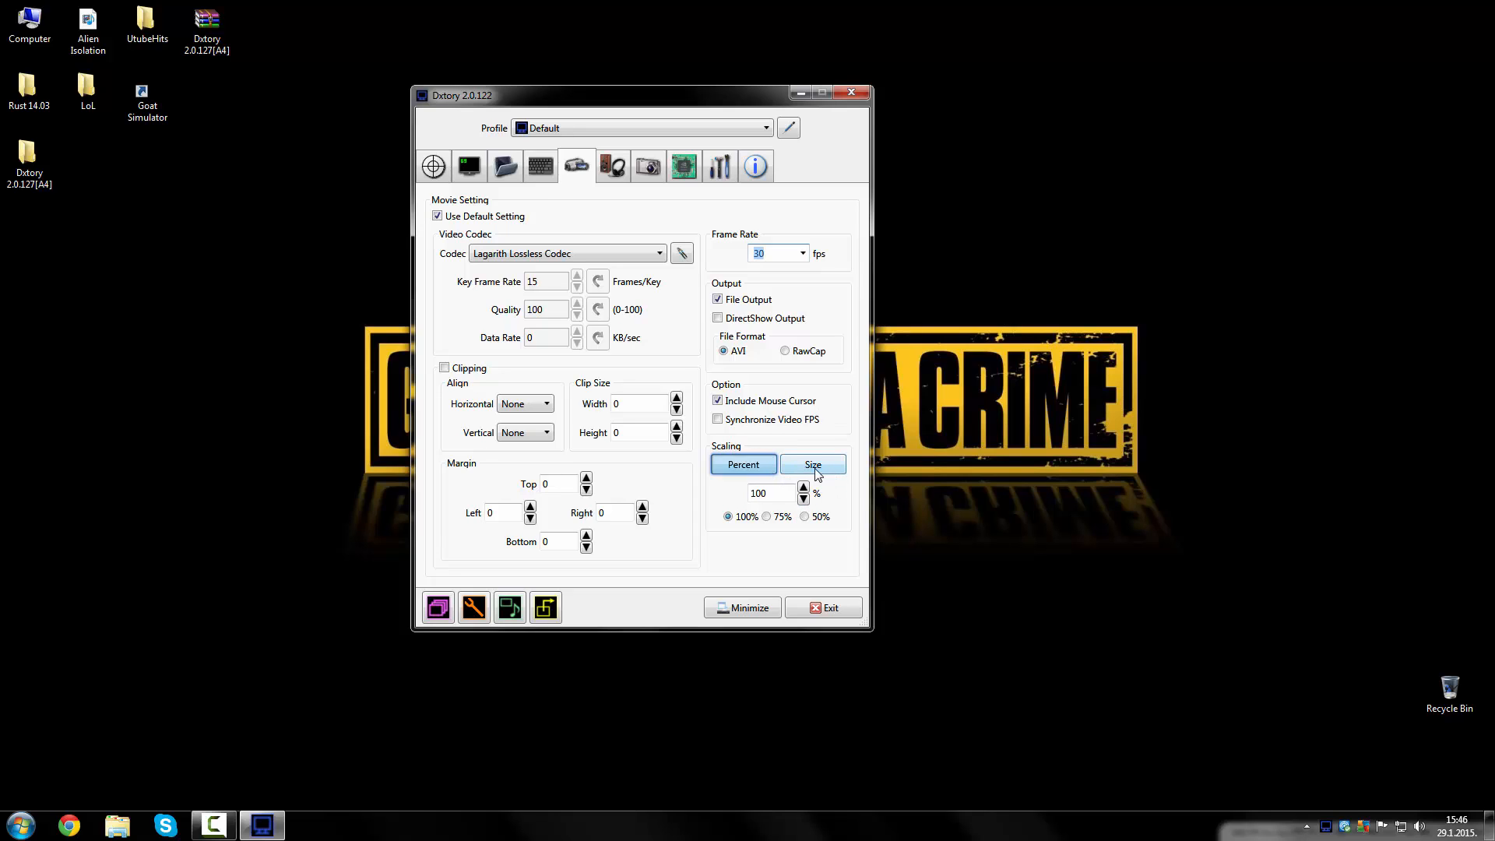
left_click(812, 464)
type("1280")
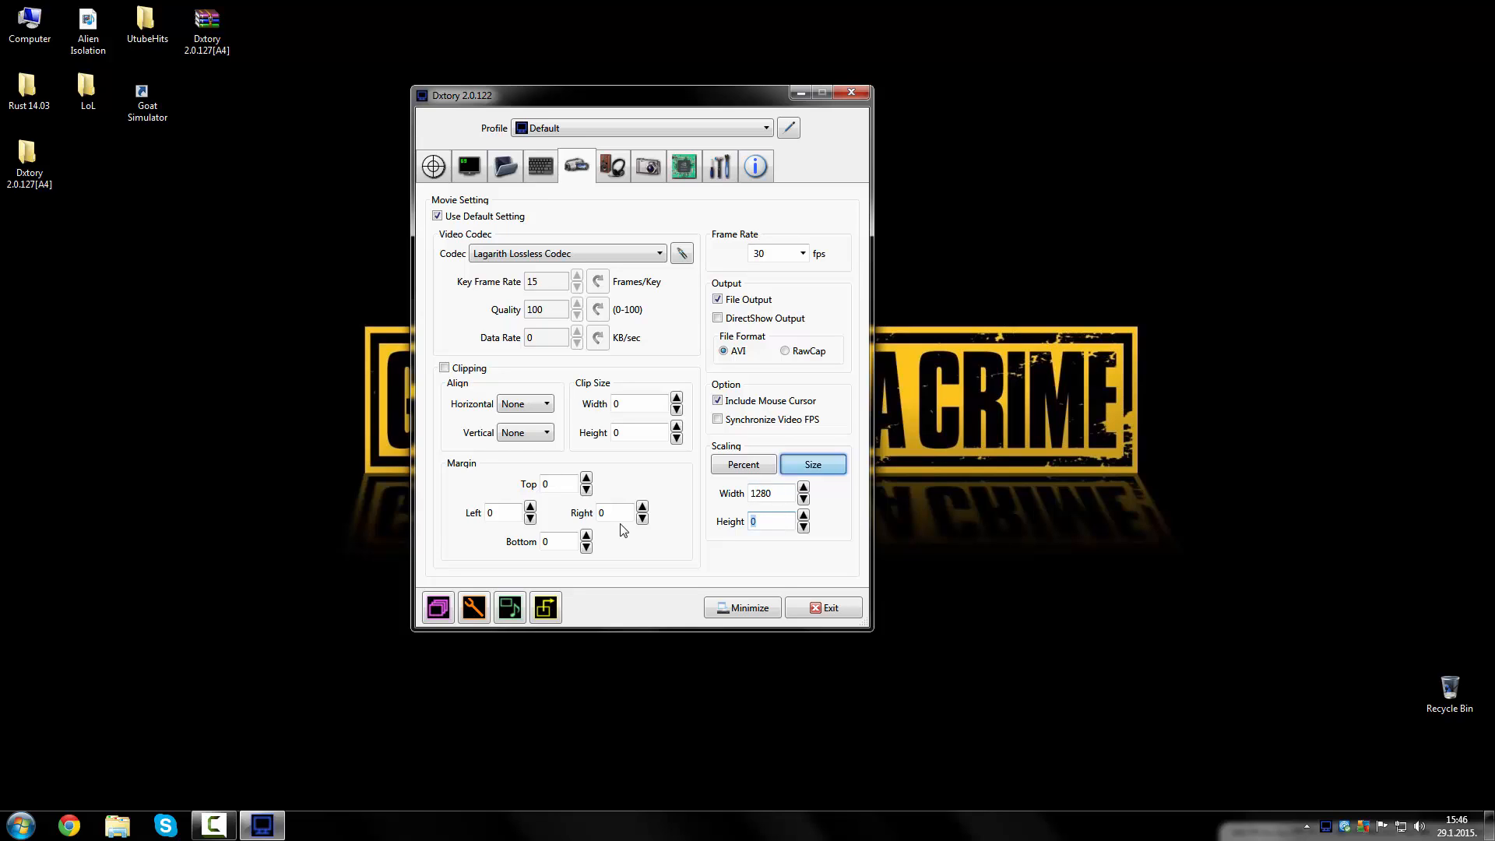
type("720")
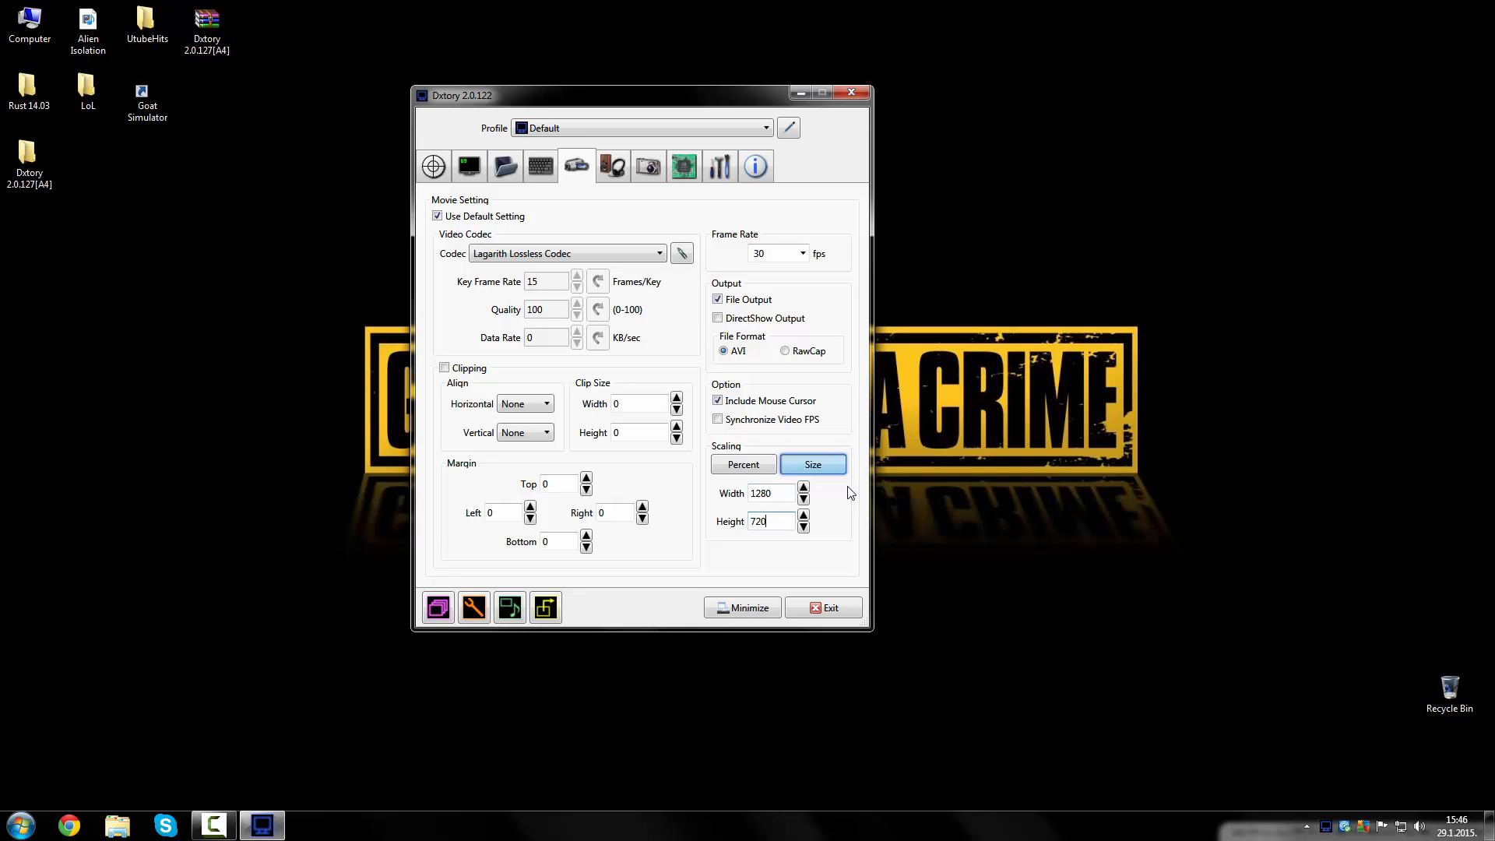
left_click(743, 464)
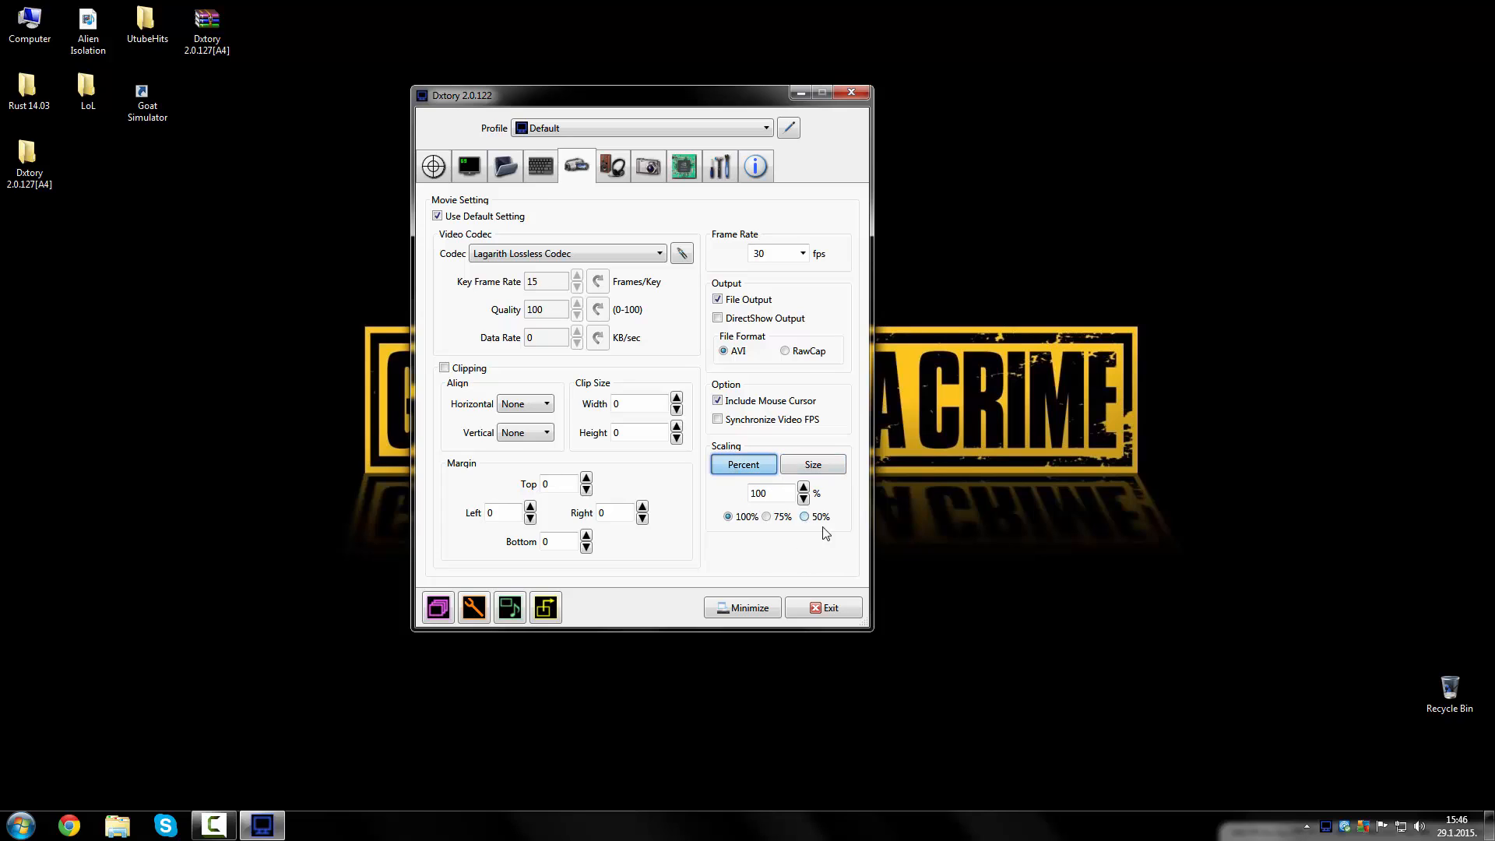
mouse_move(613, 165)
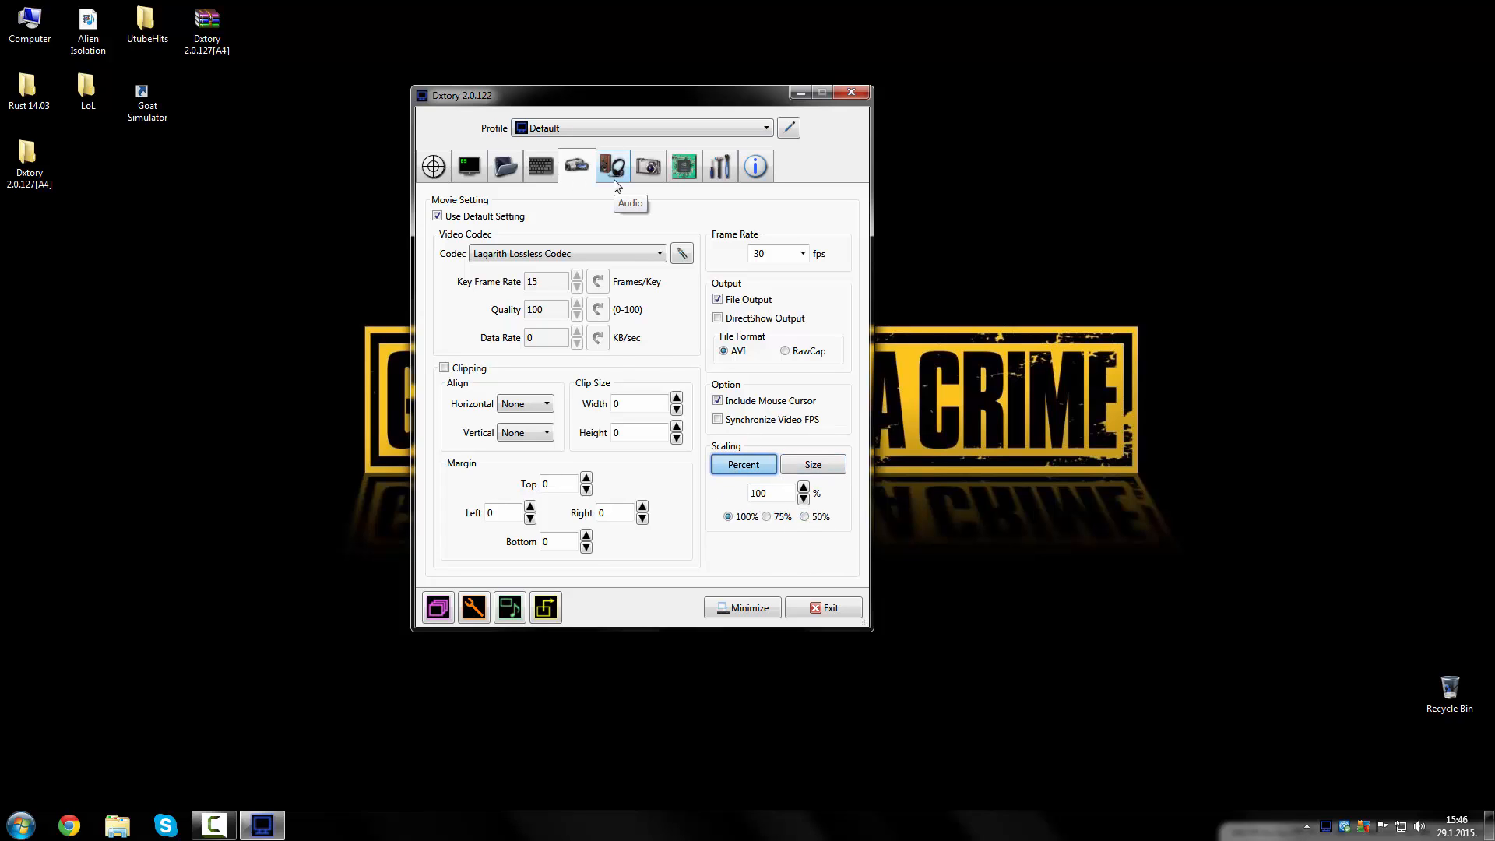
Step: Add the microphone as a second audio device, recording PCM 48000 Hz 16-bit stereo
left_click(613, 165)
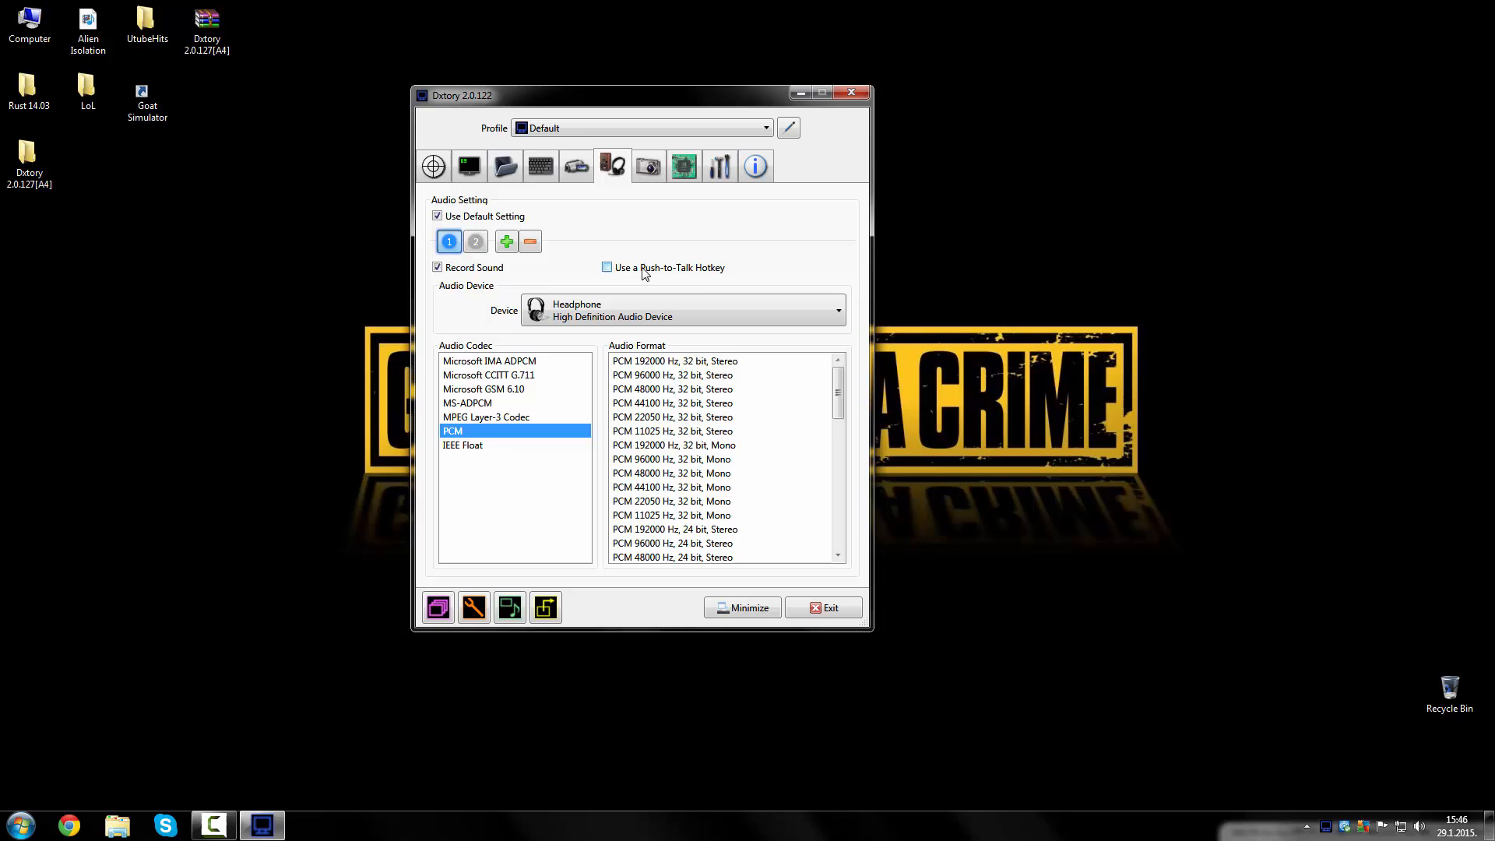
mouse_move(649, 273)
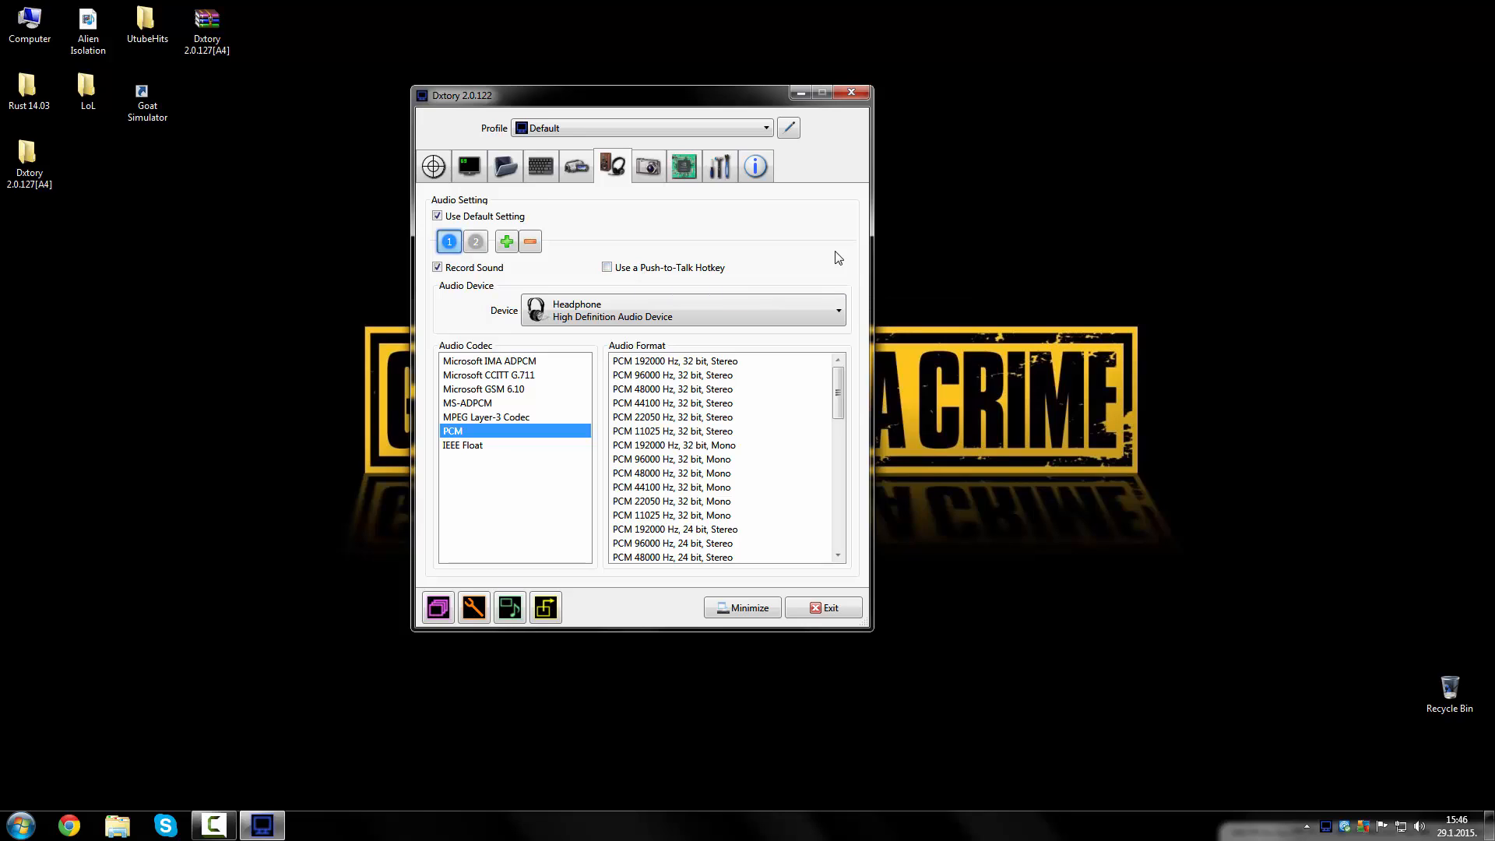
mouse_move(549, 215)
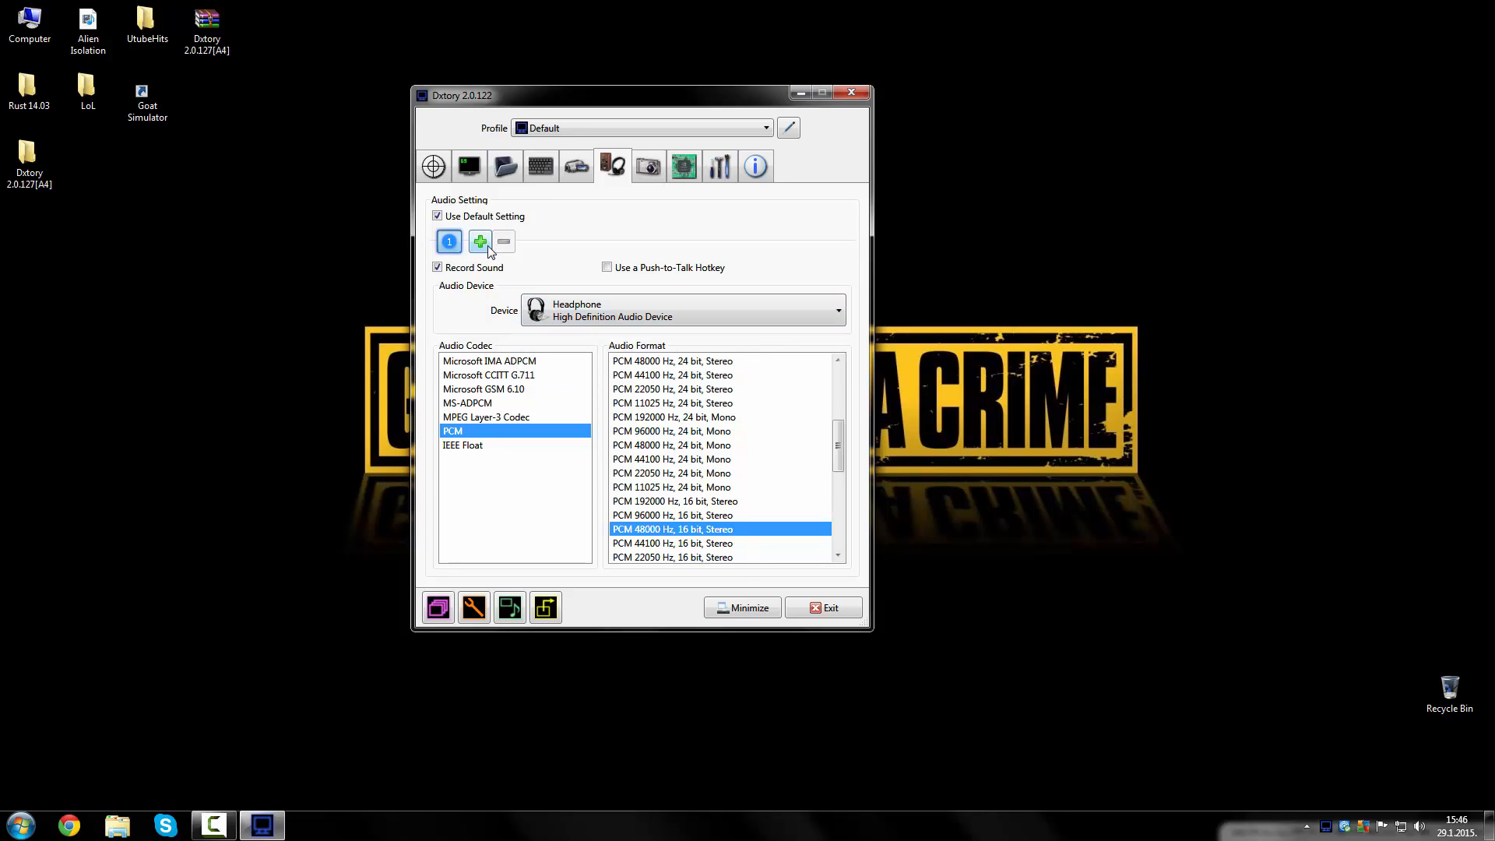
left_click(474, 240)
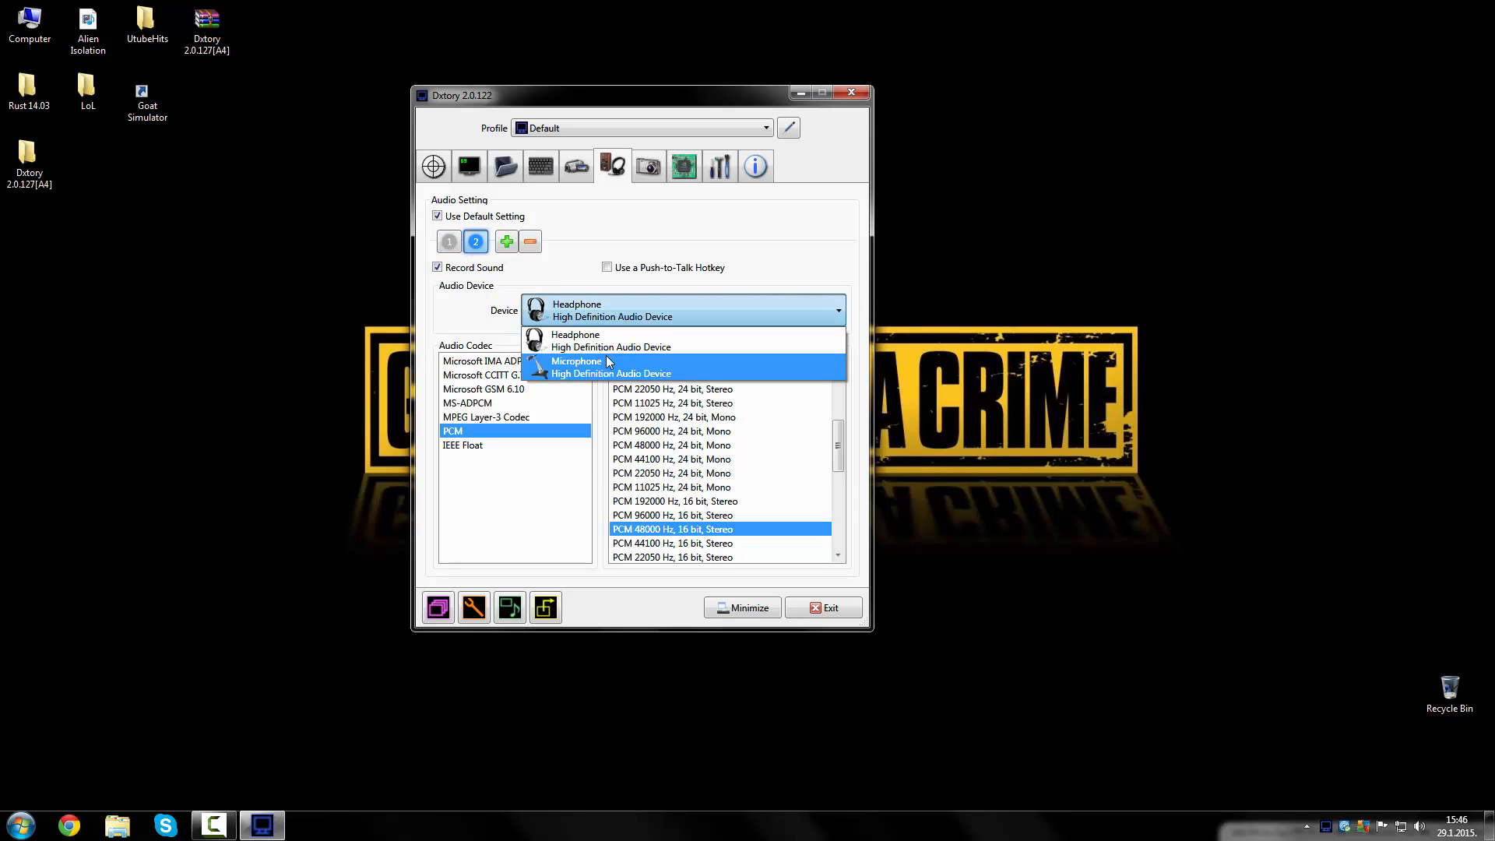
left_click(577, 366)
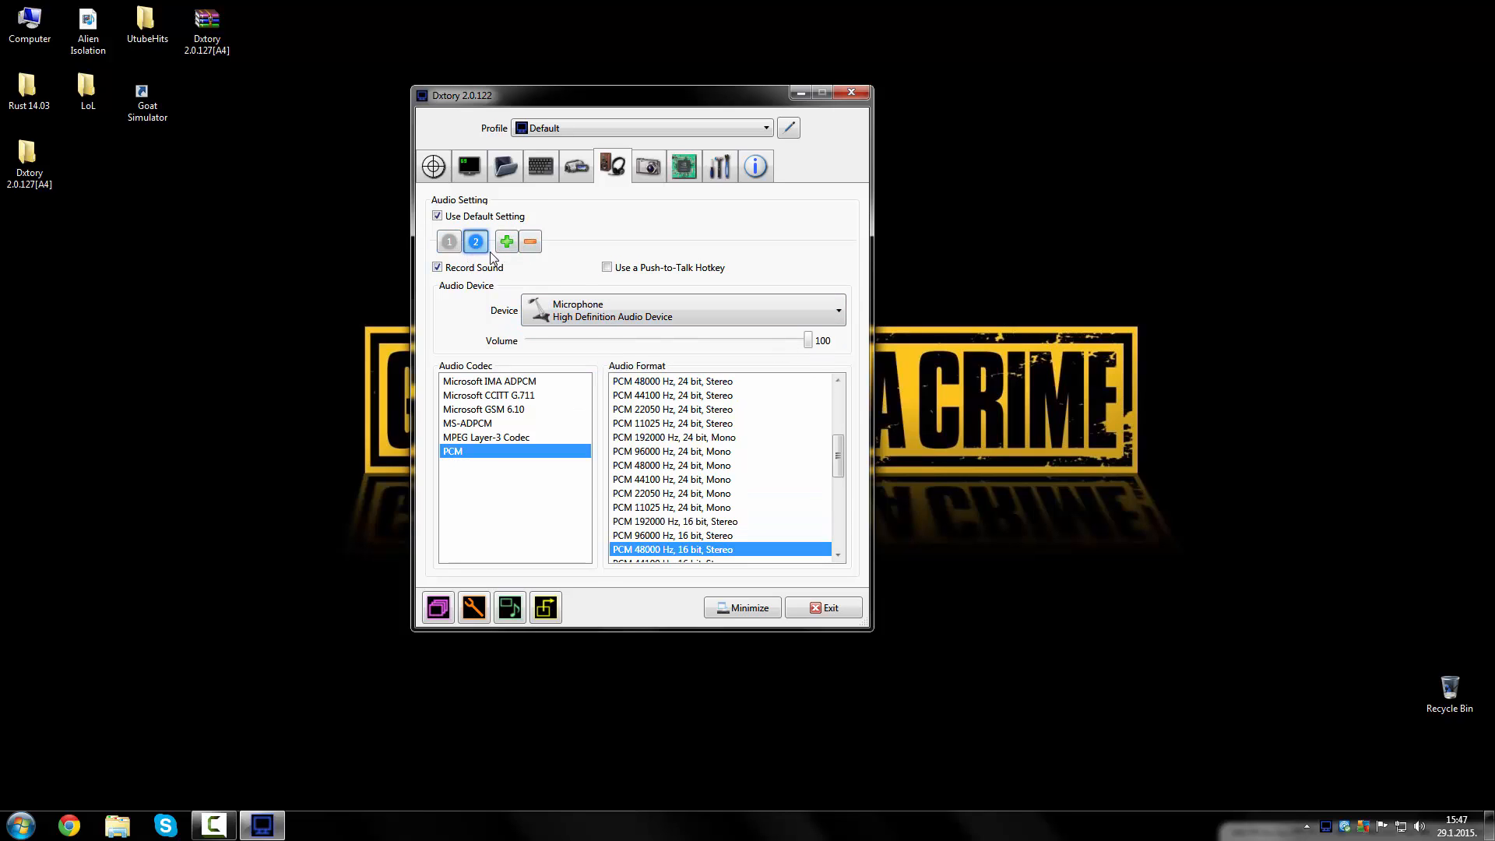
left_click(533, 242)
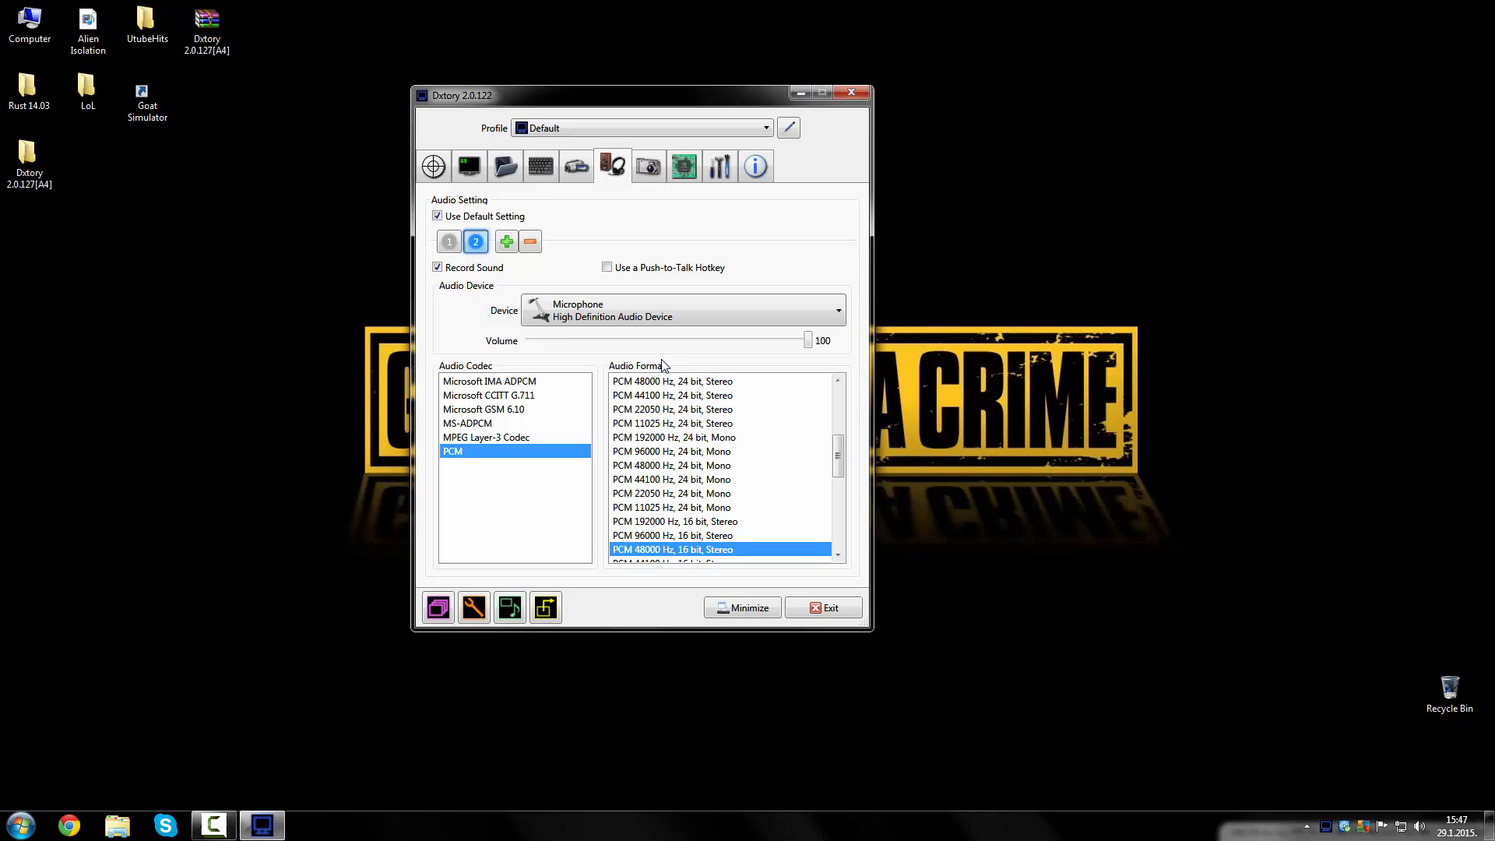
left_click(649, 165)
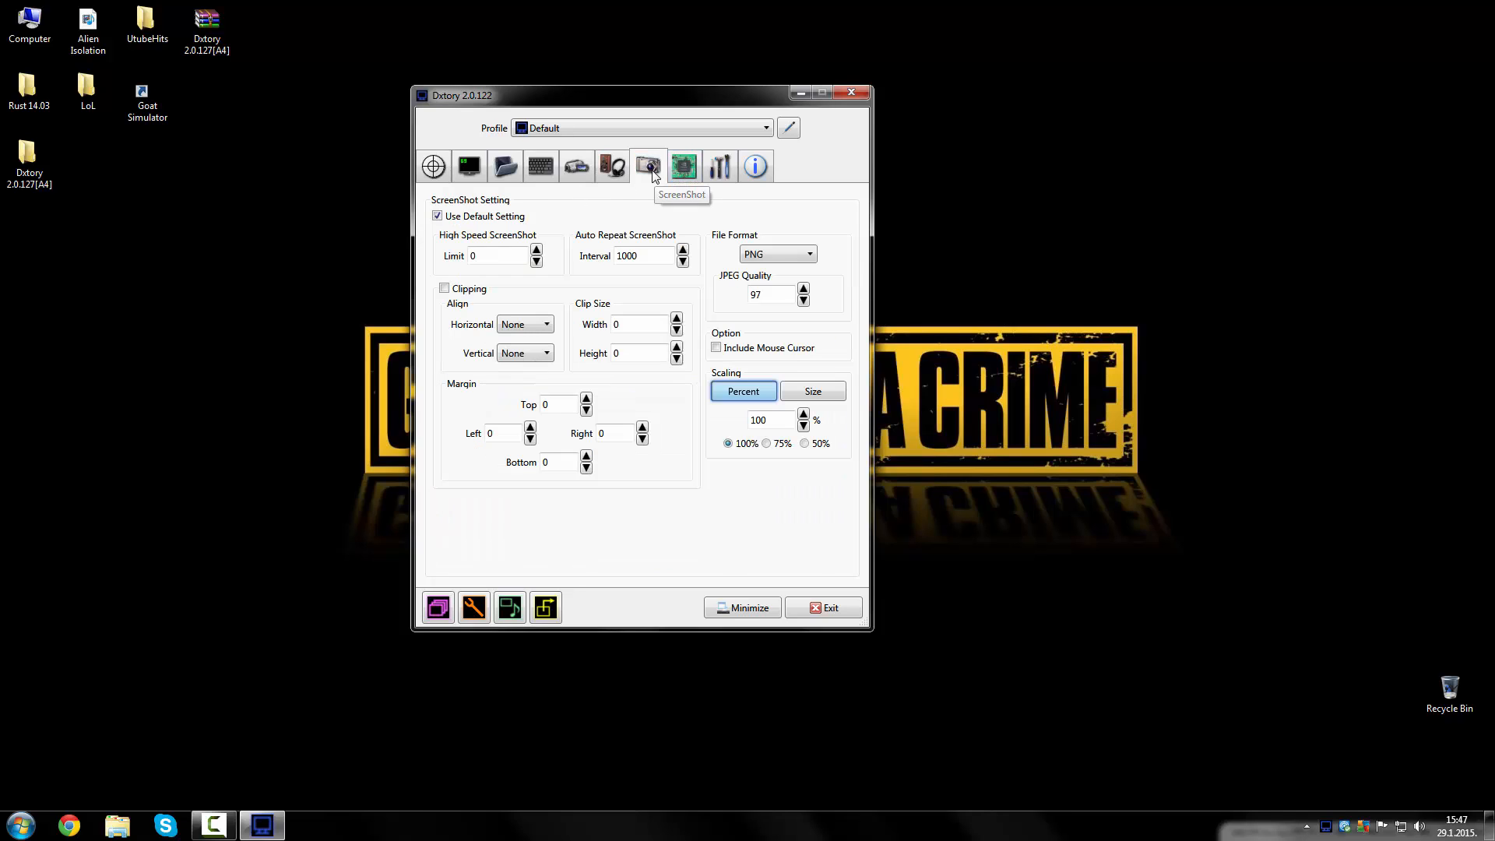
Step: Set the screenshot file format to JPEG with quality 100
left_click(807, 254)
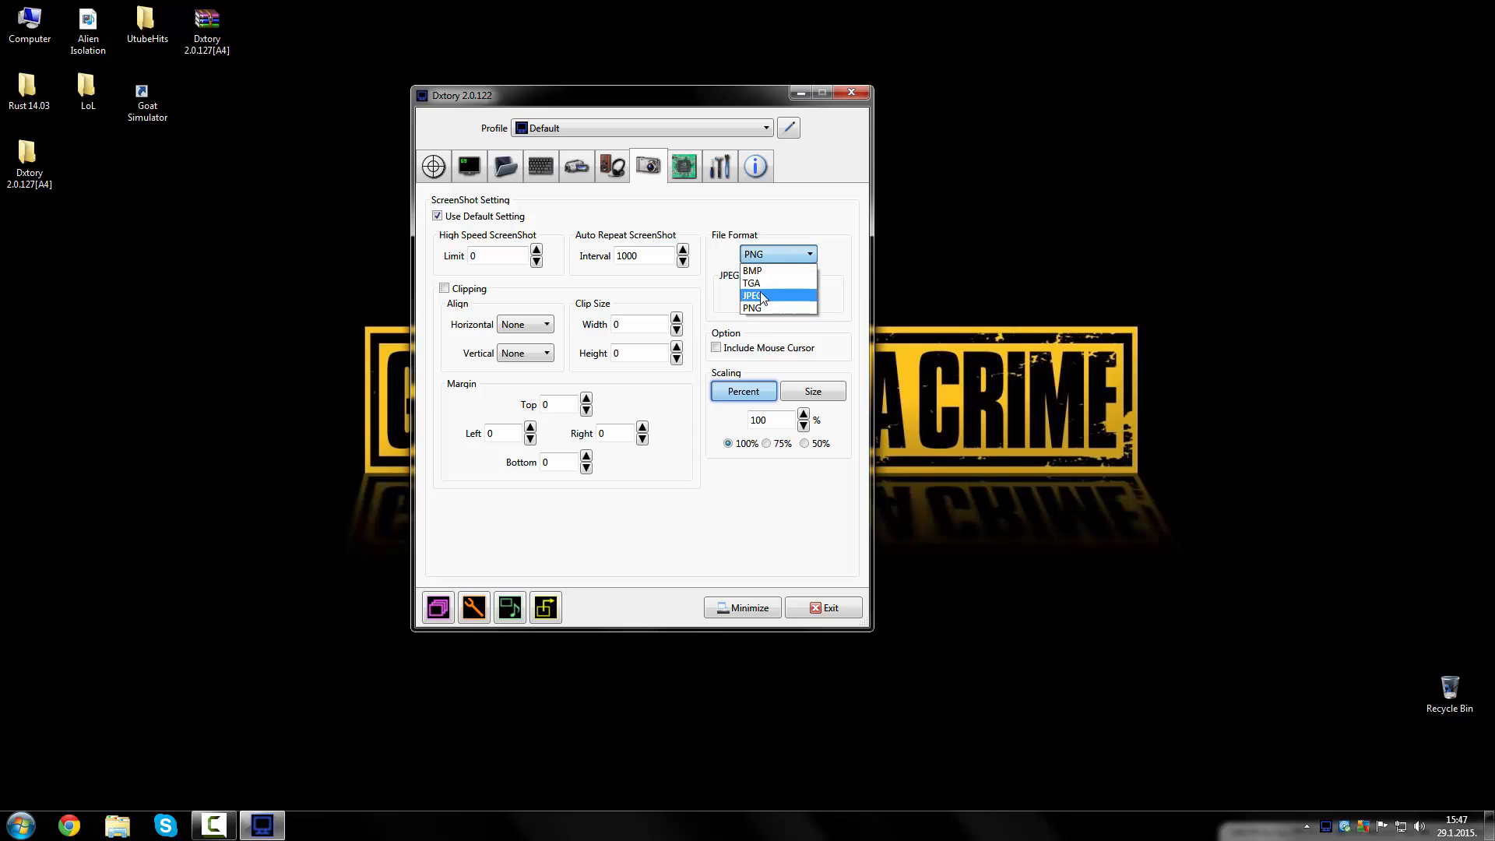
left_click(752, 294)
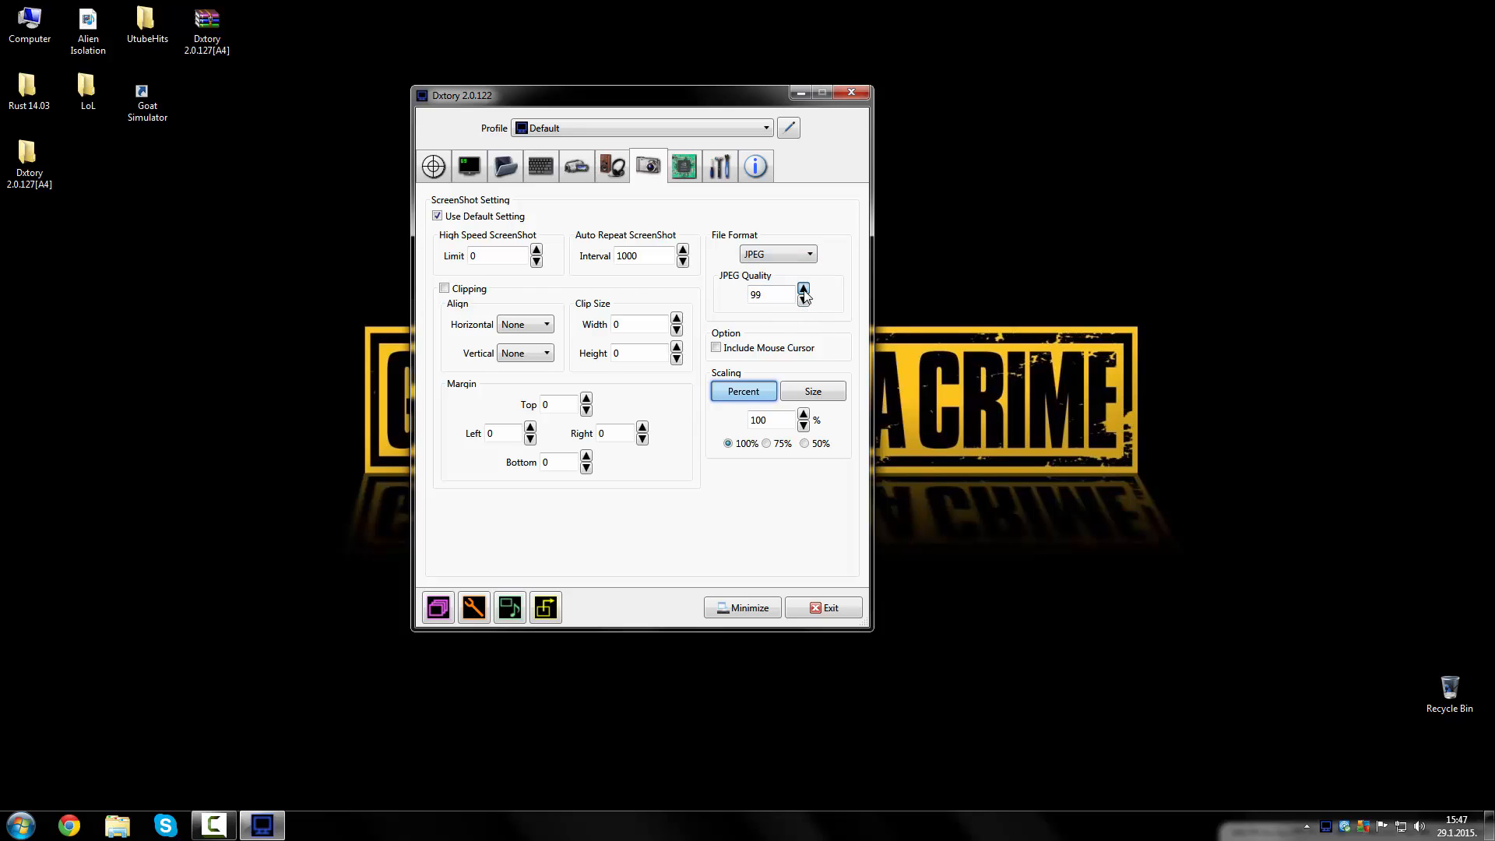
left_click(803, 289)
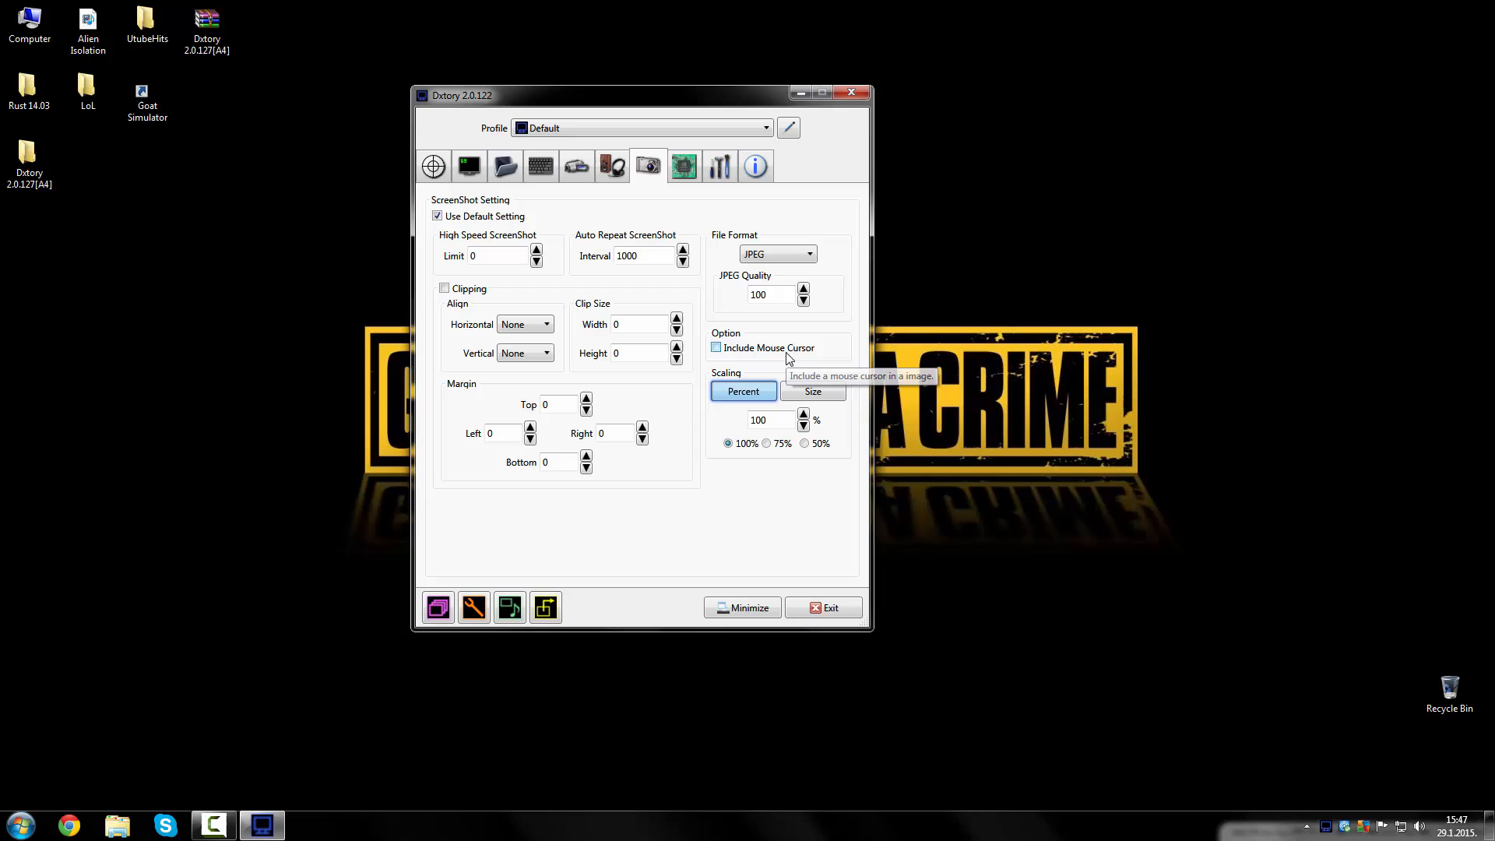
mouse_move(549, 194)
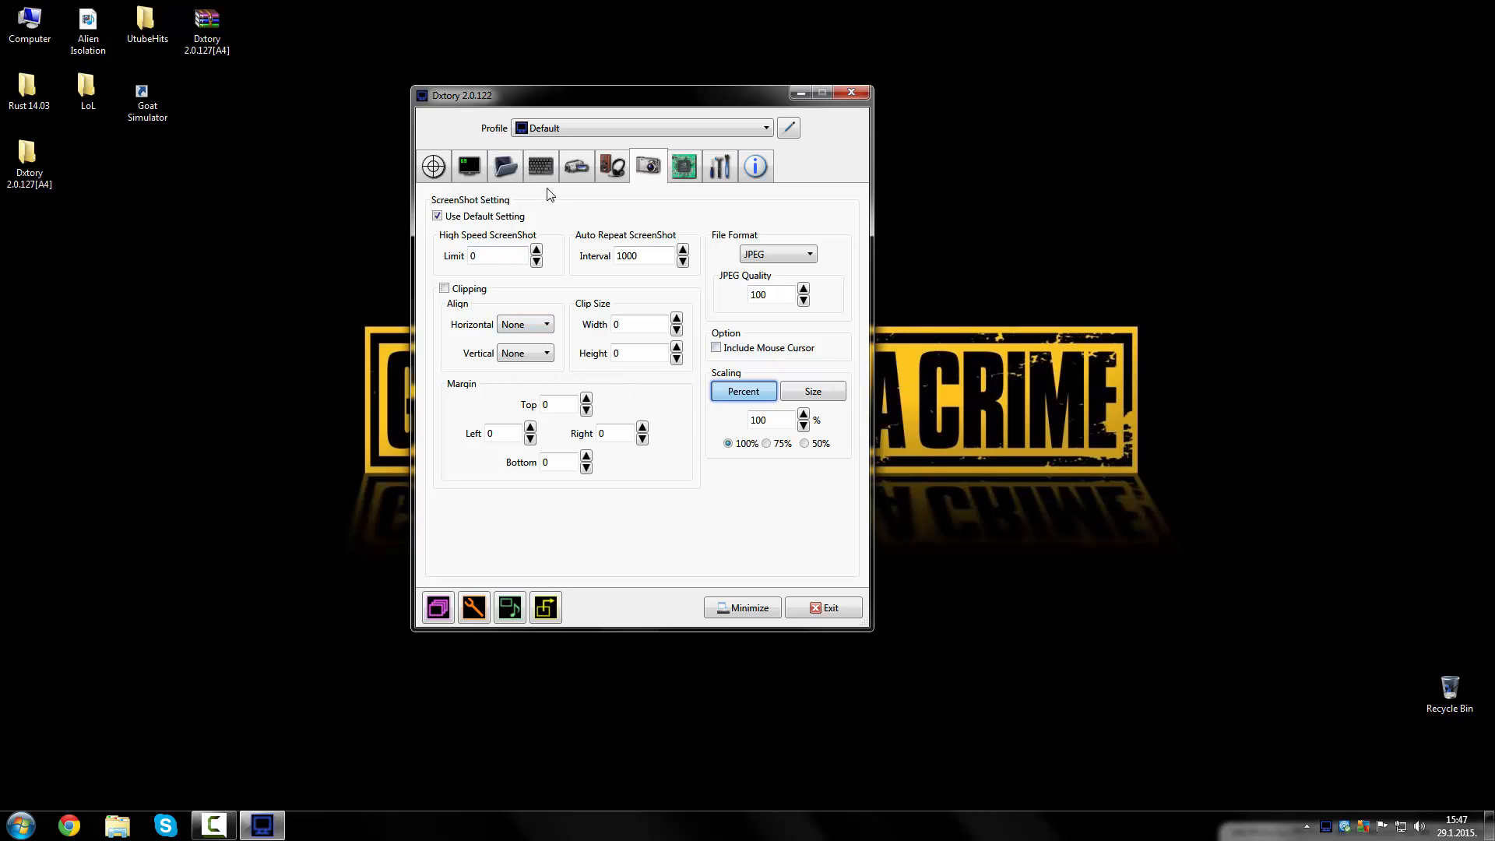
left_click(683, 166)
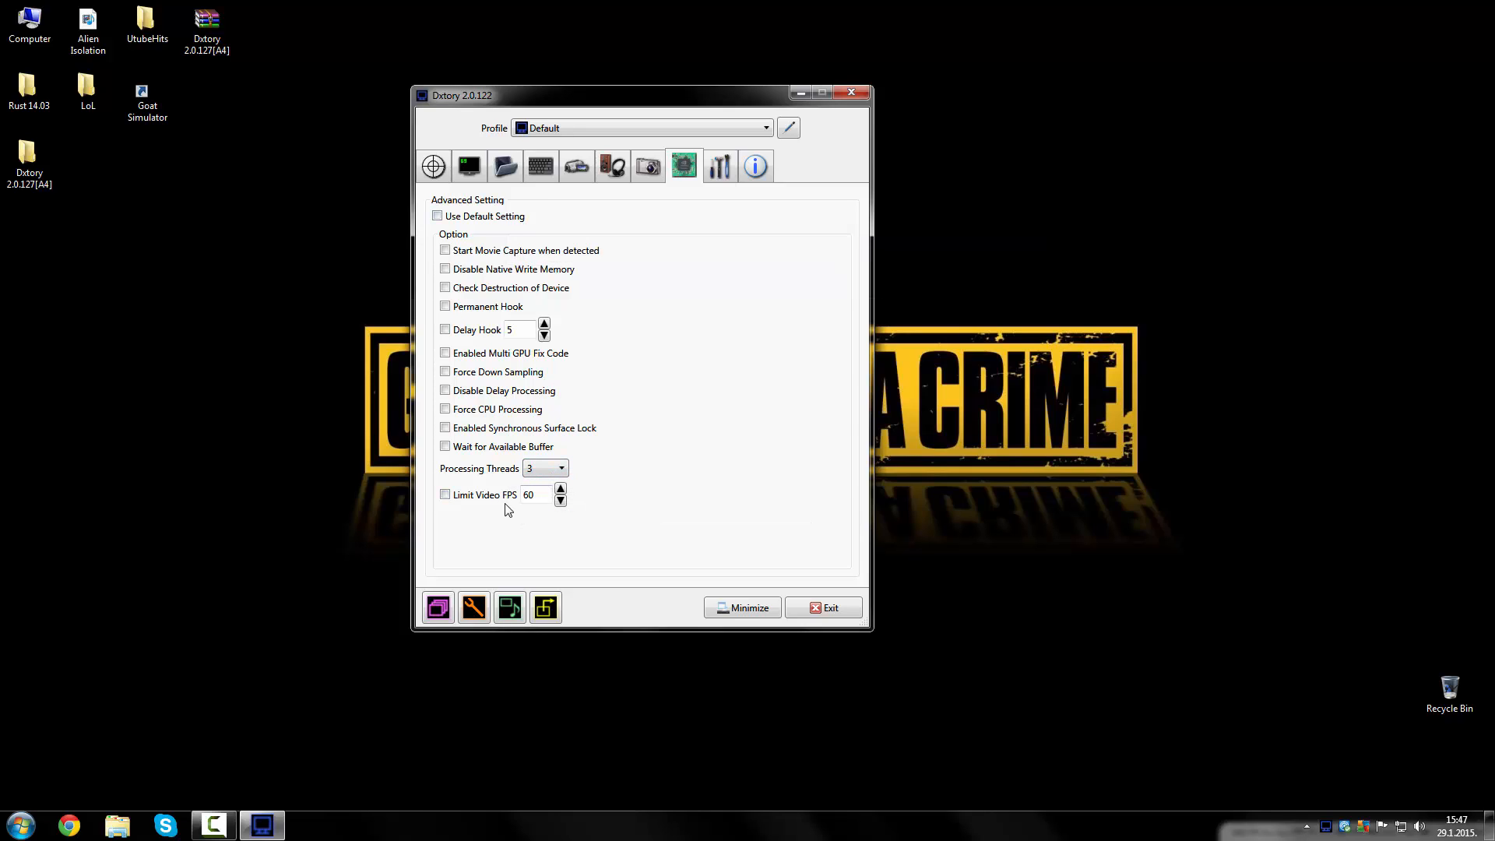
mouse_move(514, 504)
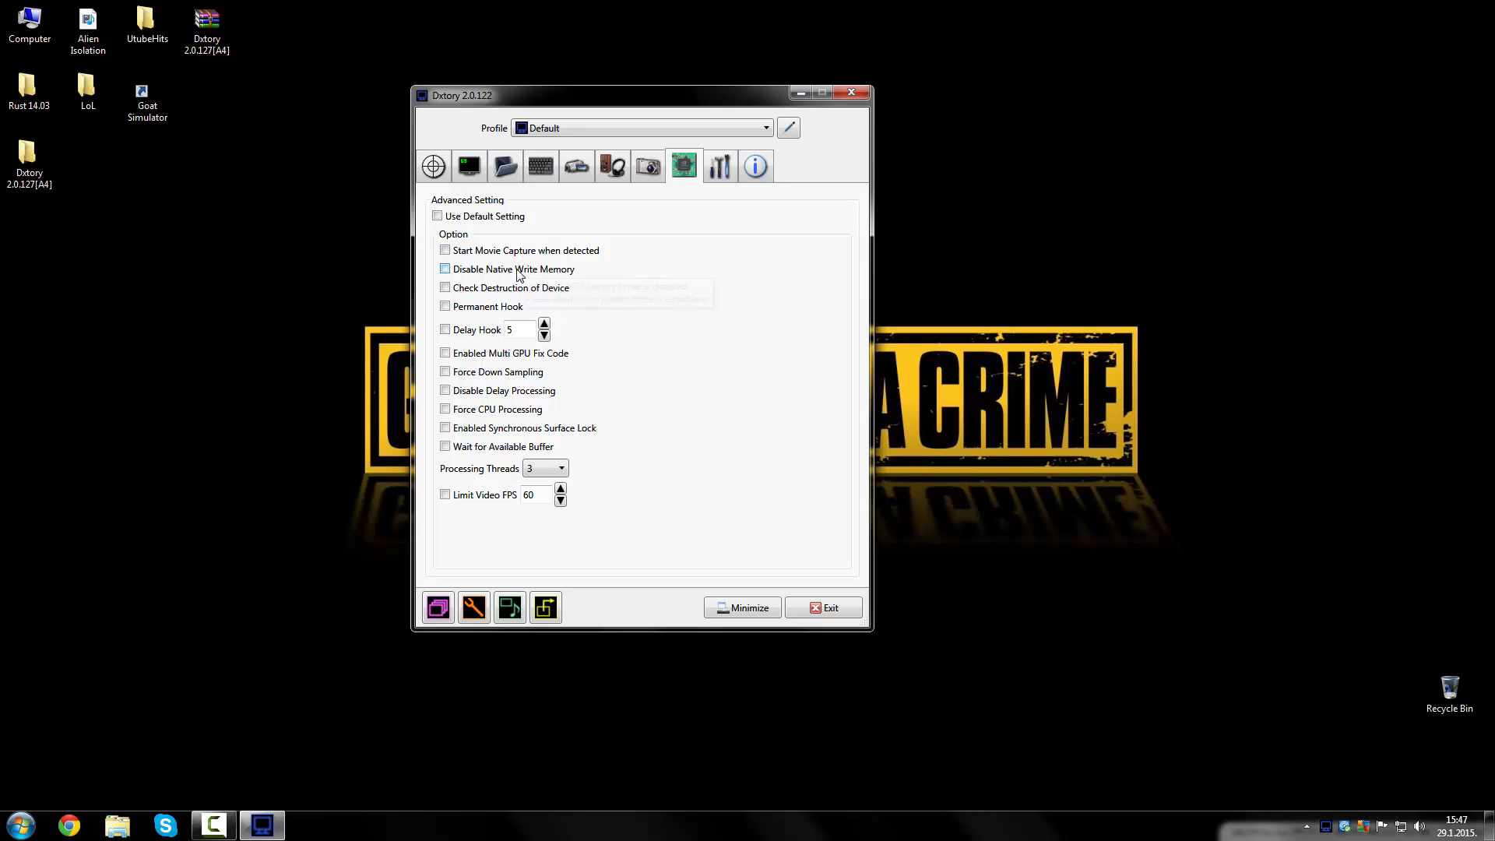
mouse_move(515, 269)
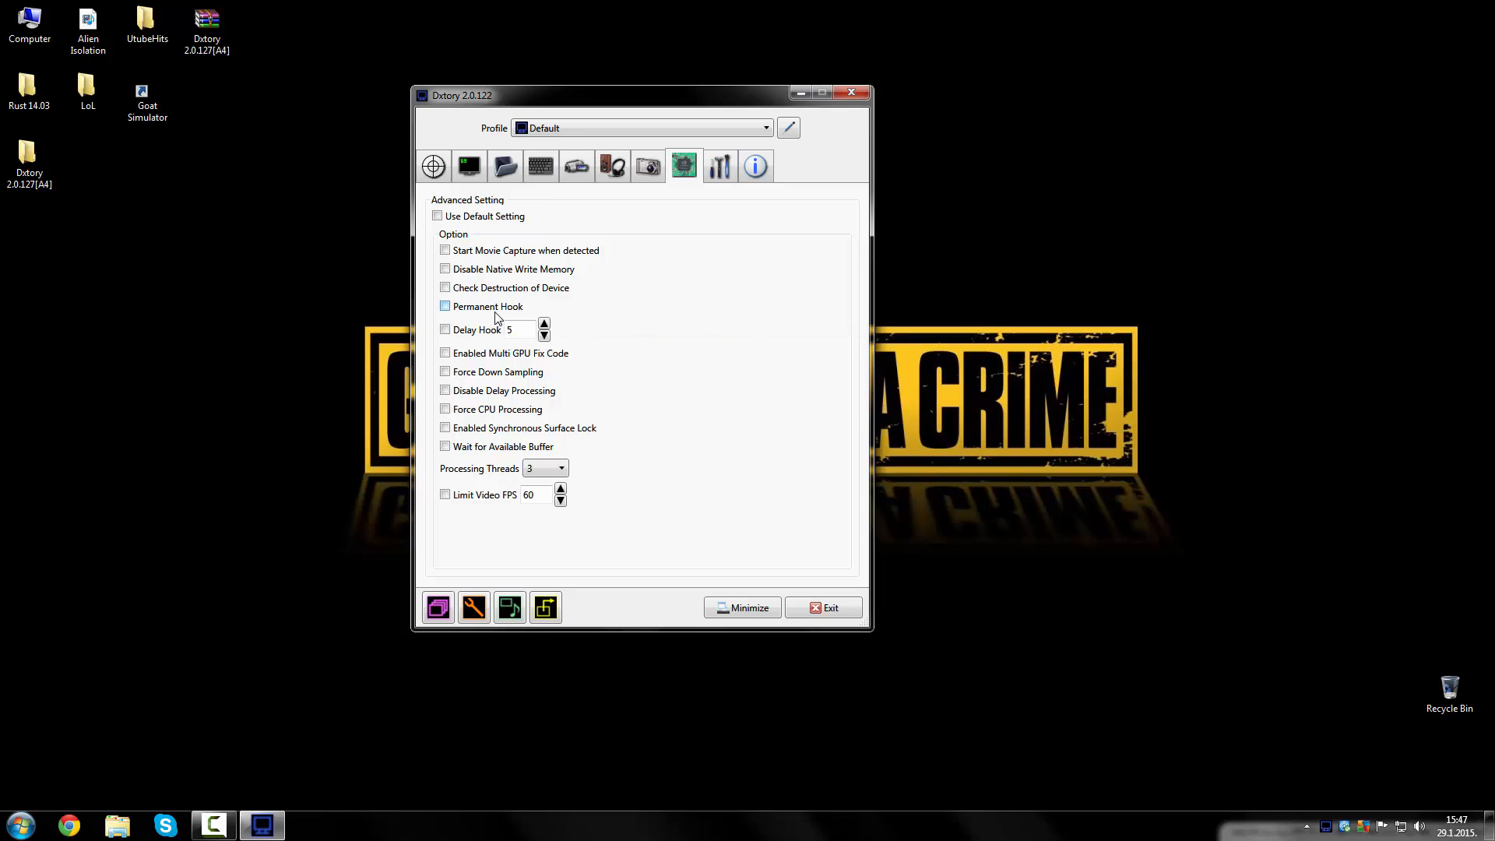
mouse_move(486, 306)
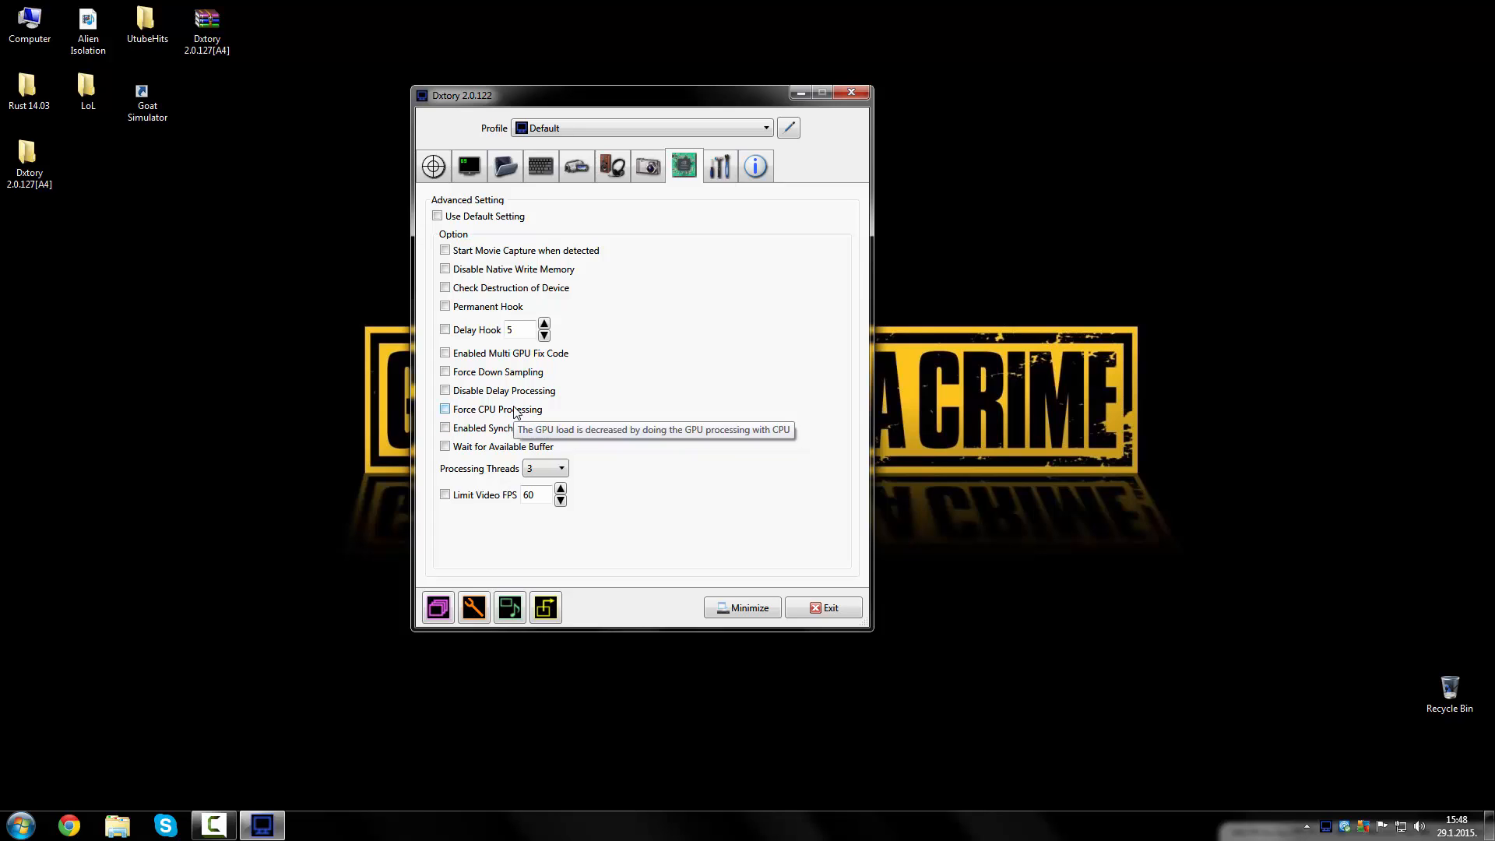
Step: Enable Force CPU Processing in Advanced Setting to reduce GPU load
left_click(445, 409)
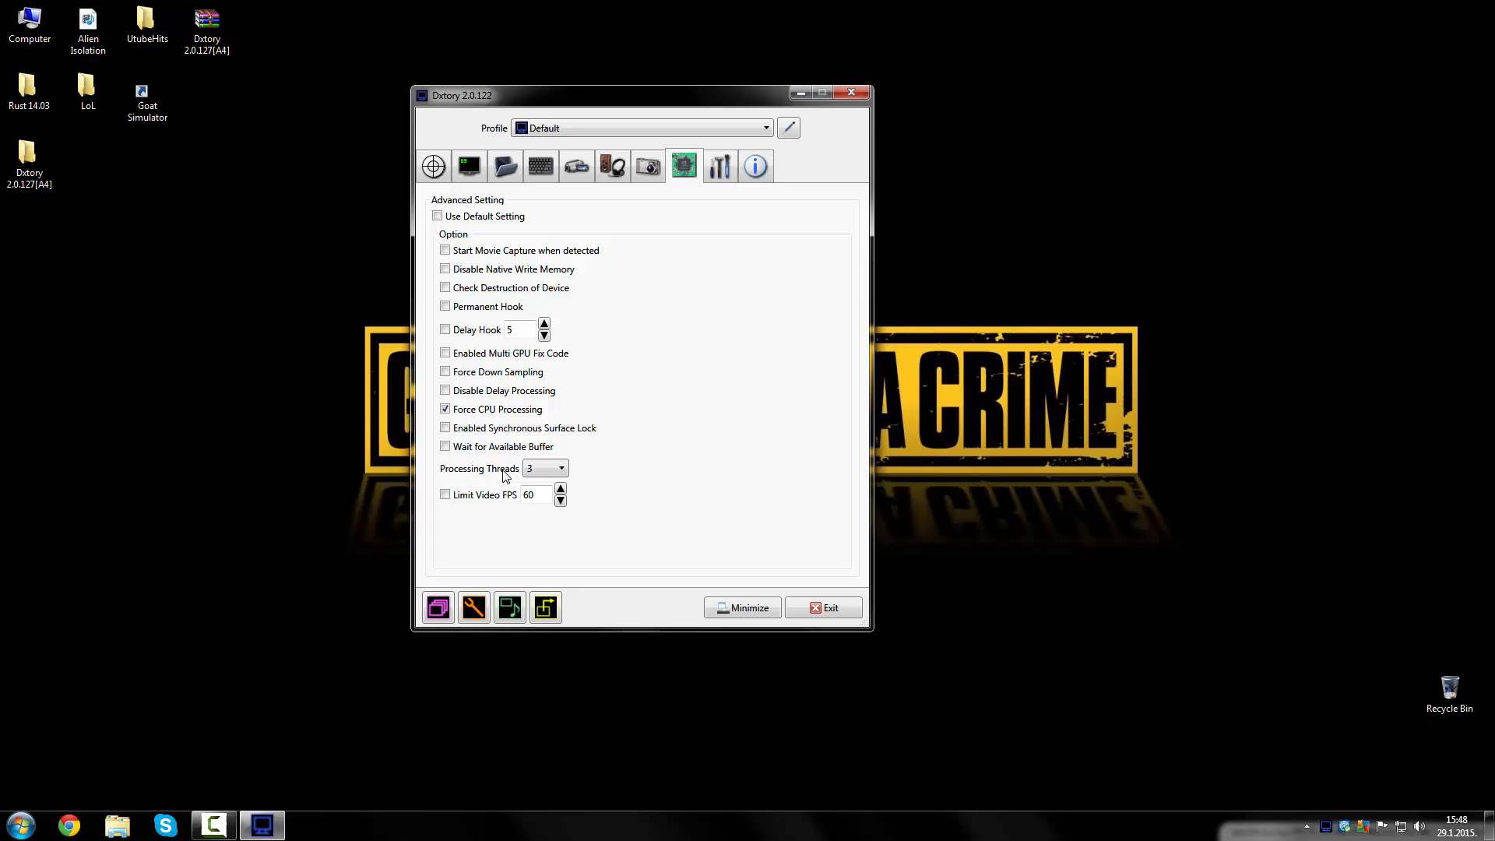
left_click(719, 165)
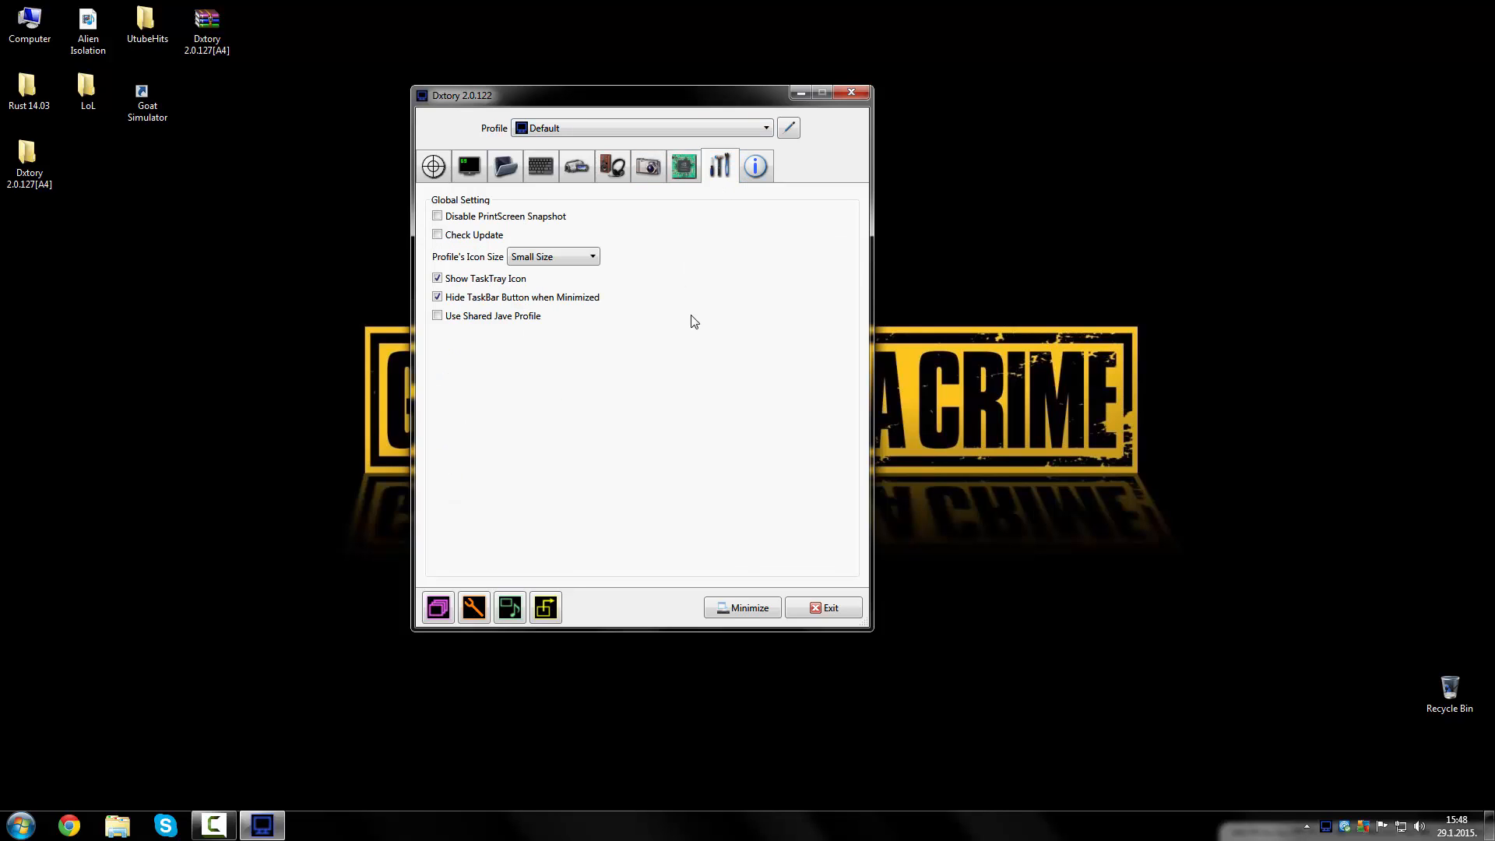
mouse_move(682, 294)
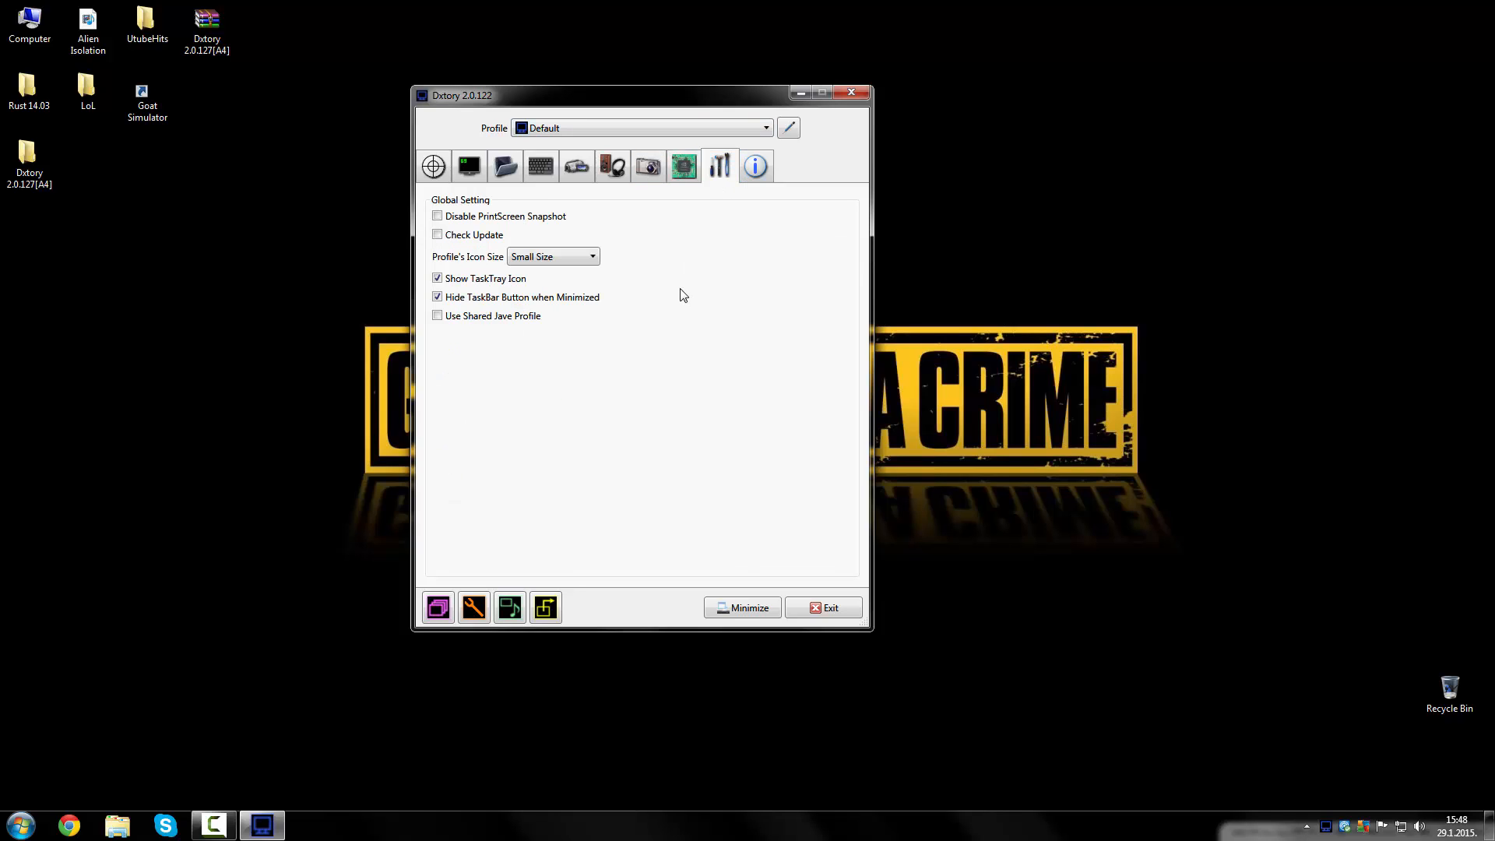
mouse_move(561, 273)
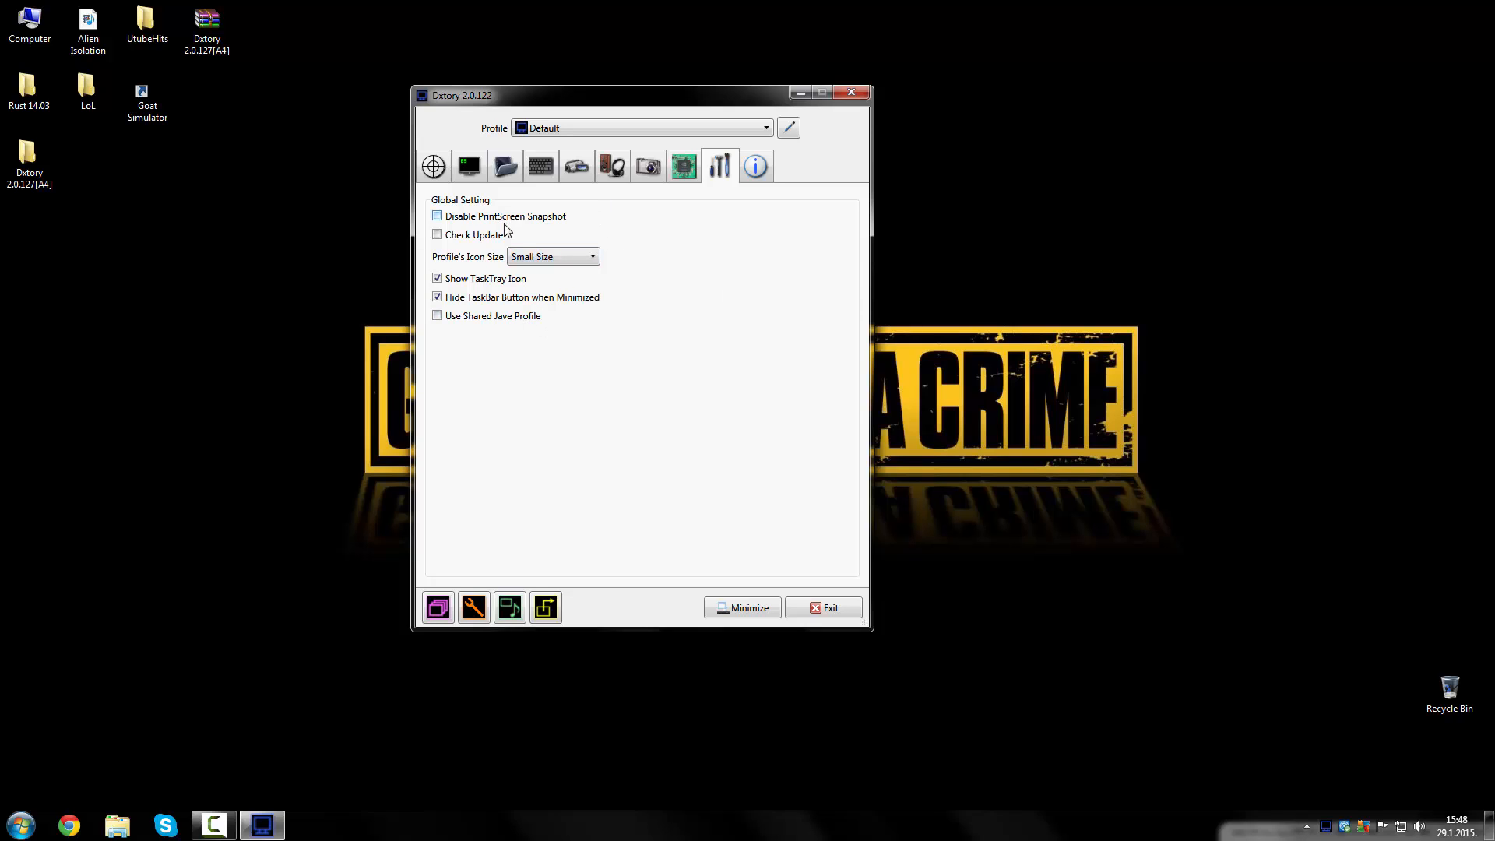
Step: Check the registered licence details on the about page, then minimize Dxtory
left_click(755, 165)
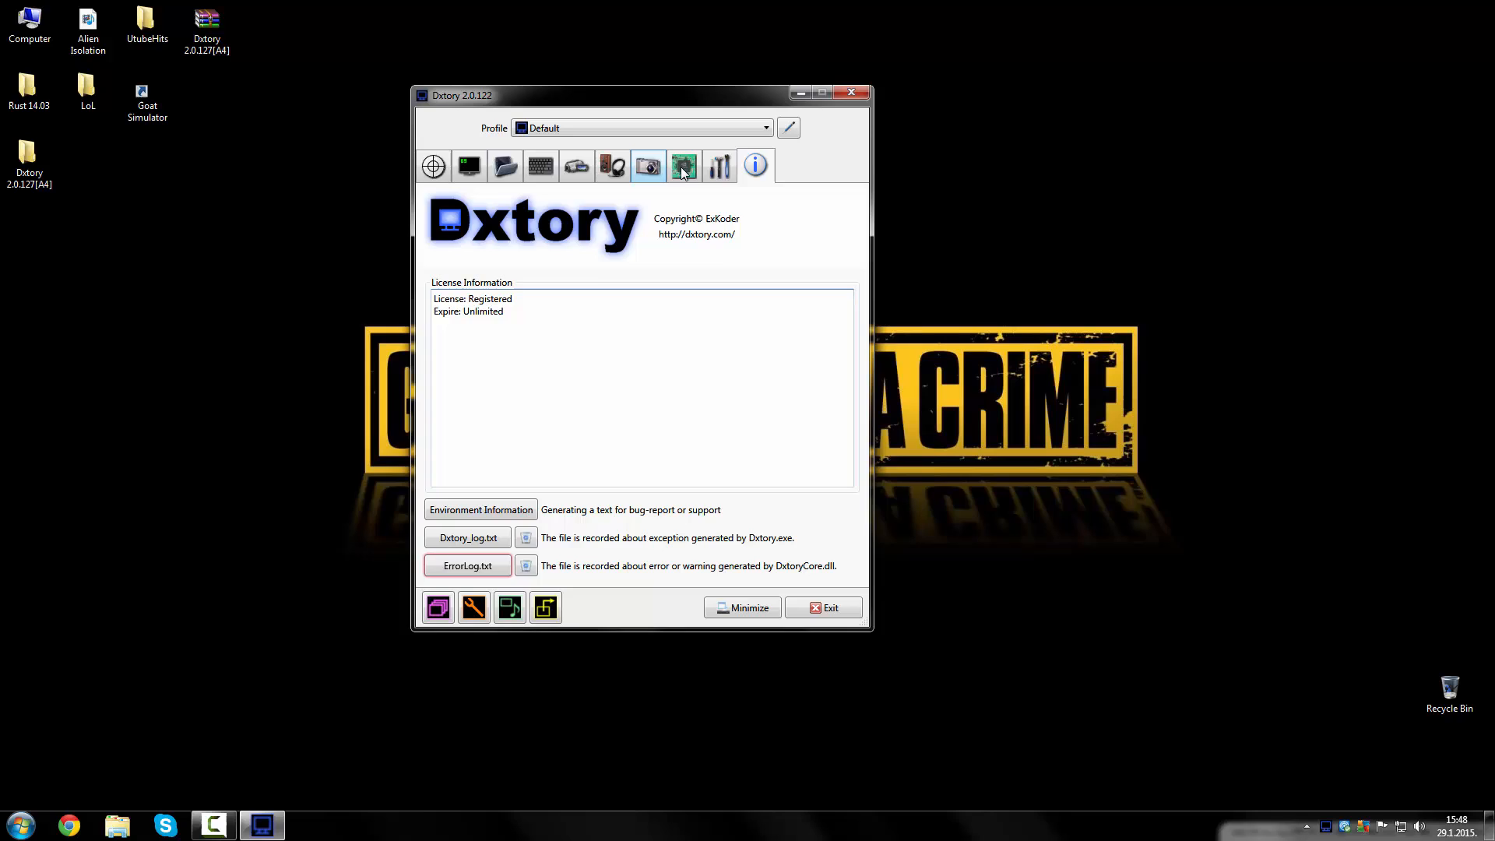
left_click(433, 166)
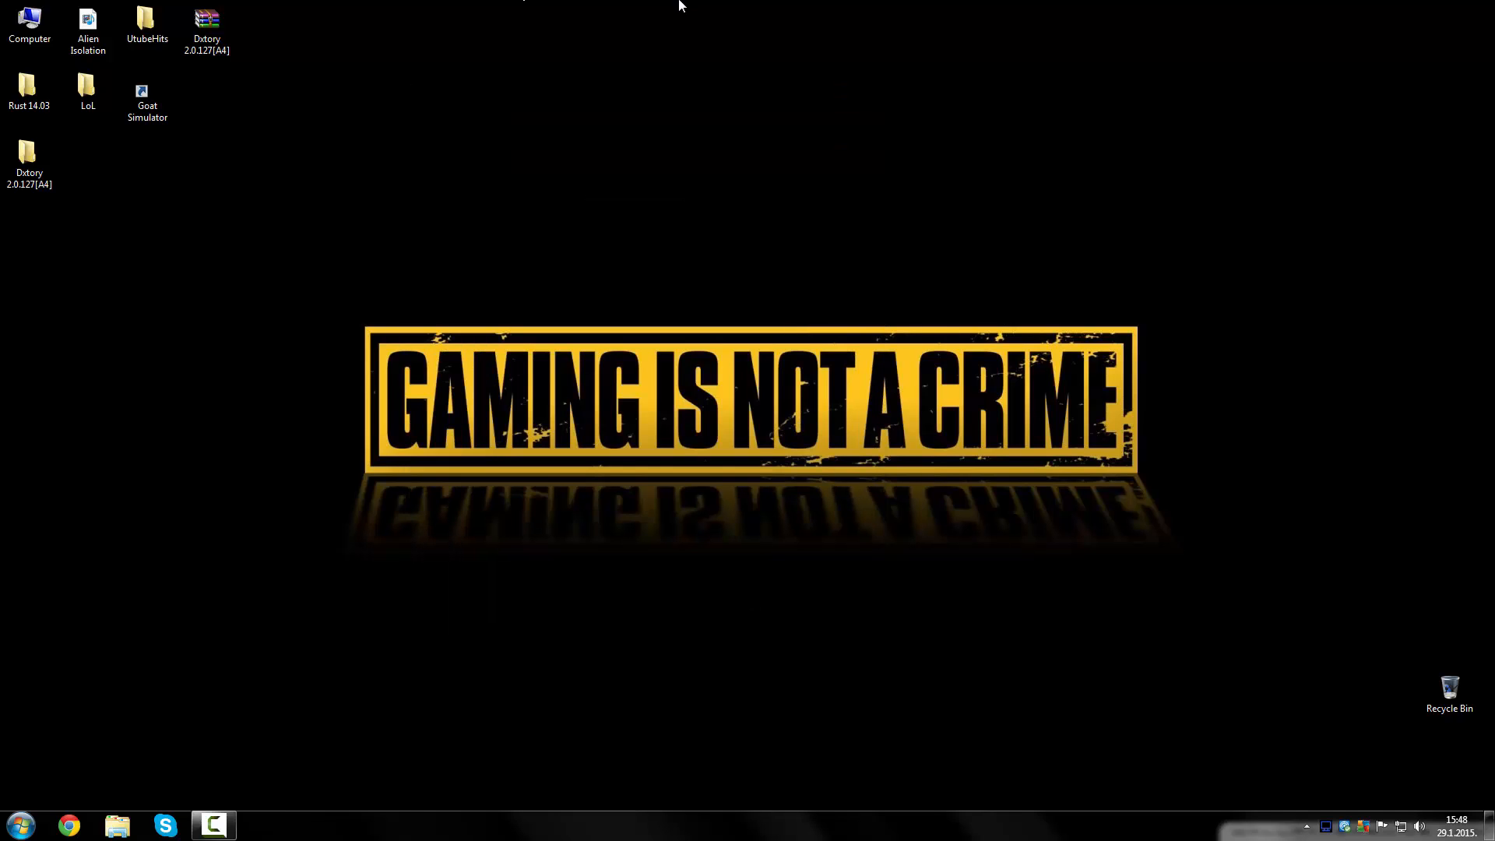
Step: Restore Dxtory from its tray icon onto the Target page
left_click(207, 19)
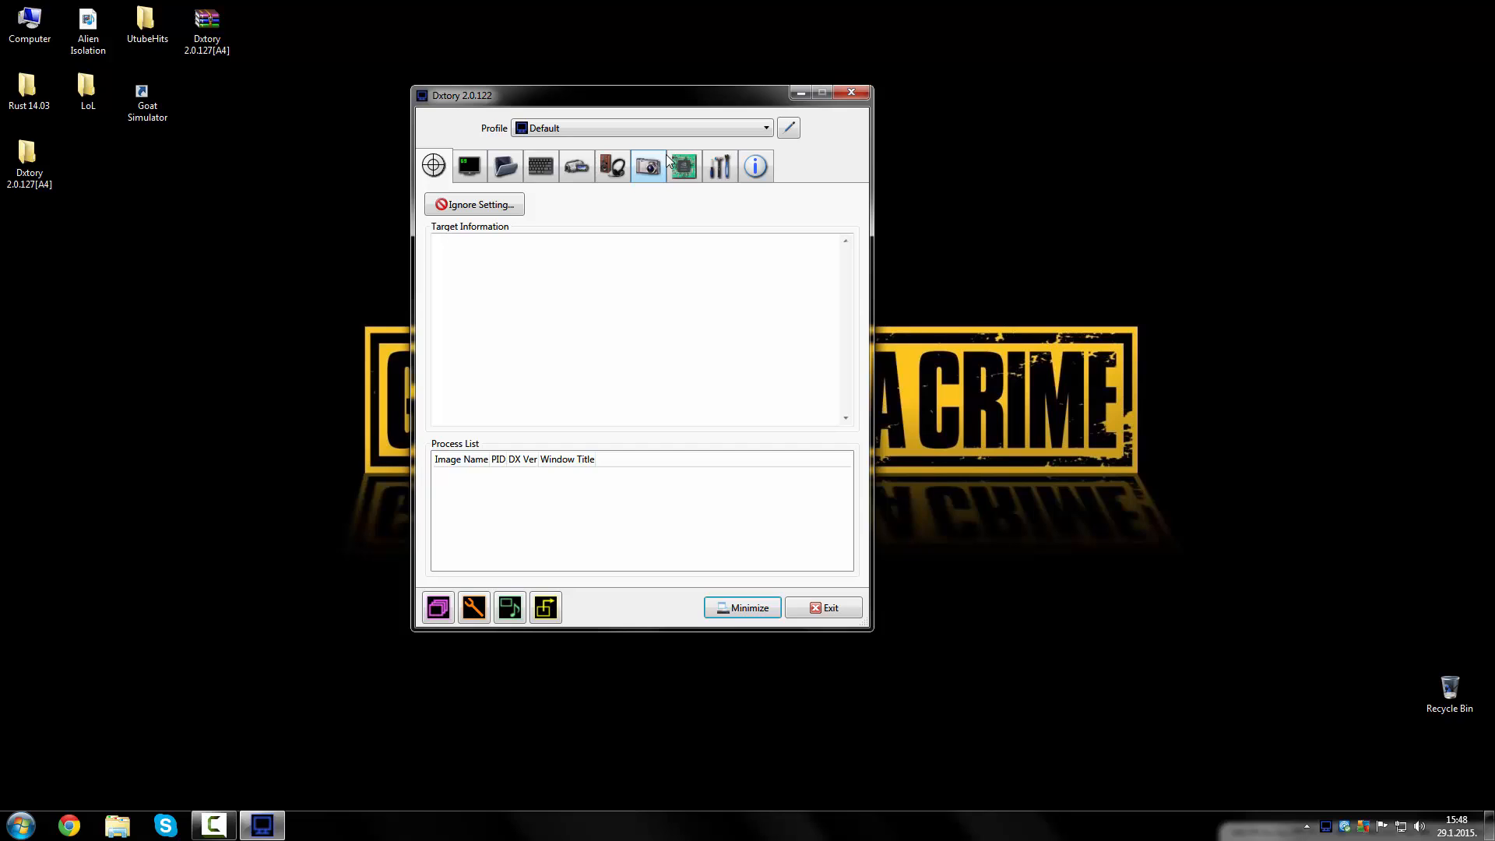
left_click(505, 165)
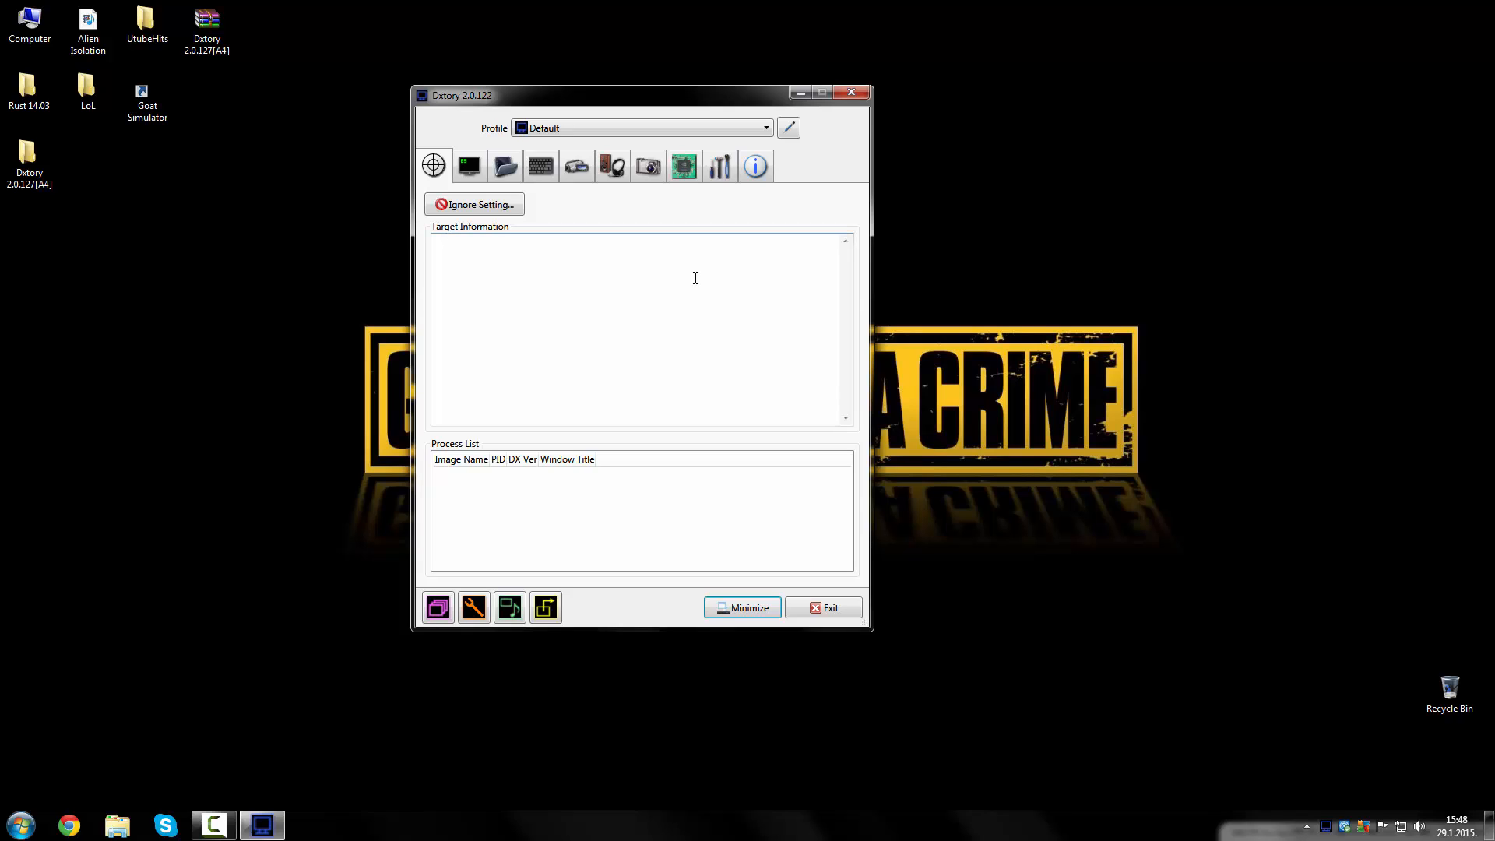
mouse_move(711, 199)
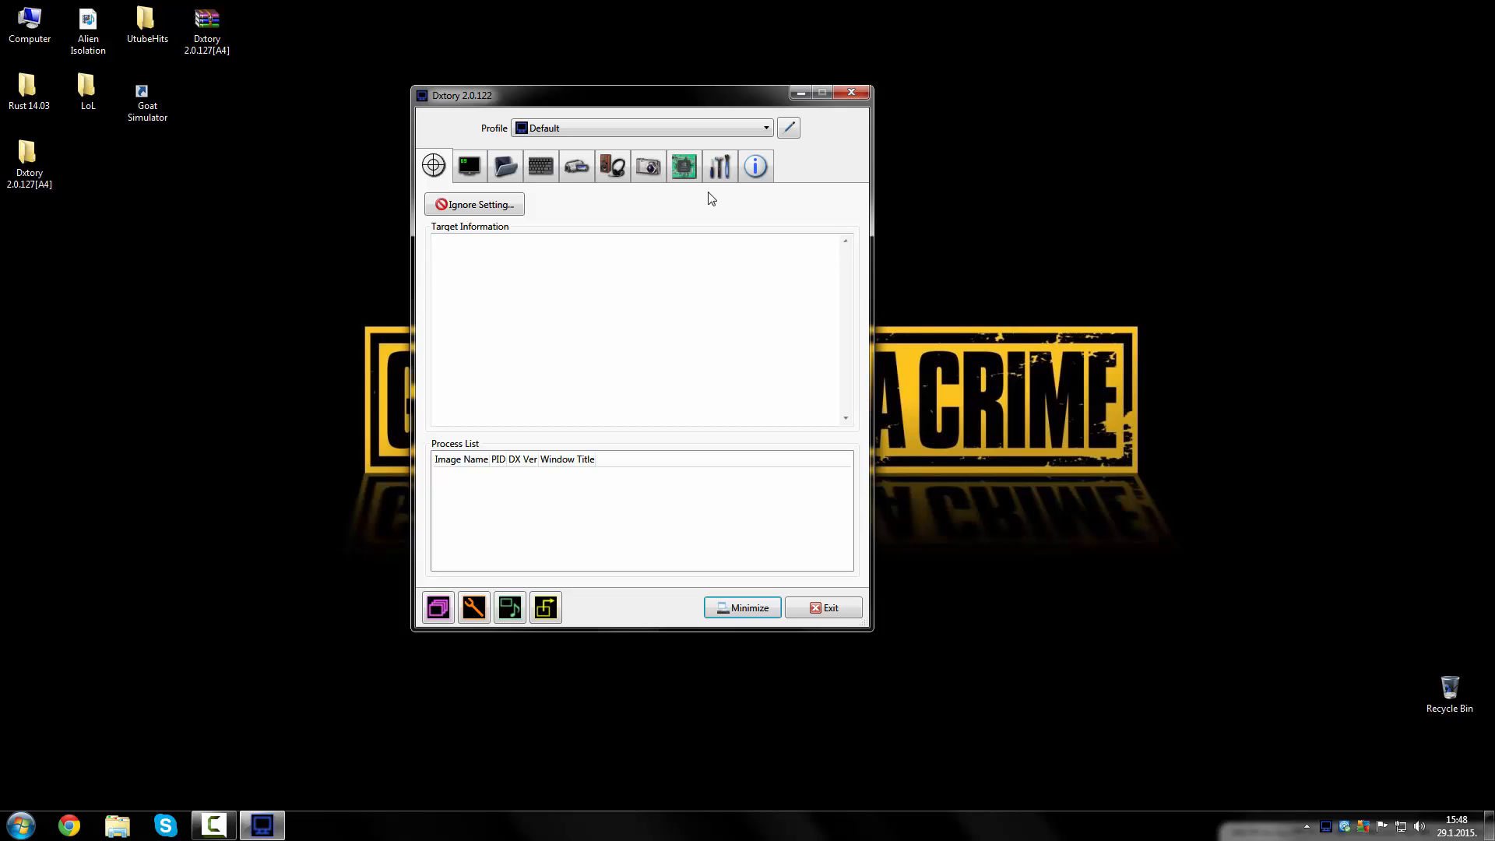